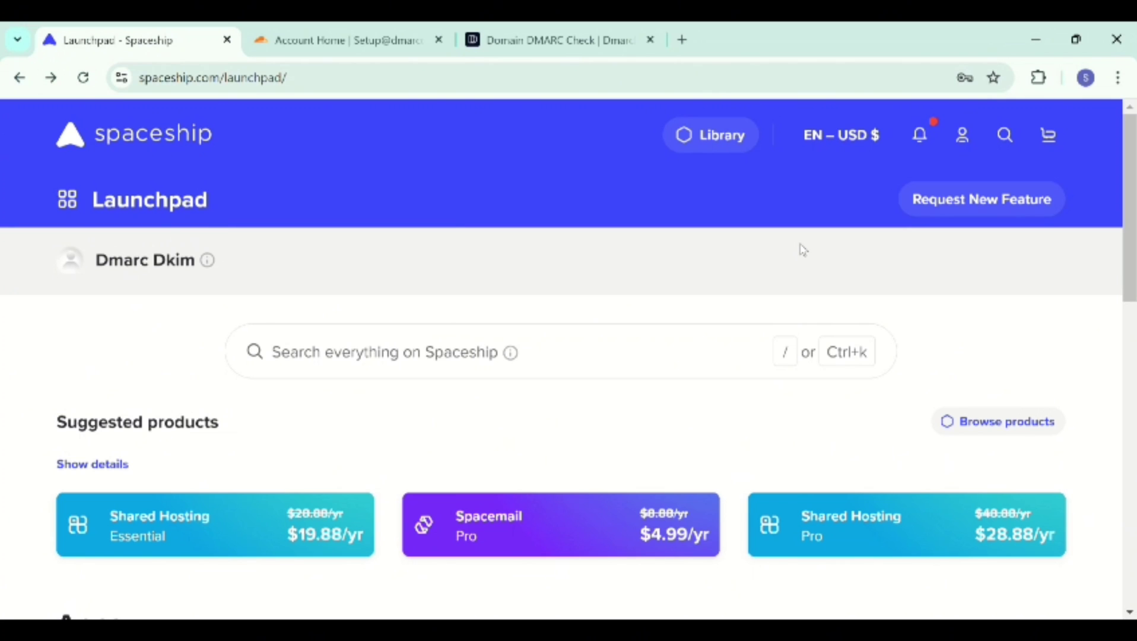
- Open Spacemail Manager from the Email section of Products and tools
{"action": "scroll", "scroll_direction": "down", "scroll_amount": 3}
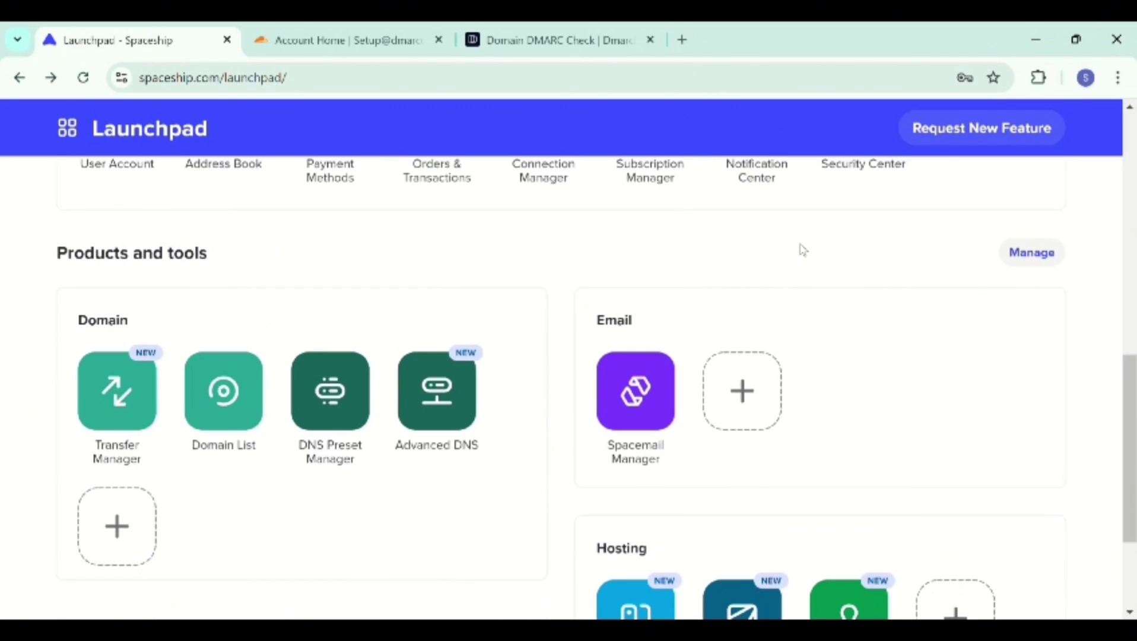
{"action": "left_click", "coordinate": [635, 390]}
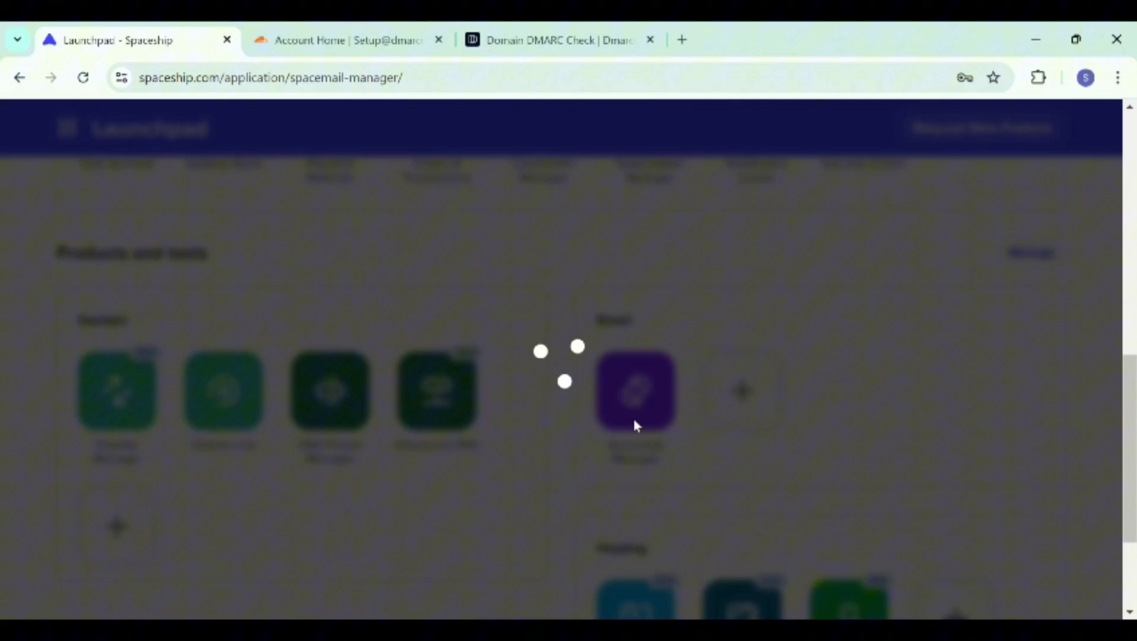
{"action": "left_click", "coordinate": [635, 391]}
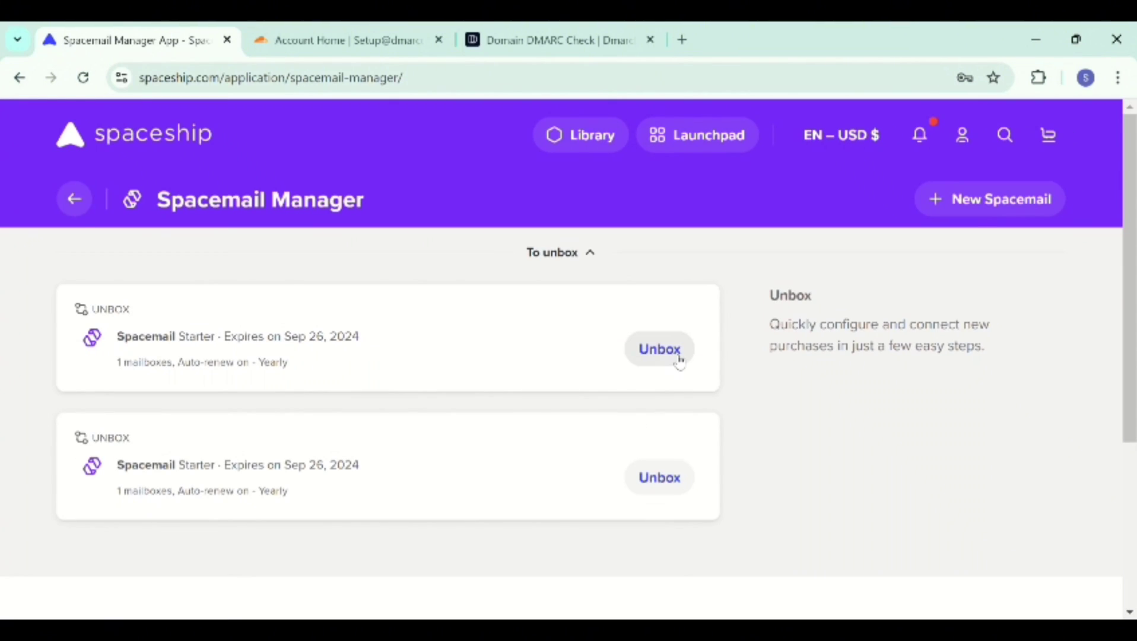
- Unbox the first Spacemail Starter purchase and connect the registered domain dmarcdkimspf.com
{"action": "left_click", "coordinate": [659, 349]}
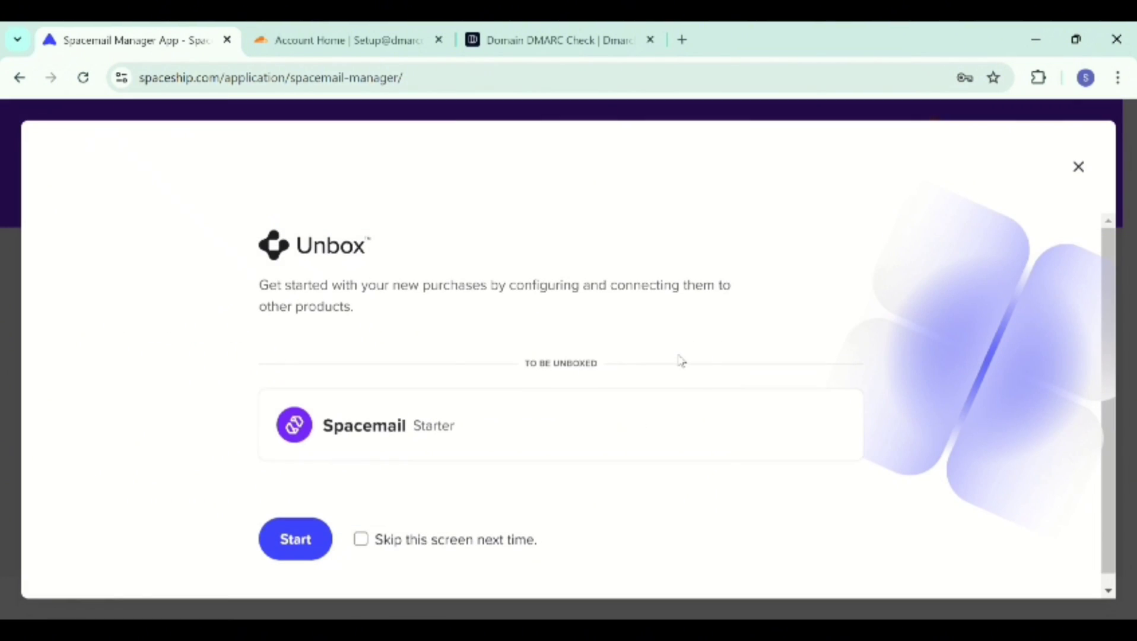
{"action": "mouse_move", "coordinate": [294, 539]}
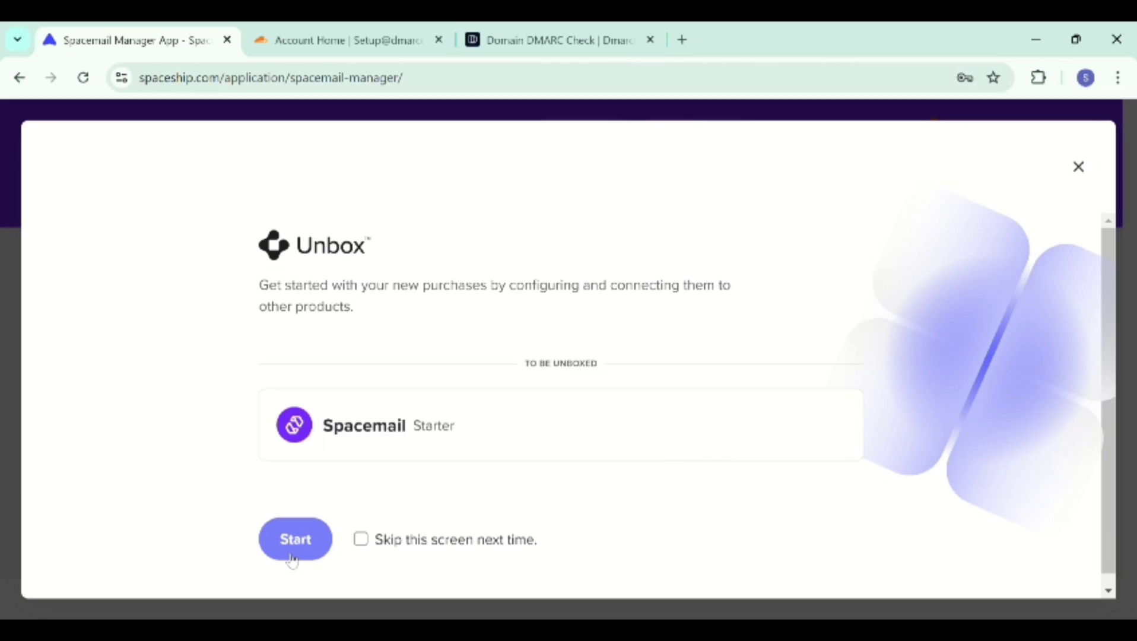
{"action": "left_click", "coordinate": [295, 539]}
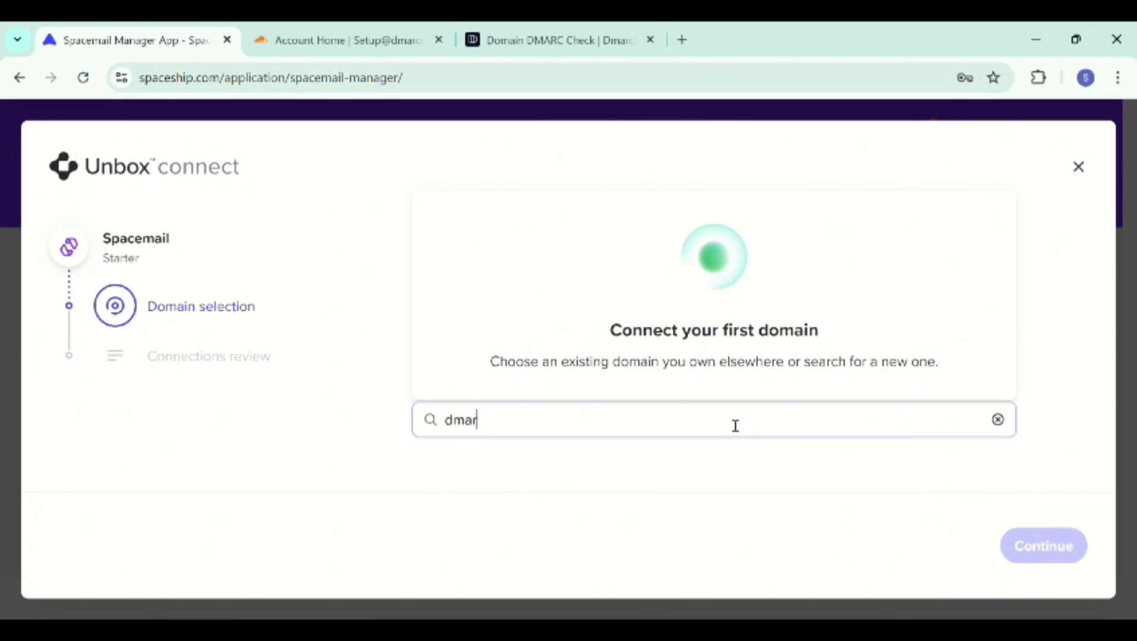
{"action": "type", "text": "cdkimspf.com"}
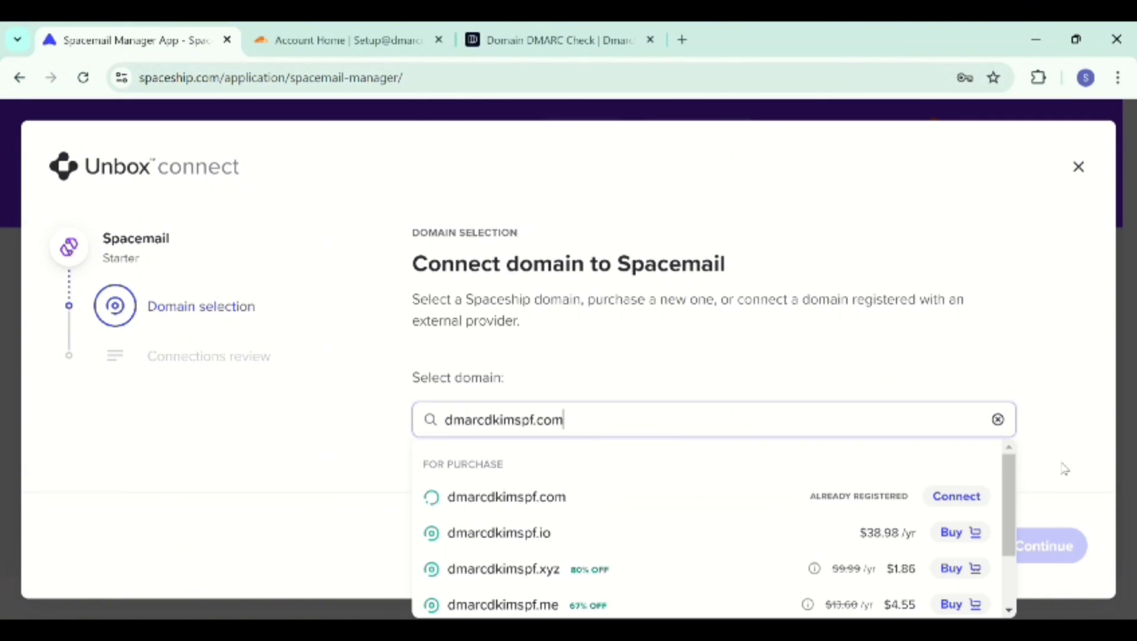
{"action": "left_click", "coordinate": [955, 496]}
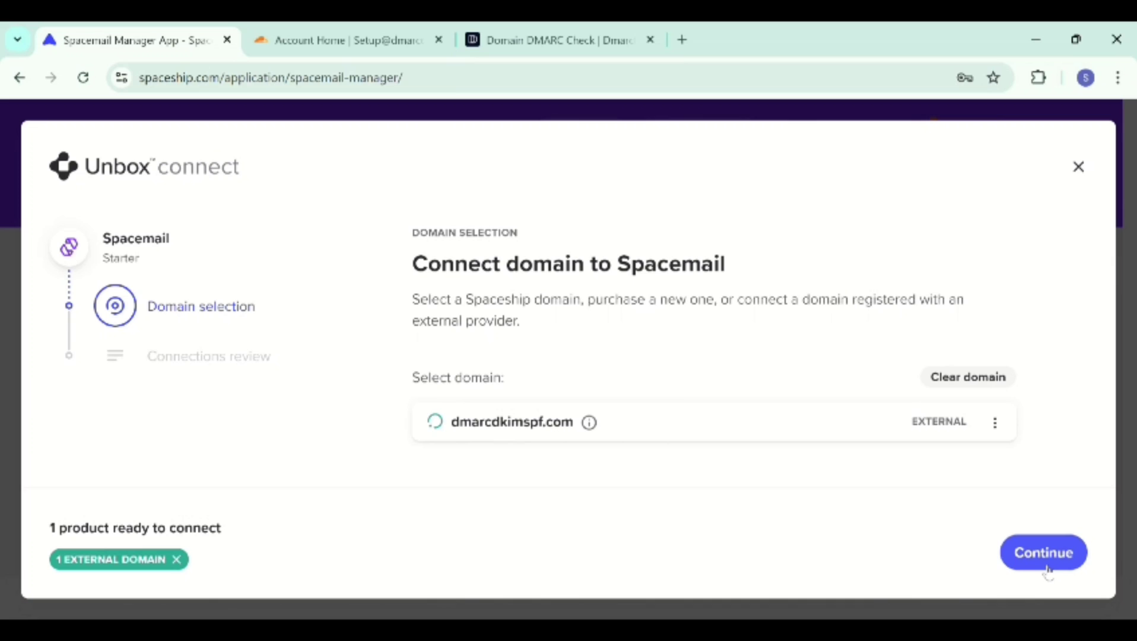
{"action": "left_click", "coordinate": [1043, 552]}
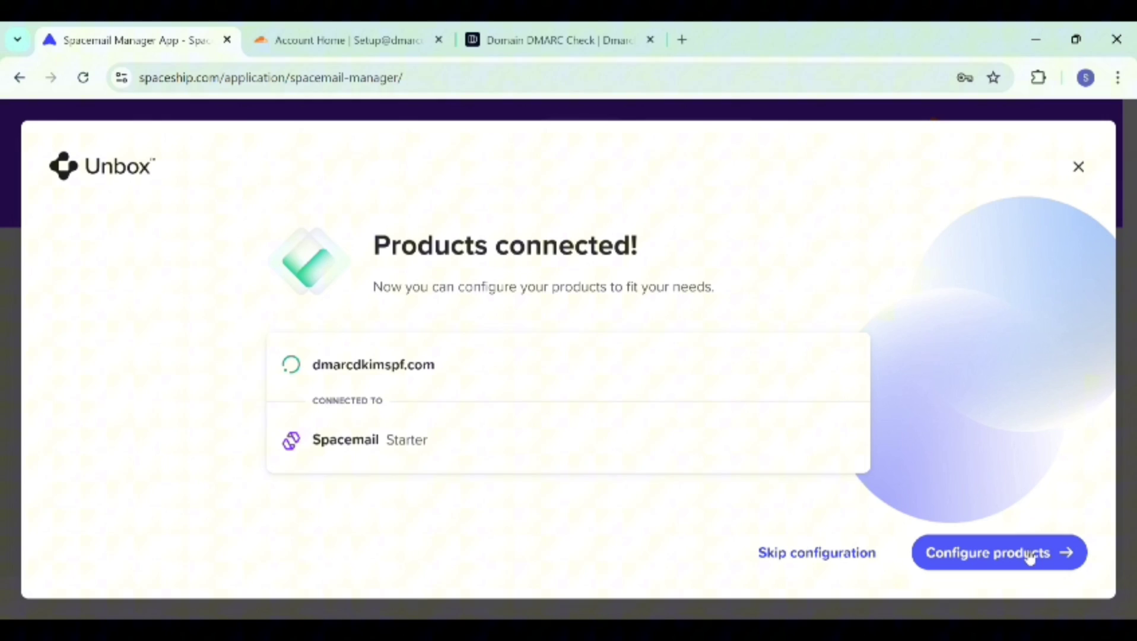
{"action": "left_click", "coordinate": [998, 552]}
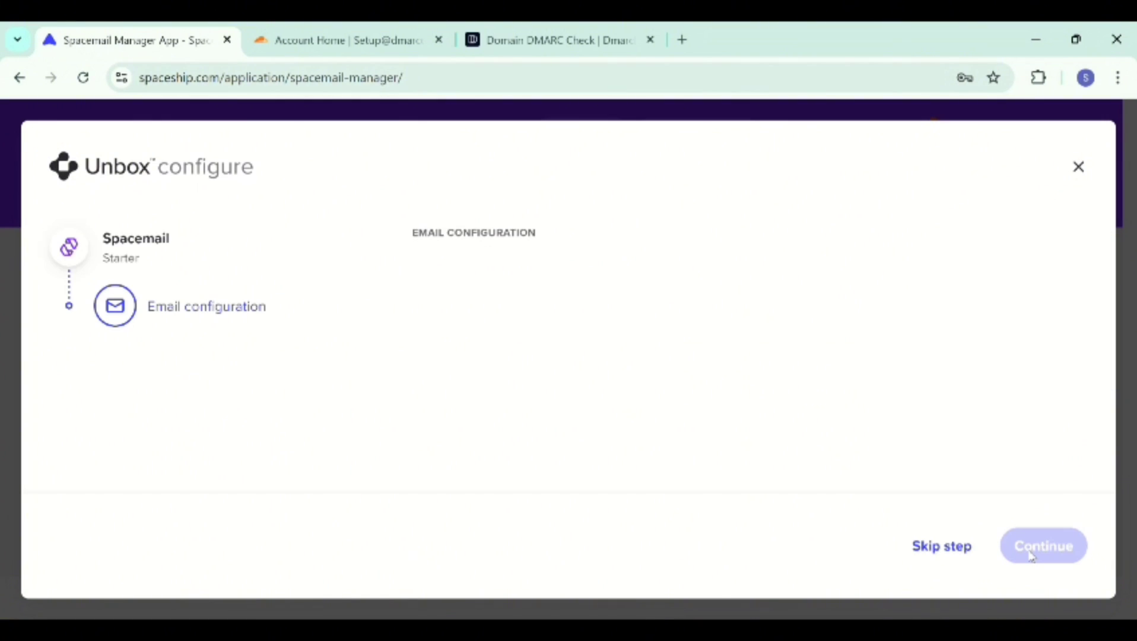
{"action": "left_click", "coordinate": [1042, 545]}
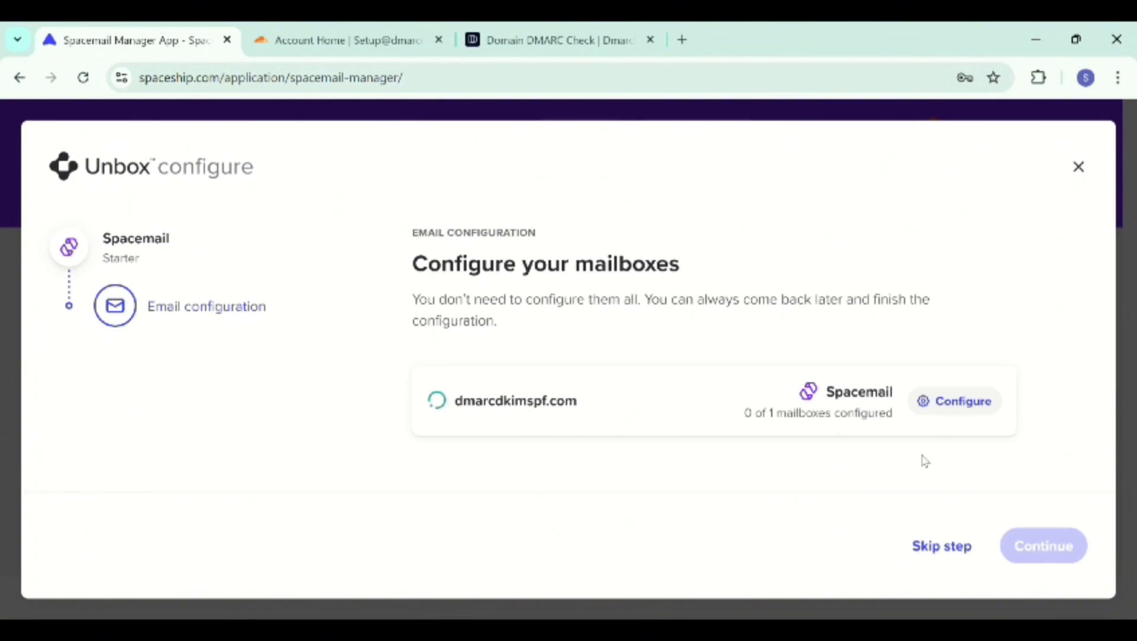
{"action": "mouse_move", "coordinate": [963, 401]}
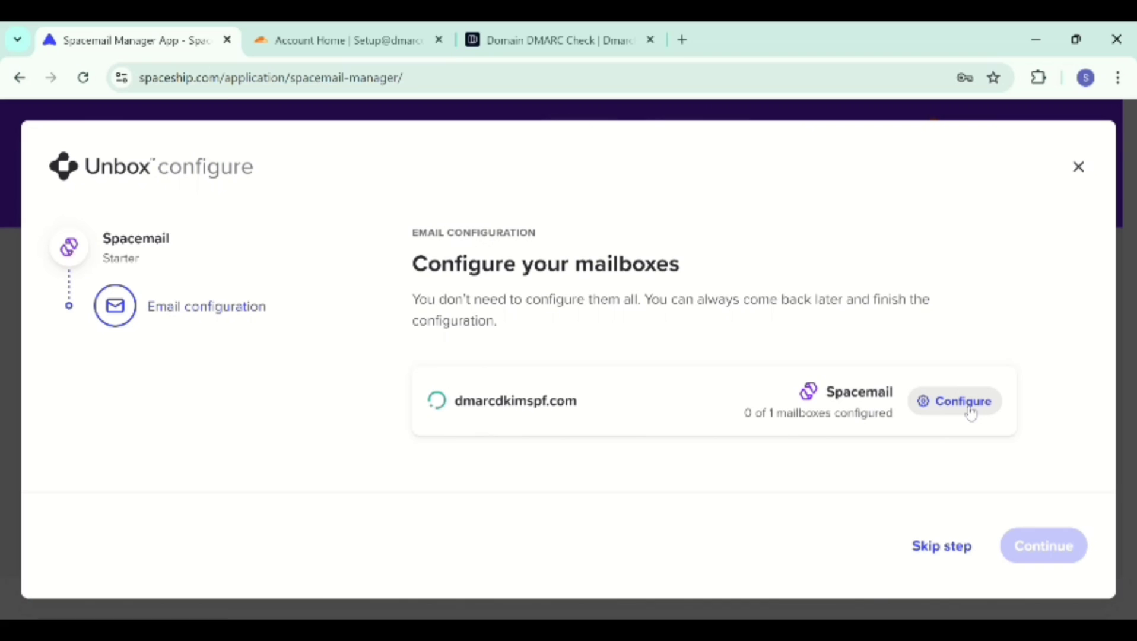
{"action": "left_click", "coordinate": [954, 401]}
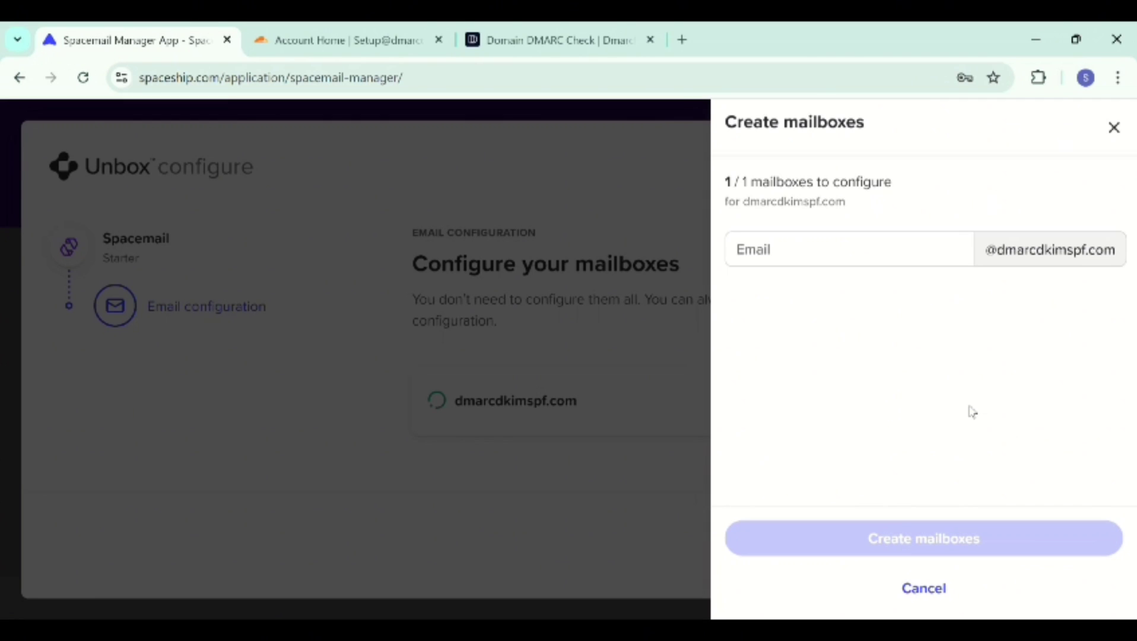
{"action": "left_click", "coordinate": [848, 249]}
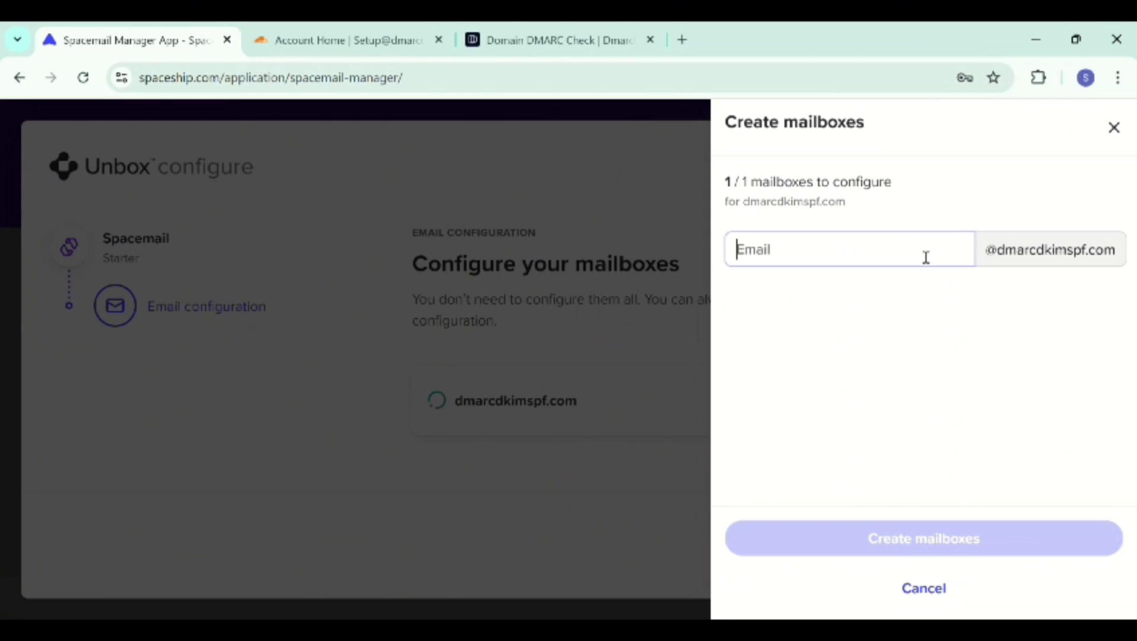
{"action": "type", "text": "set"}
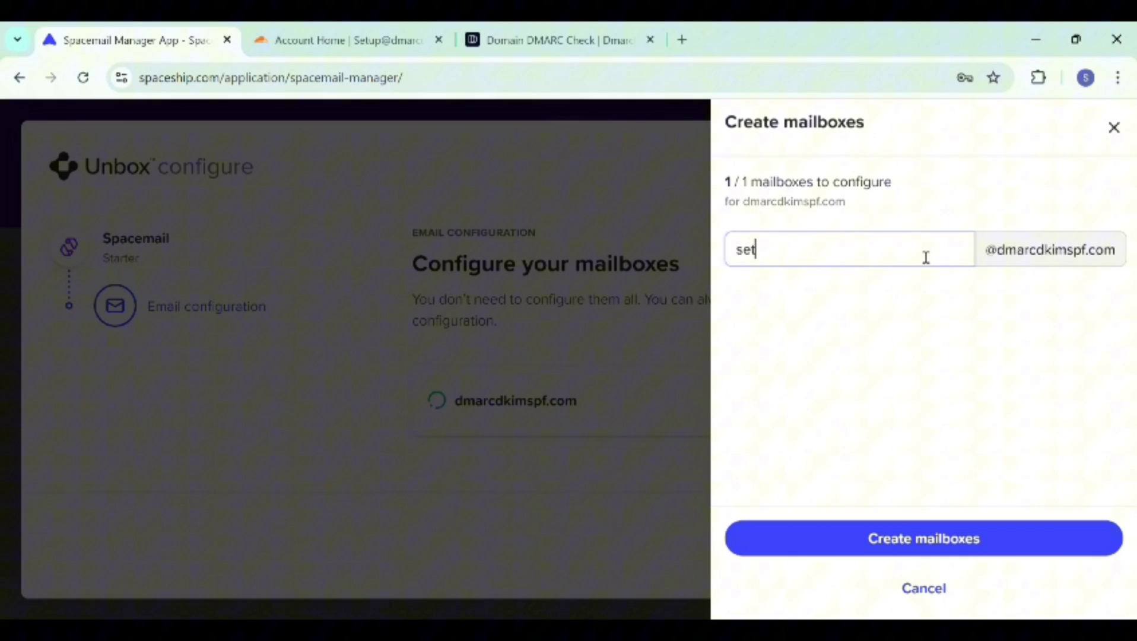
{"action": "type", "text": "up"}
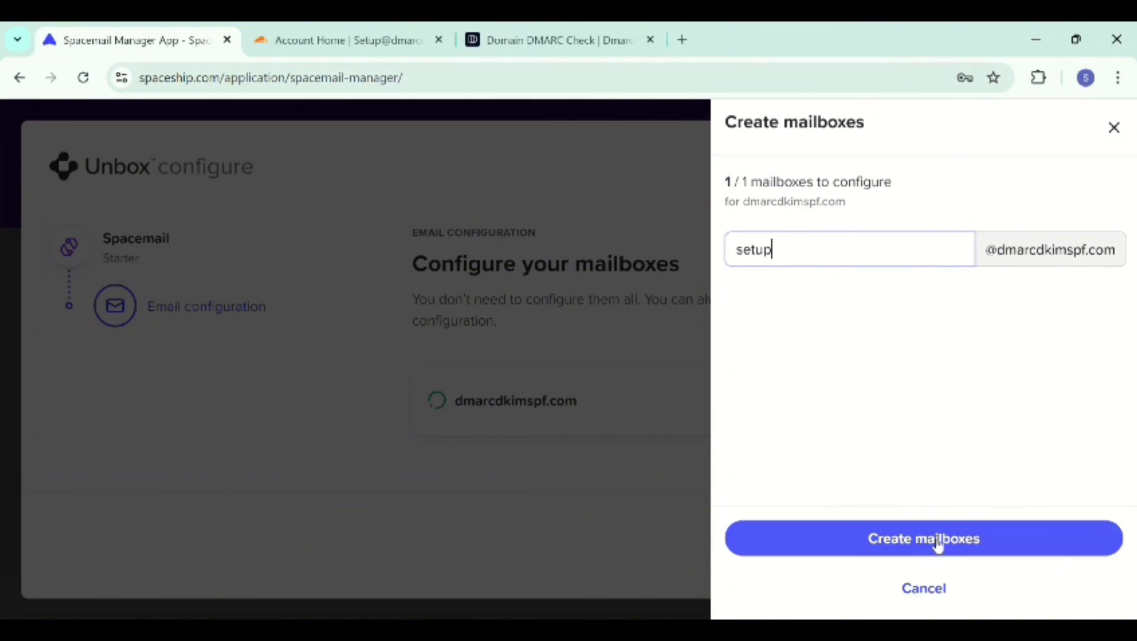
{"action": "left_click", "coordinate": [923, 537]}
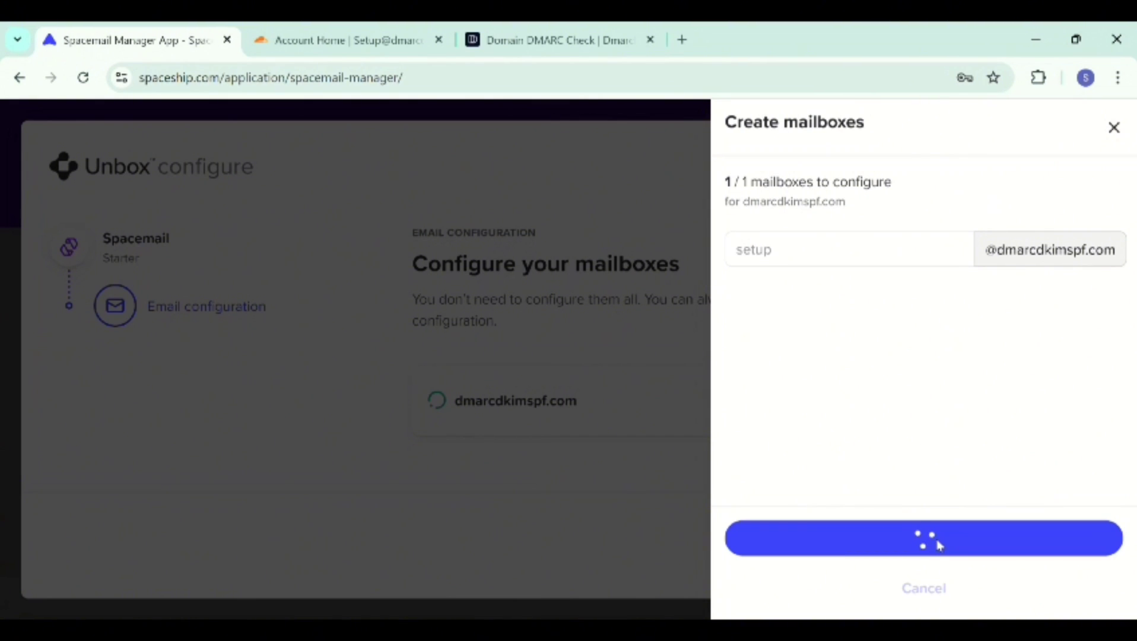
{"action": "left_click", "coordinate": [924, 537]}
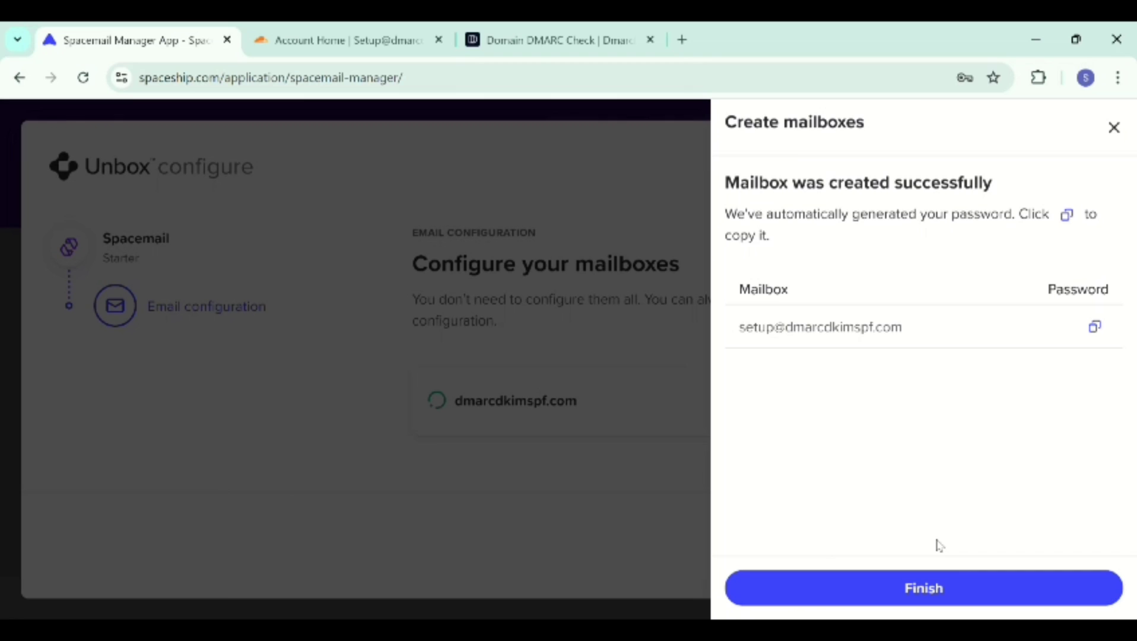
{"action": "mouse_move", "coordinate": [935, 549]}
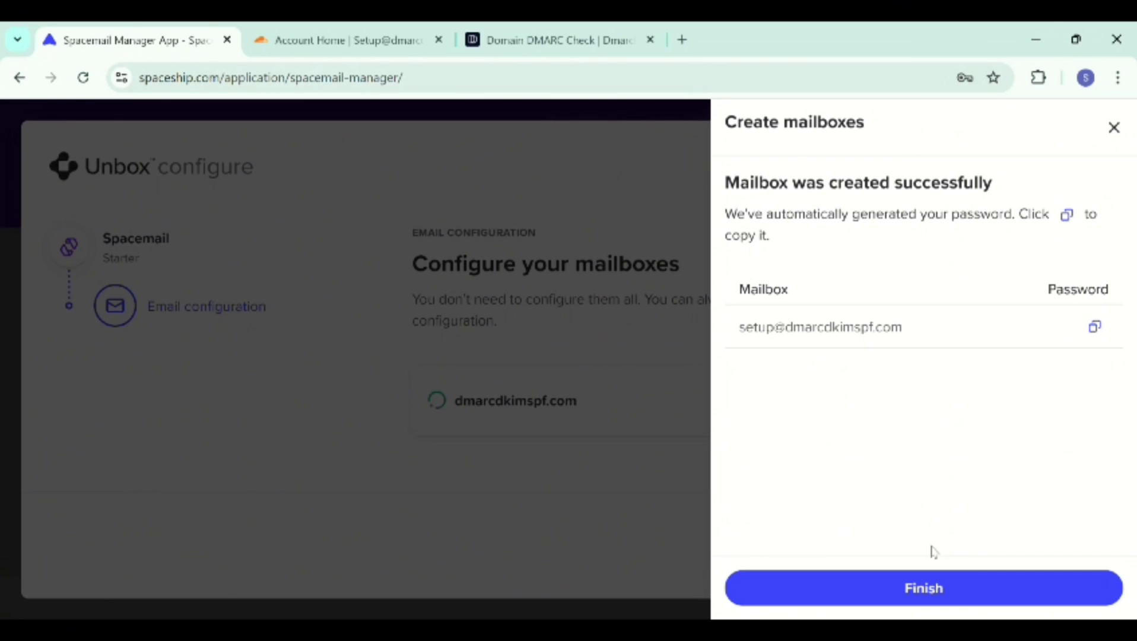
{"action": "mouse_move", "coordinate": [1070, 428]}
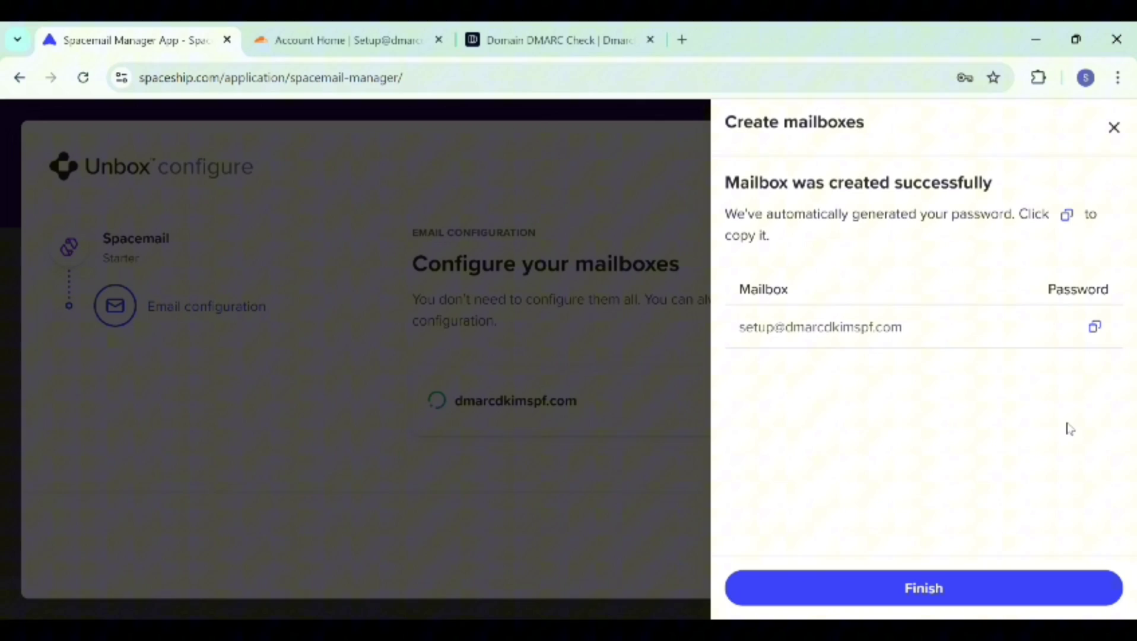
- Copy the generated mailbox password and finish mailbox creation
{"action": "left_click", "coordinate": [1094, 326]}
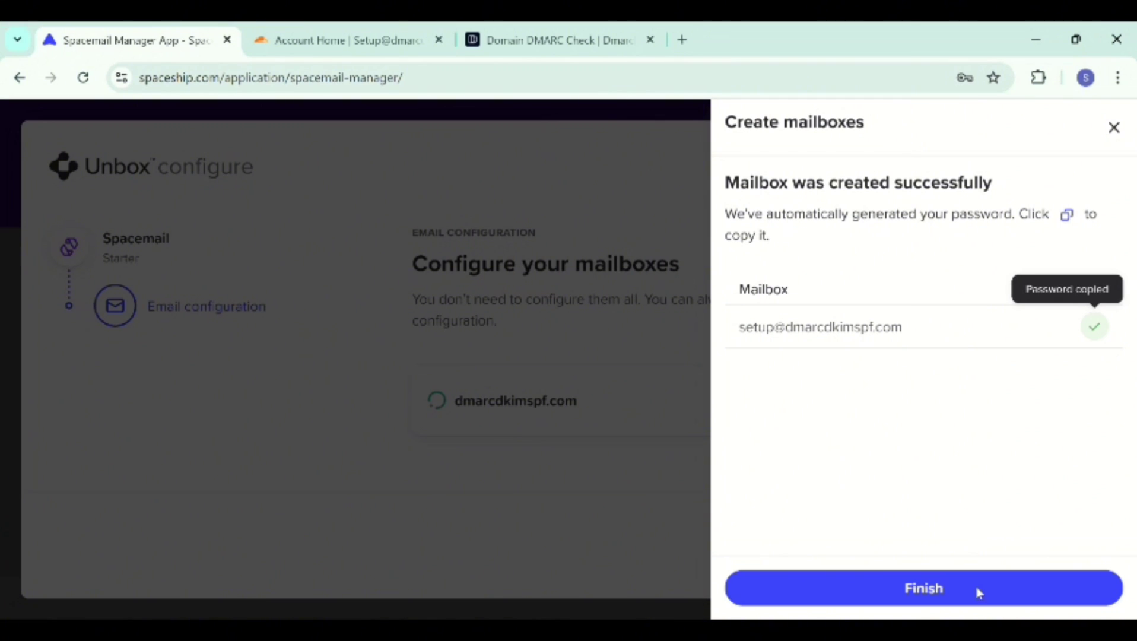
{"action": "left_click", "coordinate": [923, 587]}
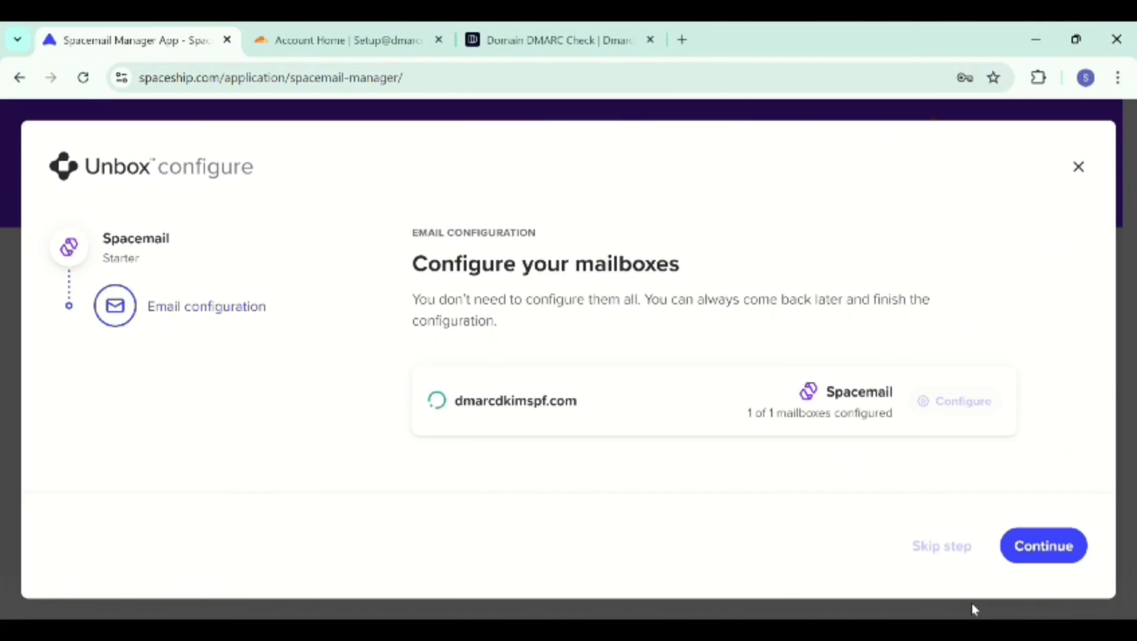
- Complete the mailbox step and view the DNS configuration guides for dmarcdkimspf.com
{"action": "left_click", "coordinate": [1043, 545]}
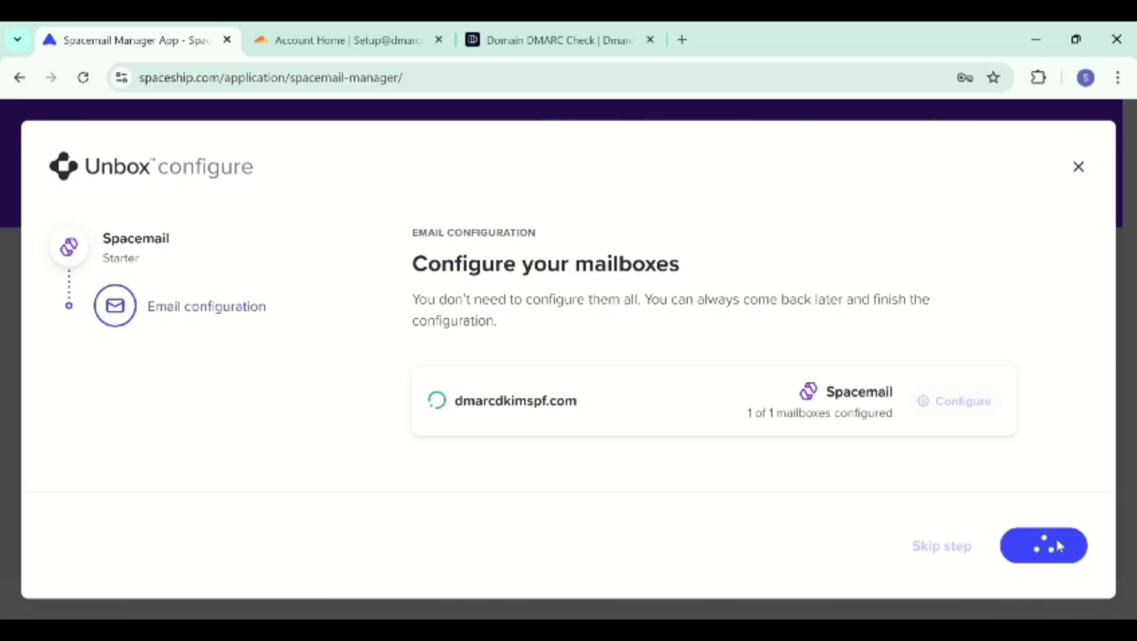
{"action": "left_click", "coordinate": [1043, 545]}
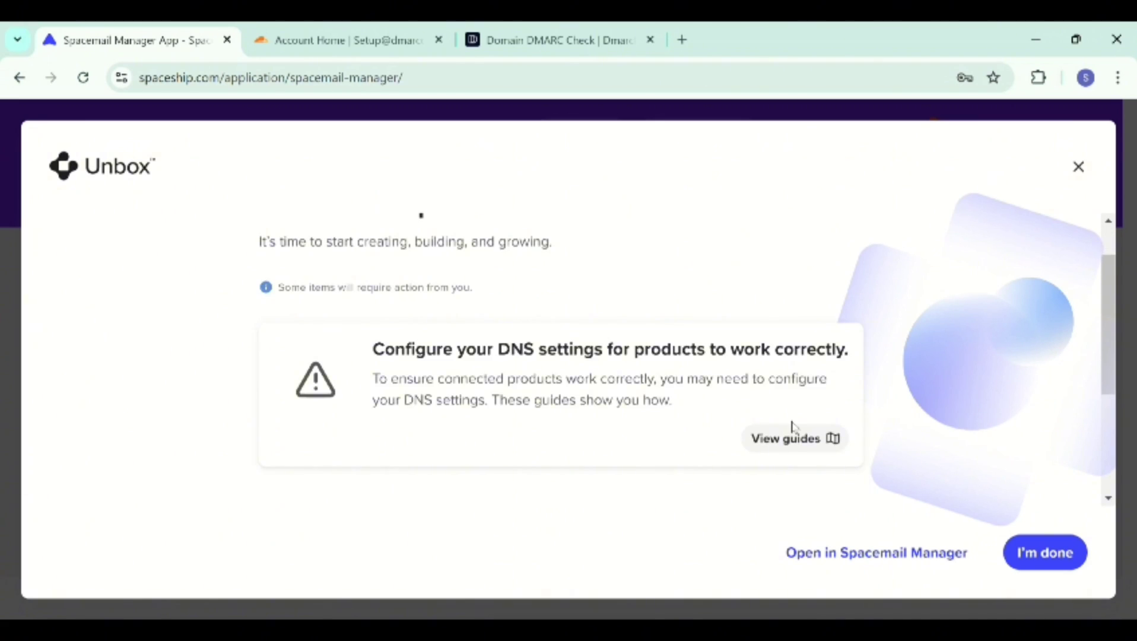
{"action": "left_click", "coordinate": [784, 438]}
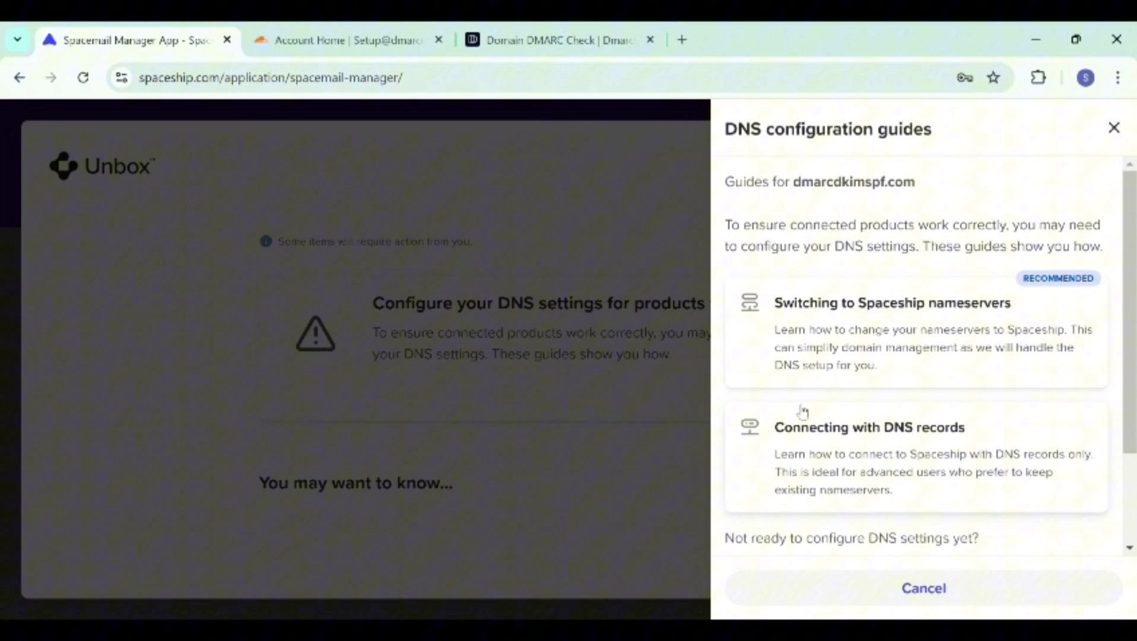
{"action": "mouse_move", "coordinate": [869, 376]}
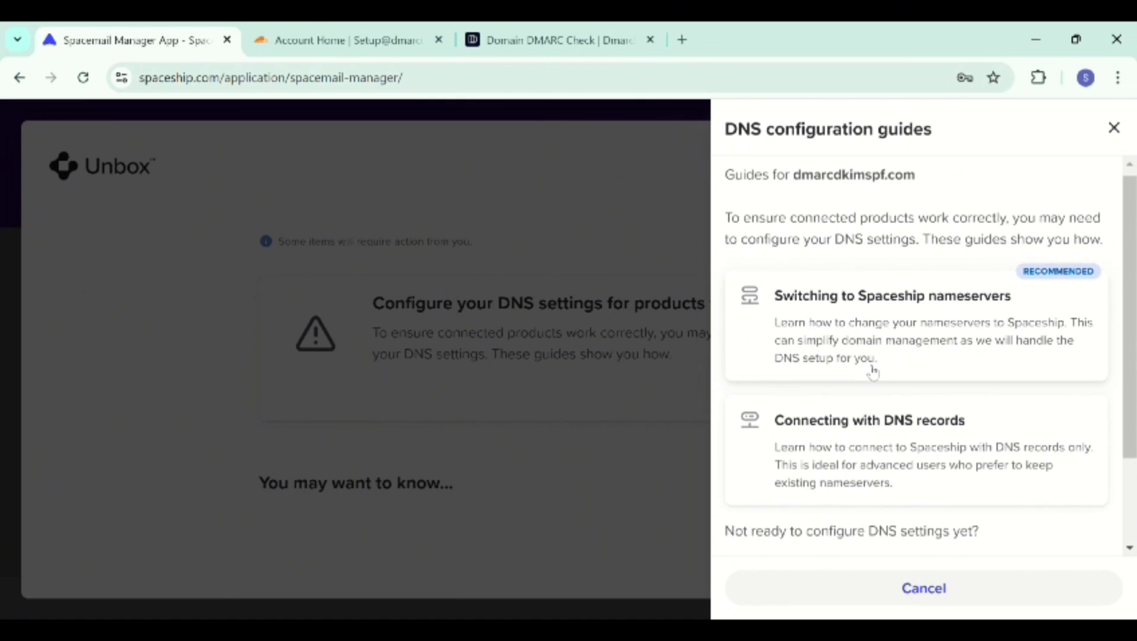
{"action": "scroll", "scroll_direction": "down", "scroll_amount": 3}
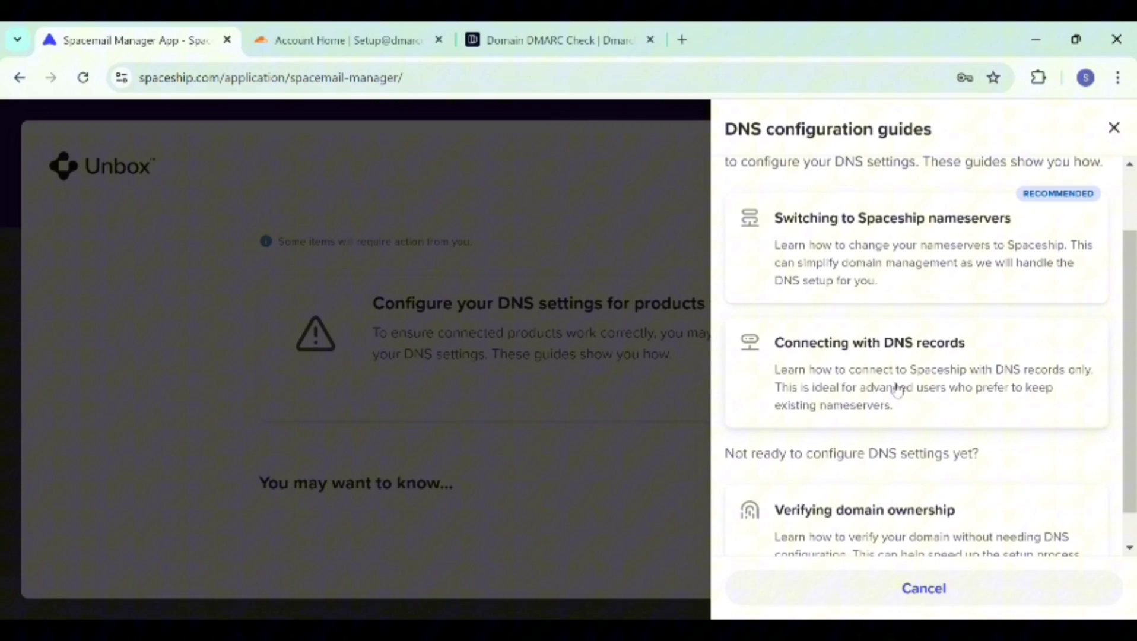
{"action": "scroll", "scroll_direction": "down", "scroll_amount": 3}
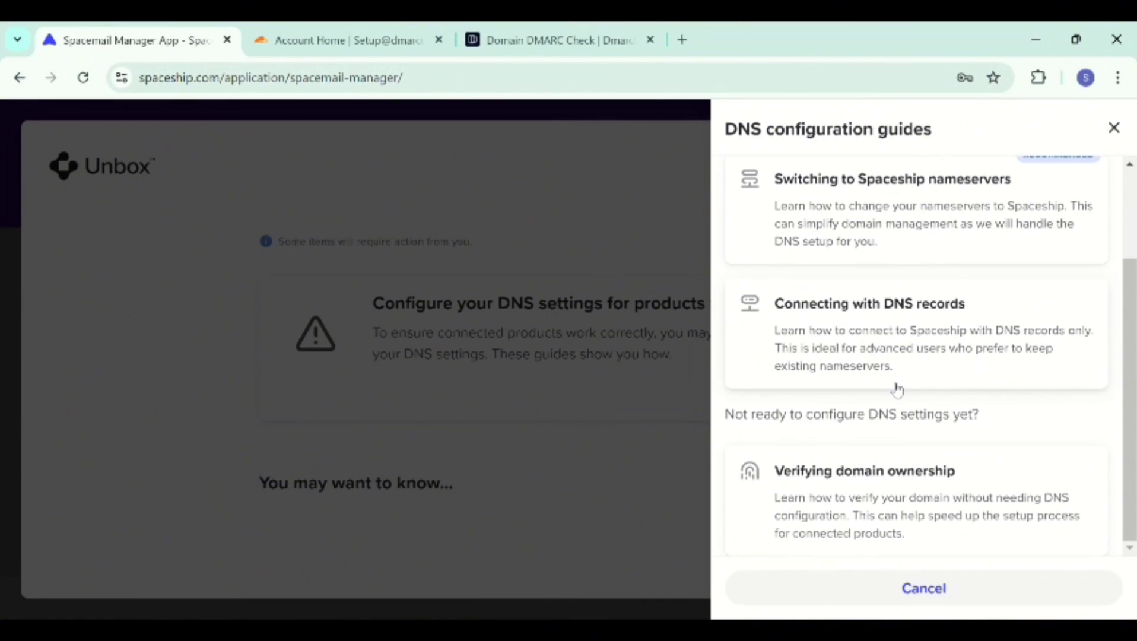
{"action": "mouse_move", "coordinate": [906, 430]}
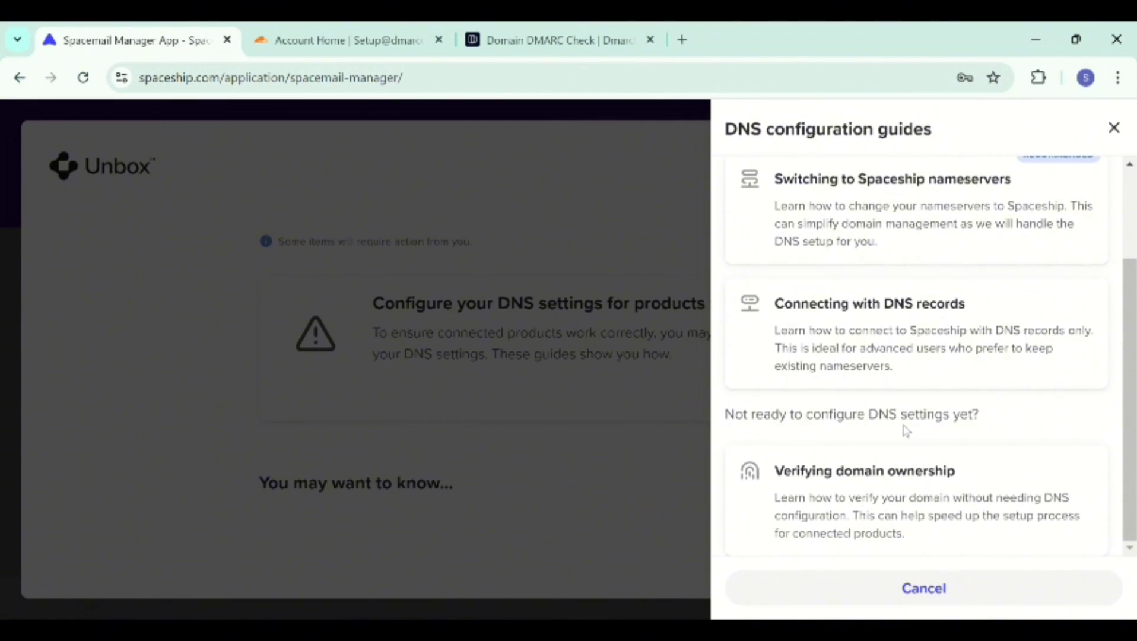
{"action": "mouse_move", "coordinate": [944, 331]}
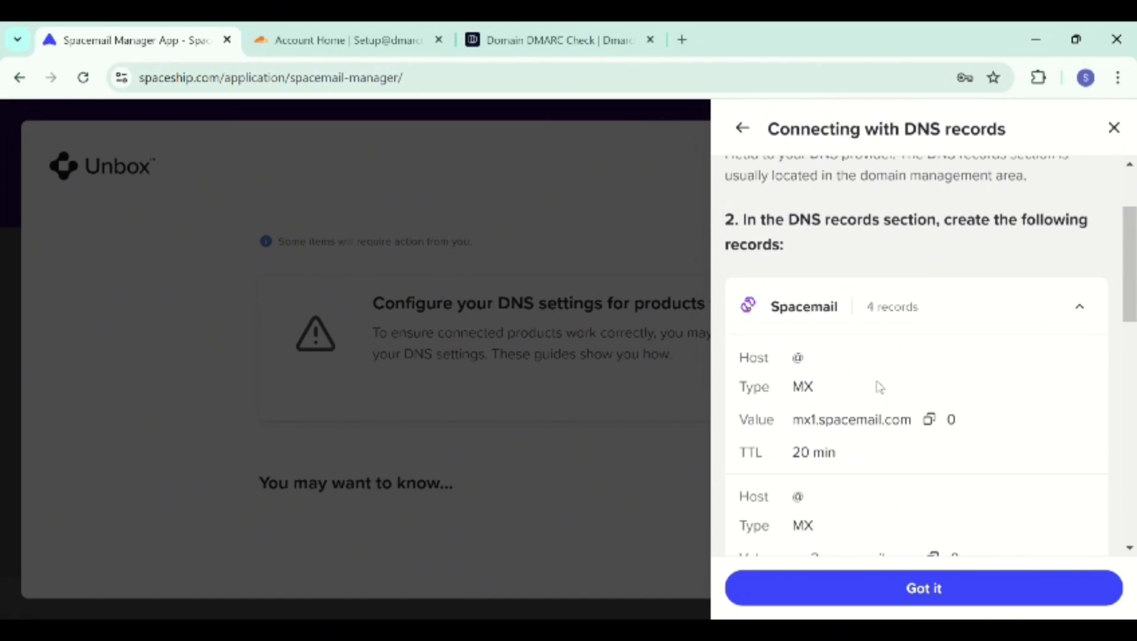
- Scroll through the Spacemail MX, SPF, DKIM and verification records listed in the guide
{"action": "scroll", "scroll_direction": "down", "scroll_amount": 3}
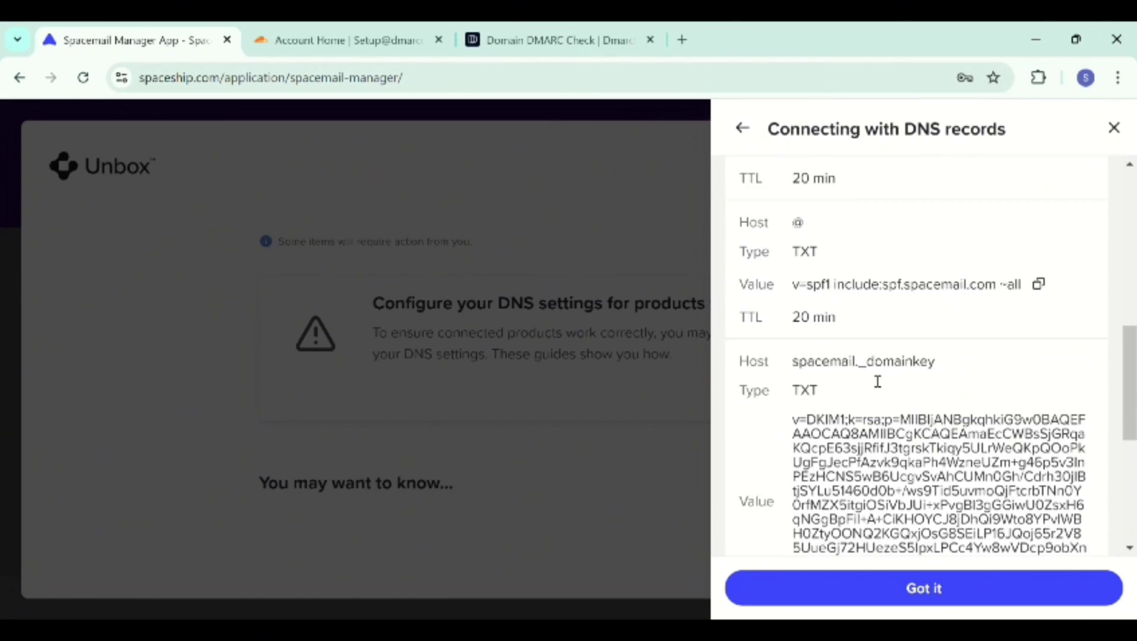
{"action": "scroll", "scroll_direction": "down", "scroll_amount": 3}
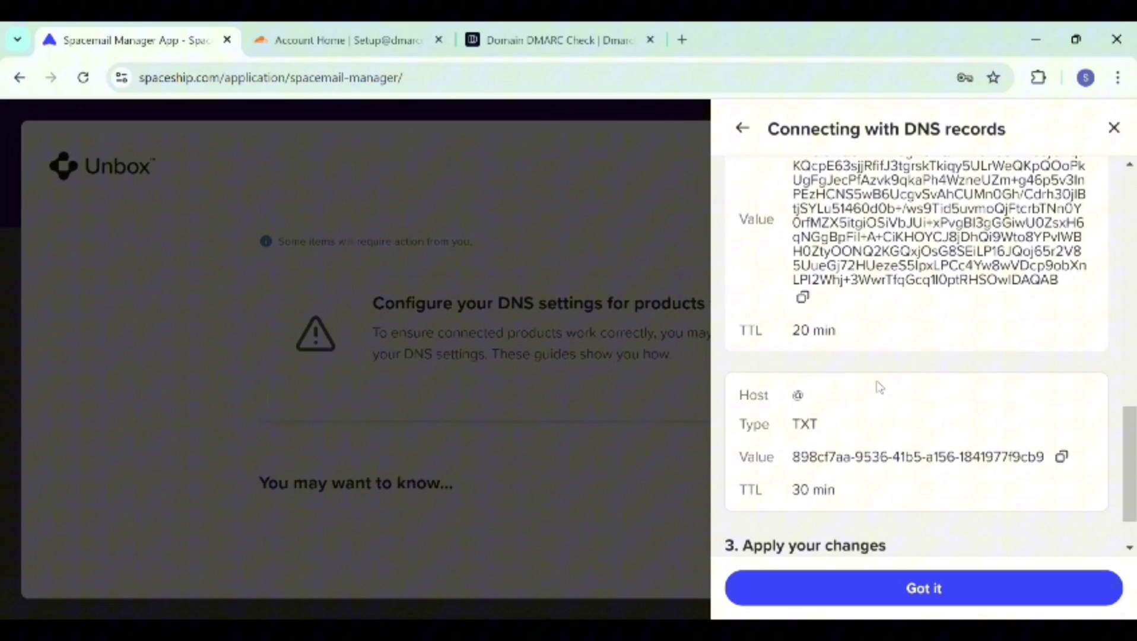
{"action": "scroll", "scroll_direction": "up", "scroll_amount": 3}
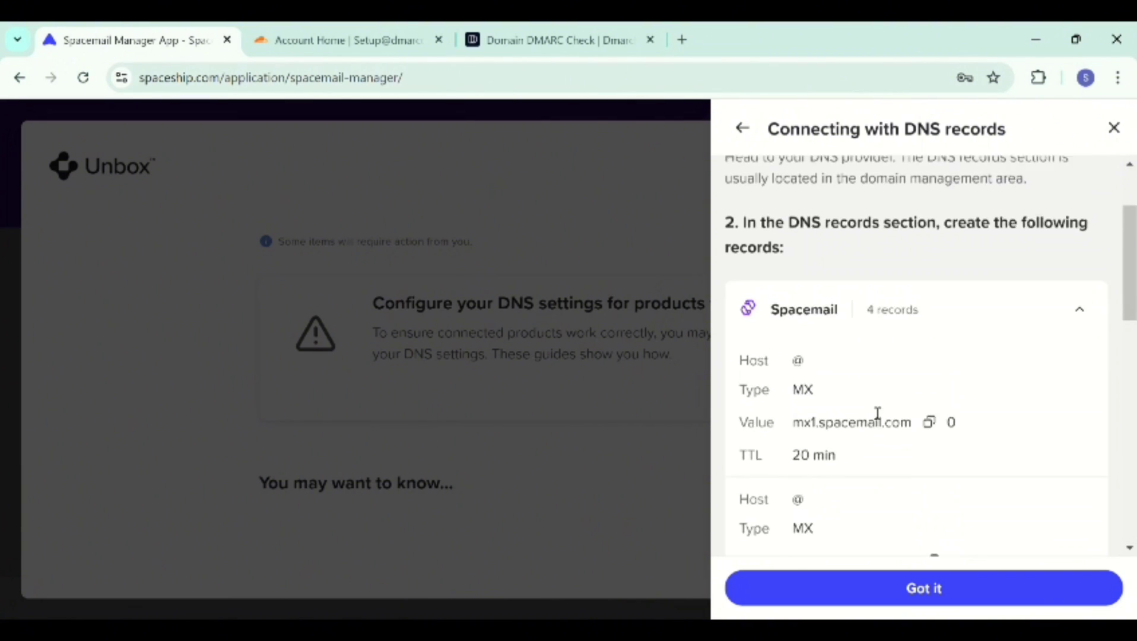
- Go to Cloudflare's DNS Records page for dmarcdkimspf.com
{"action": "left_click", "coordinate": [341, 41]}
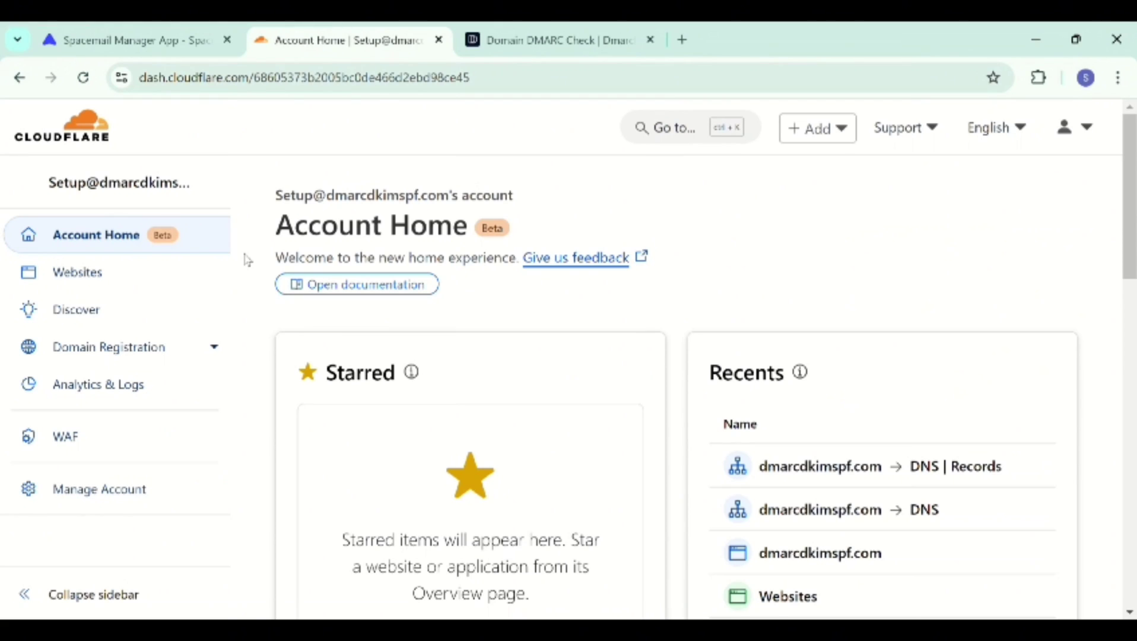
{"action": "left_click", "coordinate": [77, 272]}
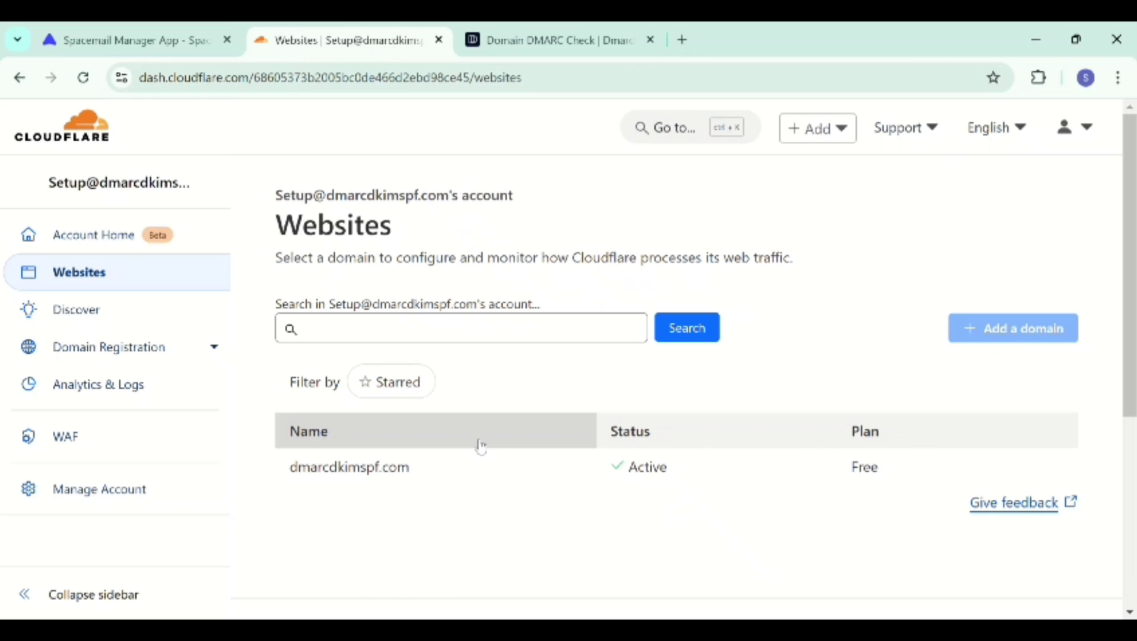
{"action": "left_click", "coordinate": [349, 466]}
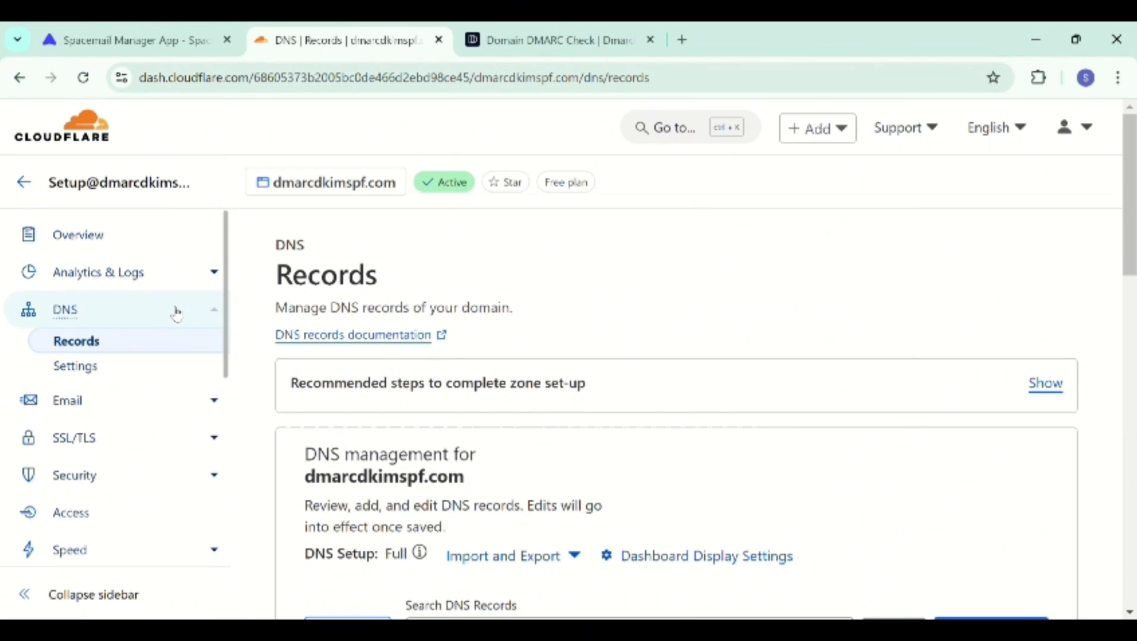
{"action": "scroll", "scroll_direction": "down", "scroll_amount": 3}
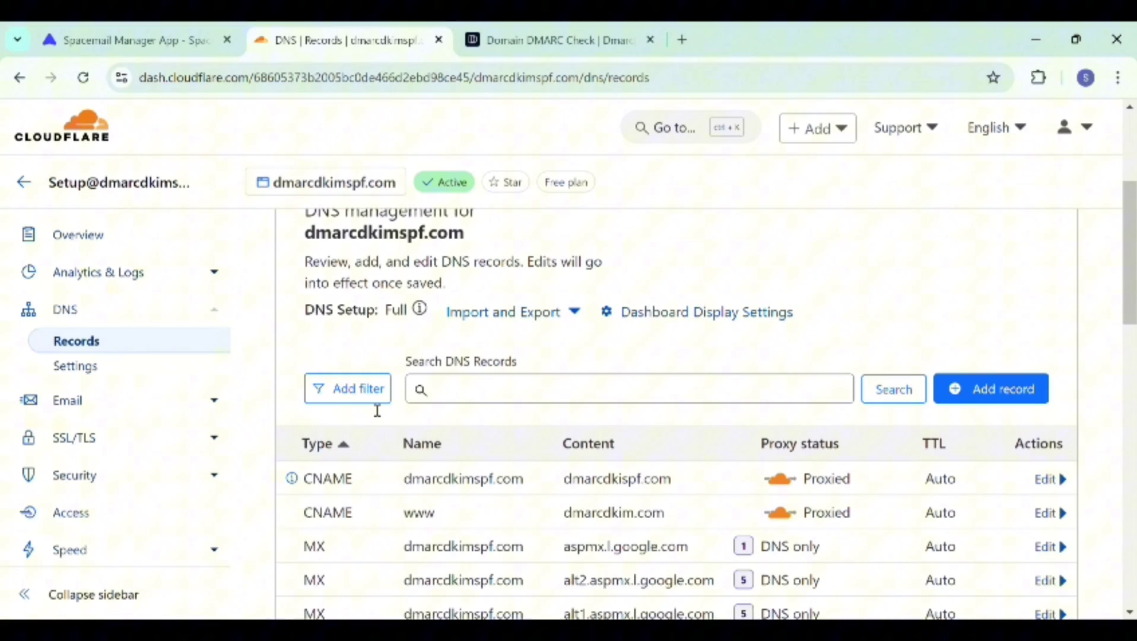
{"action": "scroll", "scroll_direction": "down", "scroll_amount": 3}
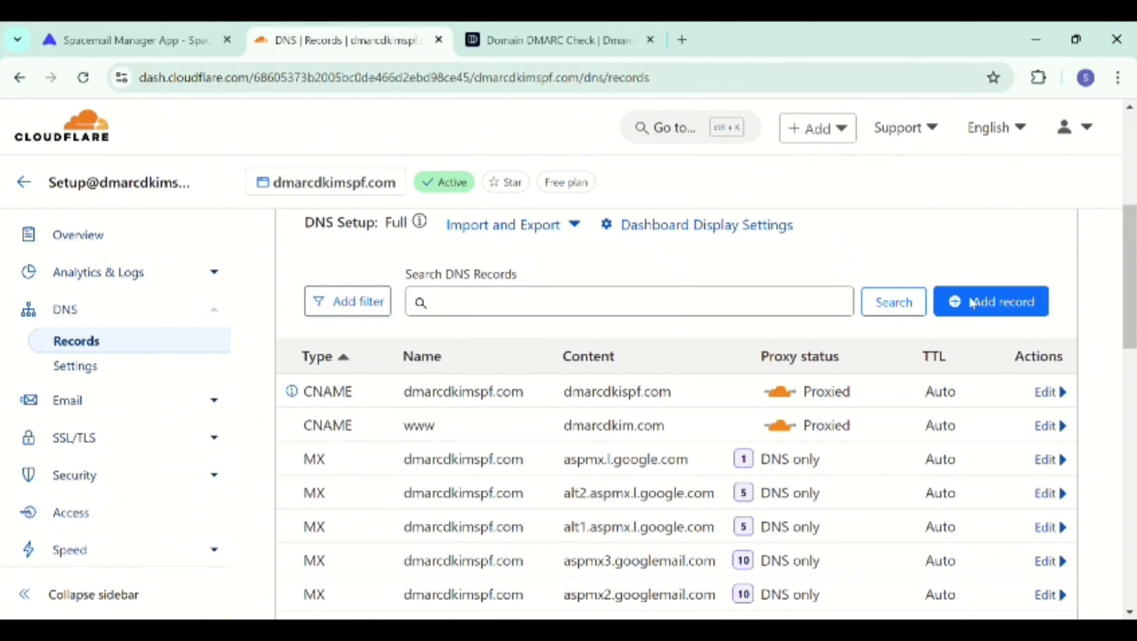
- Add an MX record named @ with mail server mx1.spacemail.com, checking values against the Spaceship guide
{"action": "left_click", "coordinate": [990, 301]}
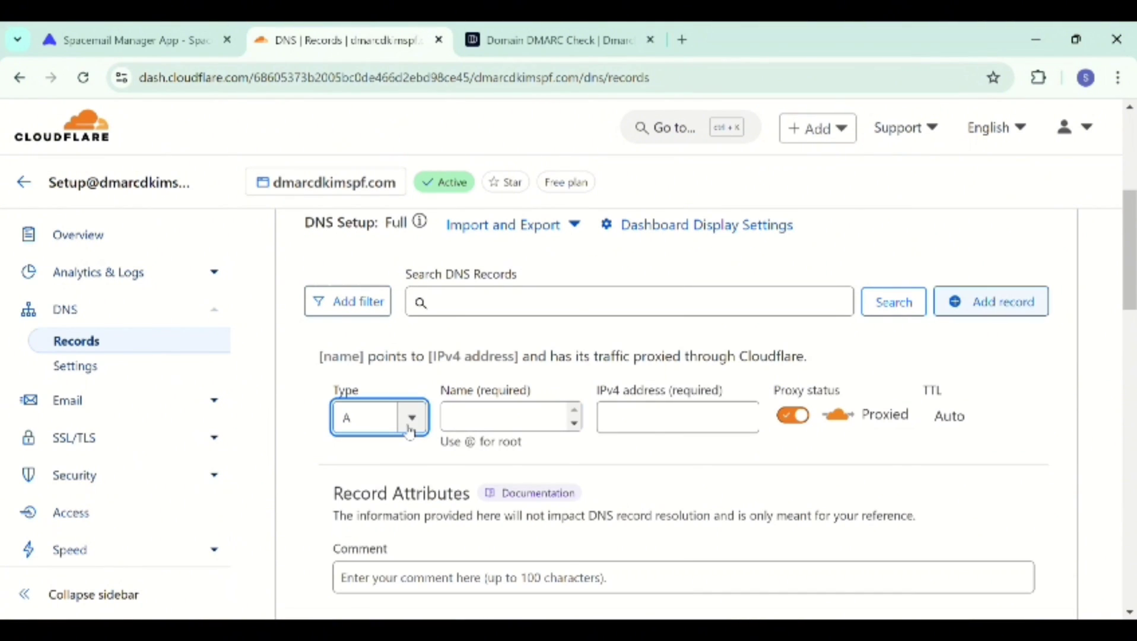
{"action": "left_click", "coordinate": [411, 417]}
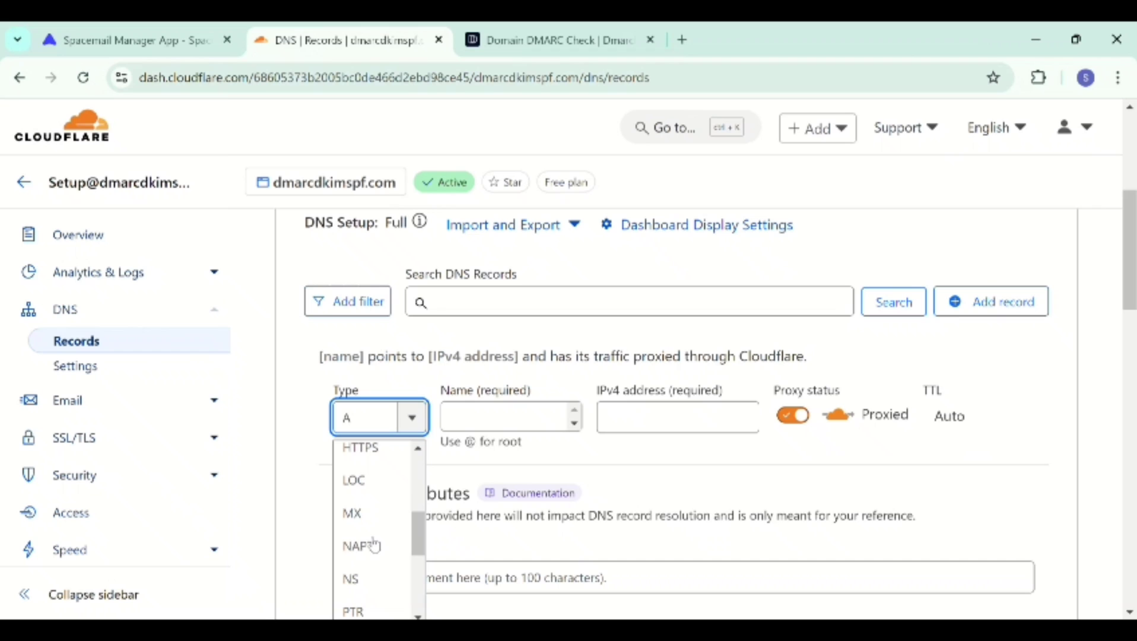
{"action": "left_click", "coordinate": [352, 513]}
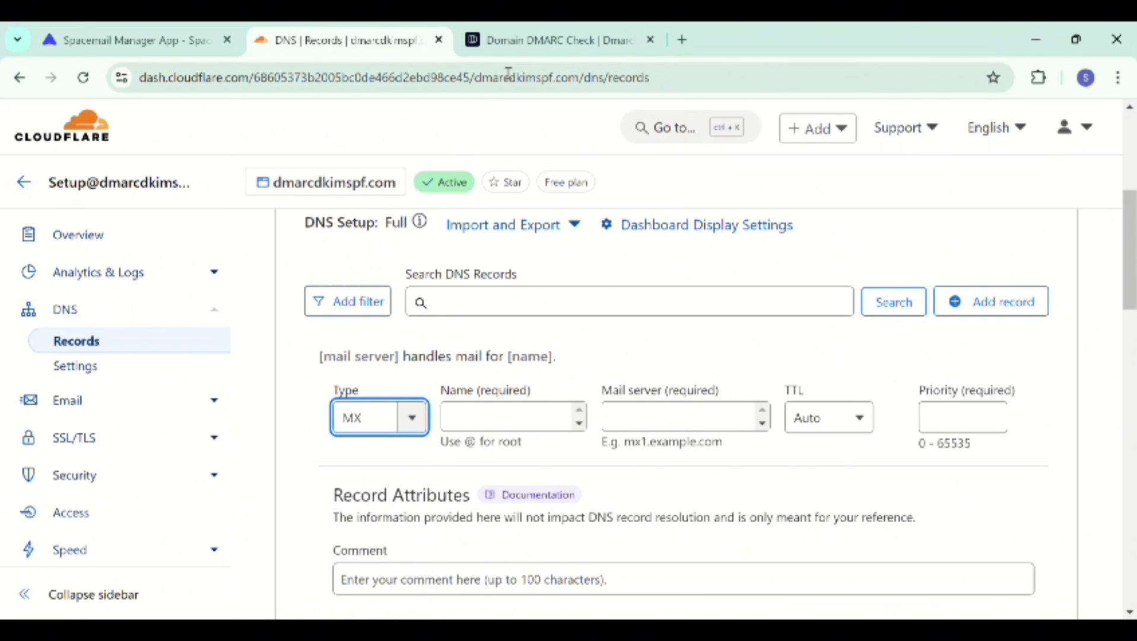
{"action": "left_click", "coordinate": [134, 41]}
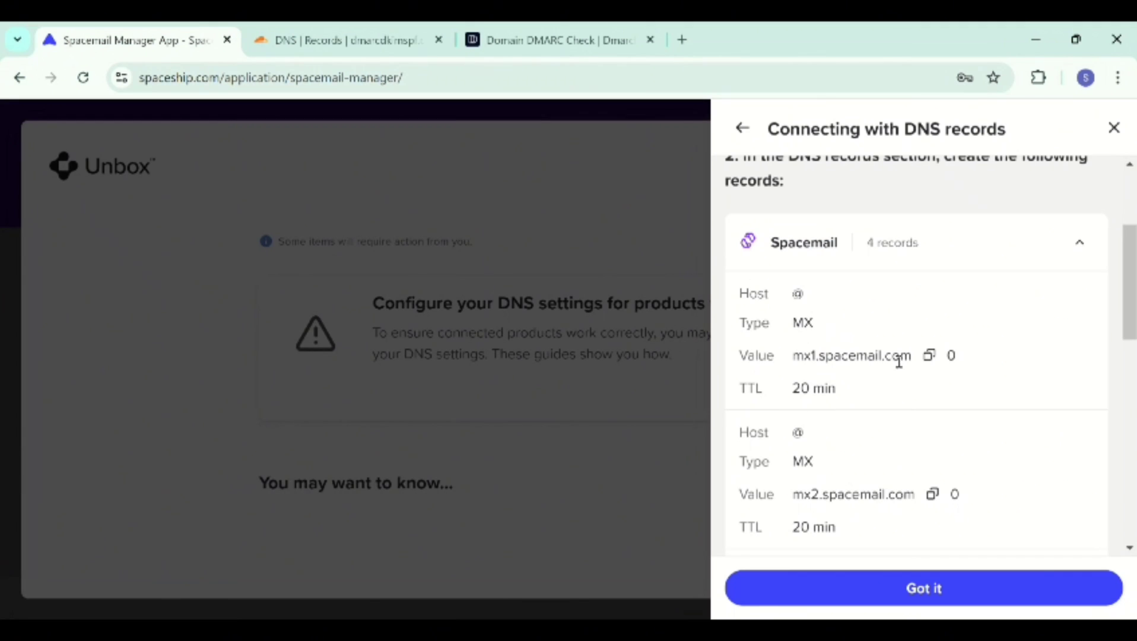
{"action": "left_click", "coordinate": [341, 41]}
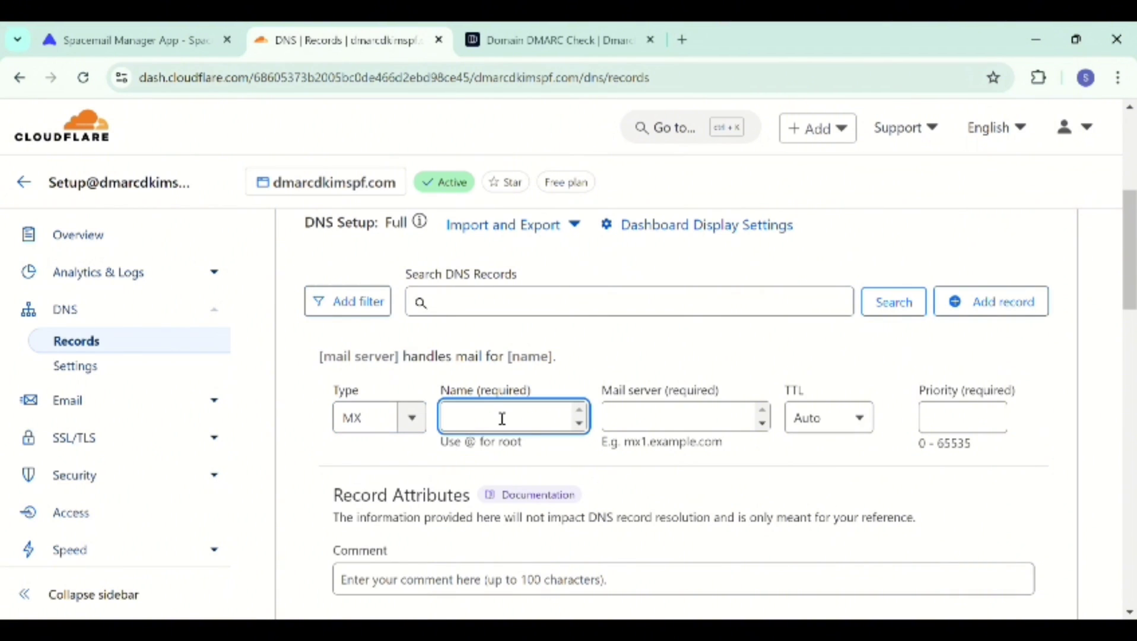
{"action": "type", "text": "@"}
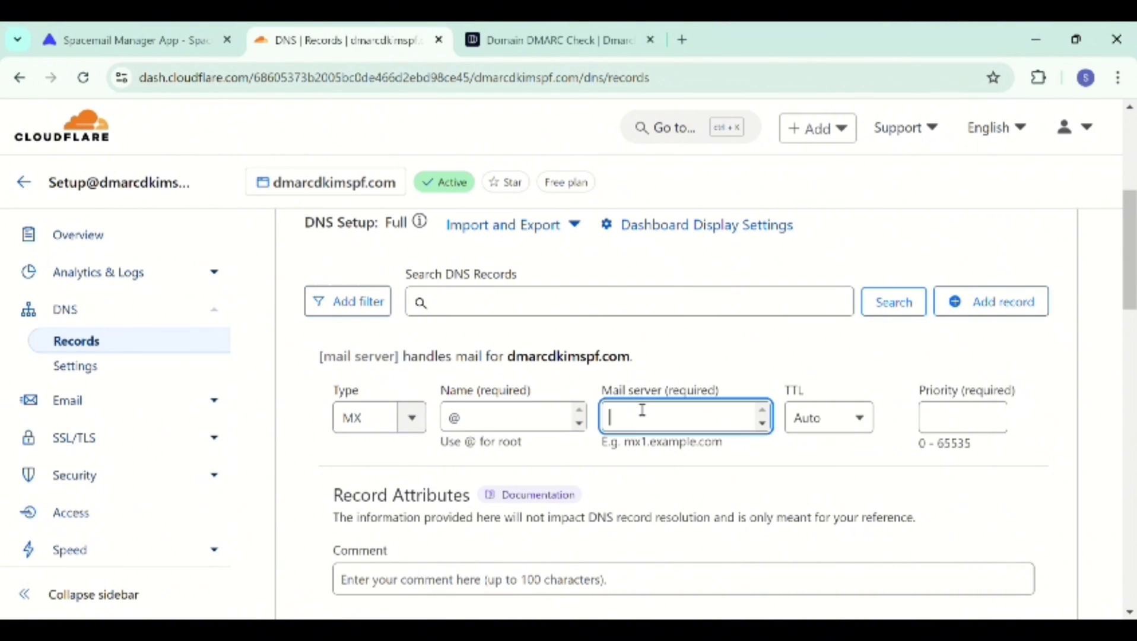
{"action": "type", "text": "mx1.spacemail.com"}
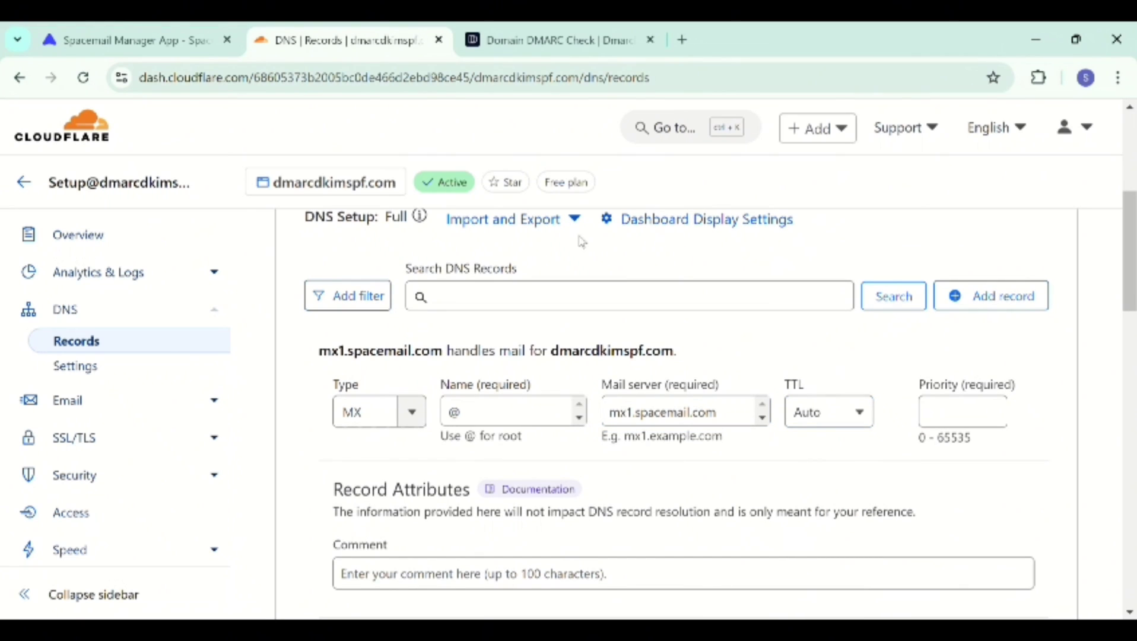
{"action": "left_click", "coordinate": [131, 41]}
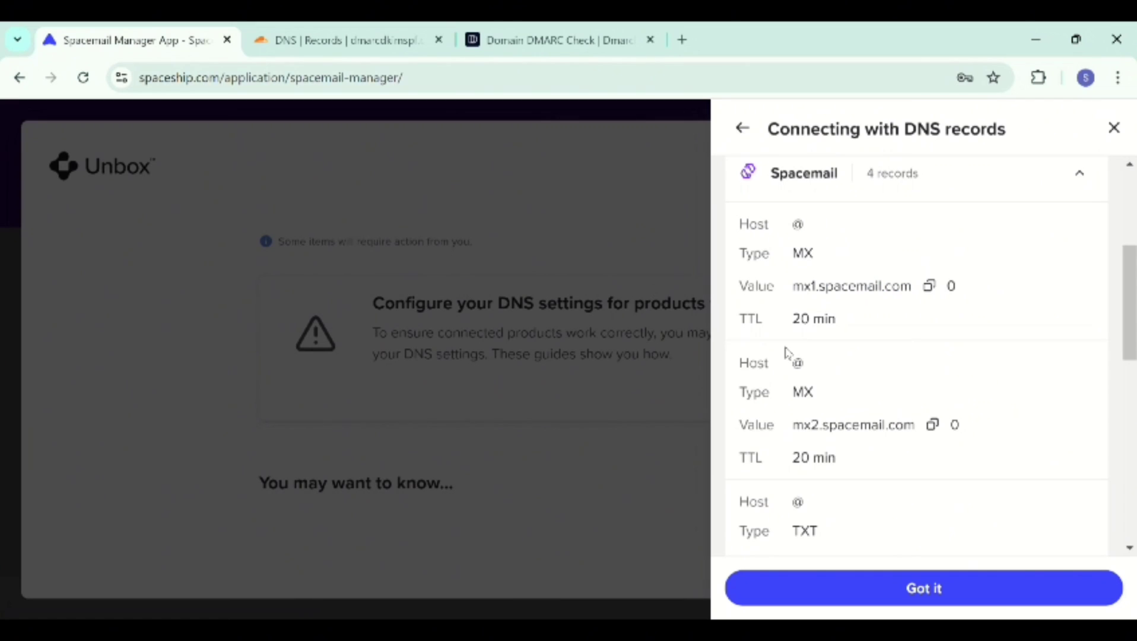
{"action": "mouse_move", "coordinate": [815, 341]}
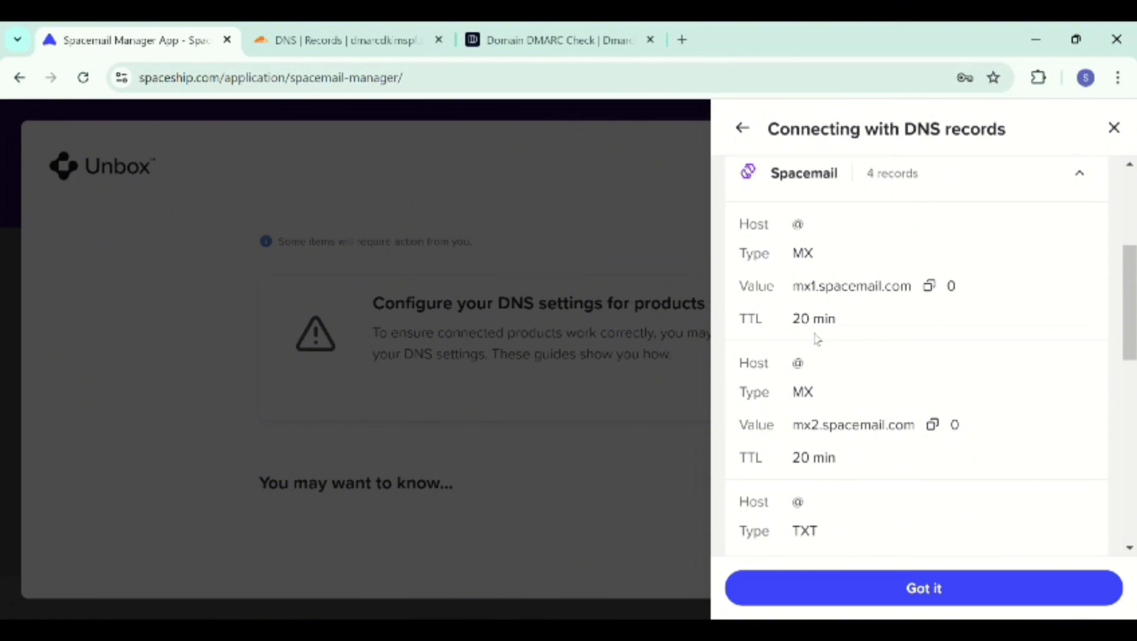
{"action": "left_click", "coordinate": [340, 41]}
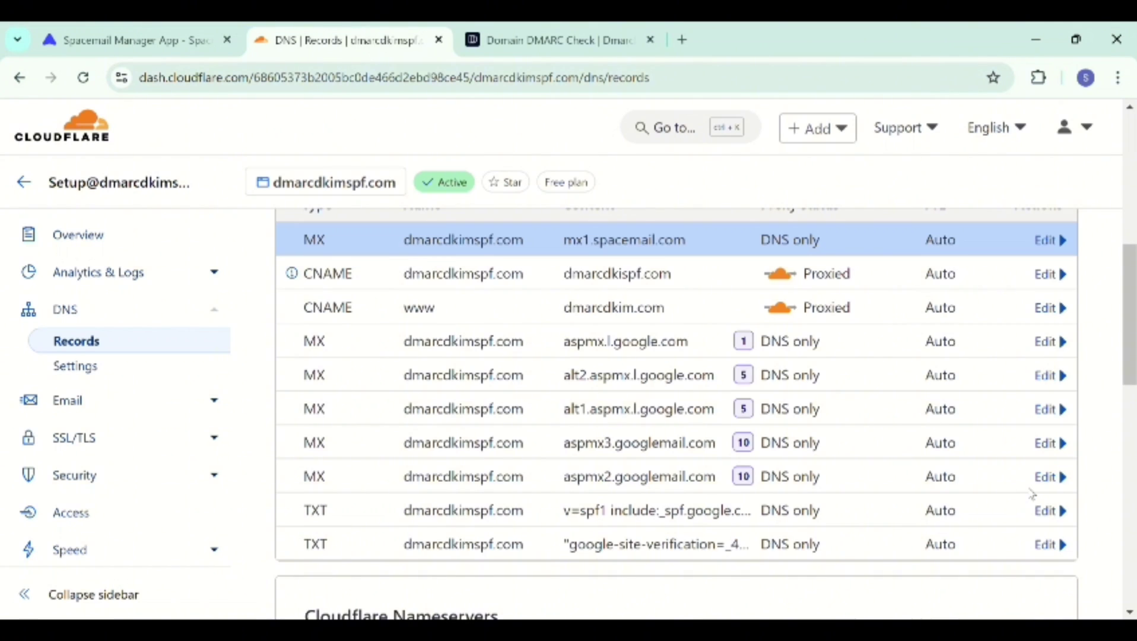
- Add a second MX record @ pointing to mx2.spacemail.com with priority 0 and save it
{"action": "scroll", "scroll_direction": "up", "scroll_amount": 3}
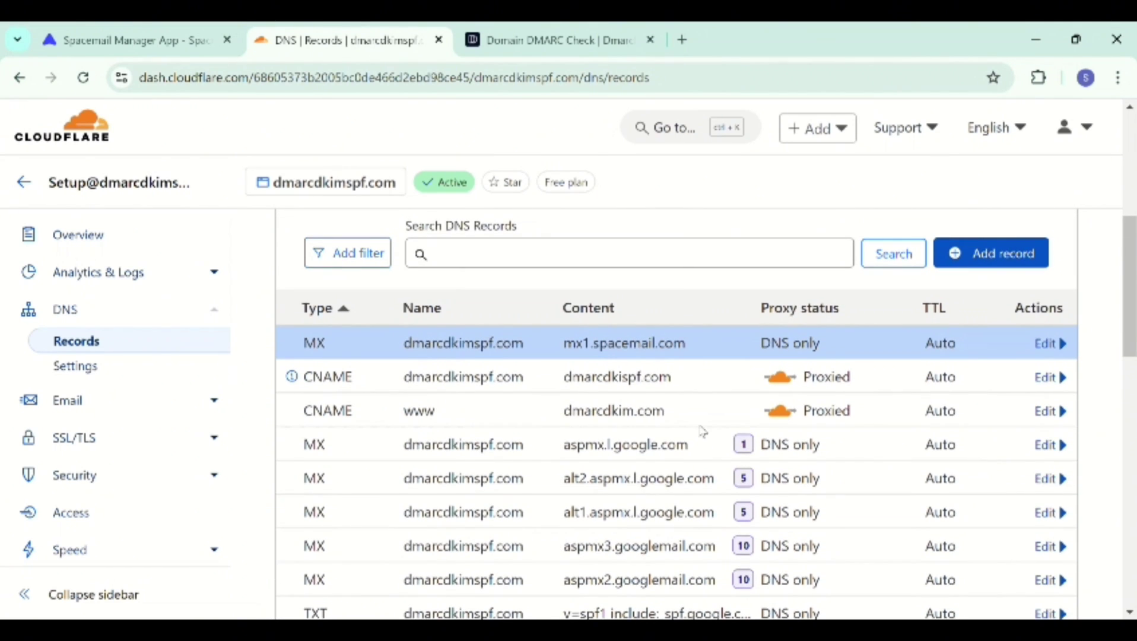
{"action": "left_click", "coordinate": [991, 253]}
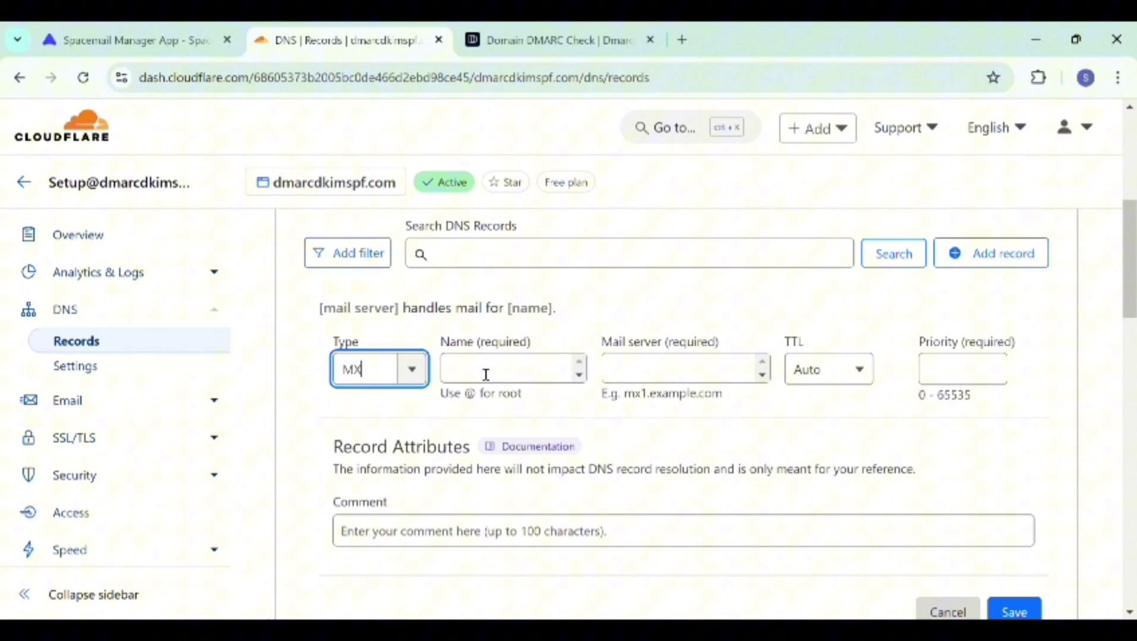
{"action": "left_click", "coordinate": [134, 40]}
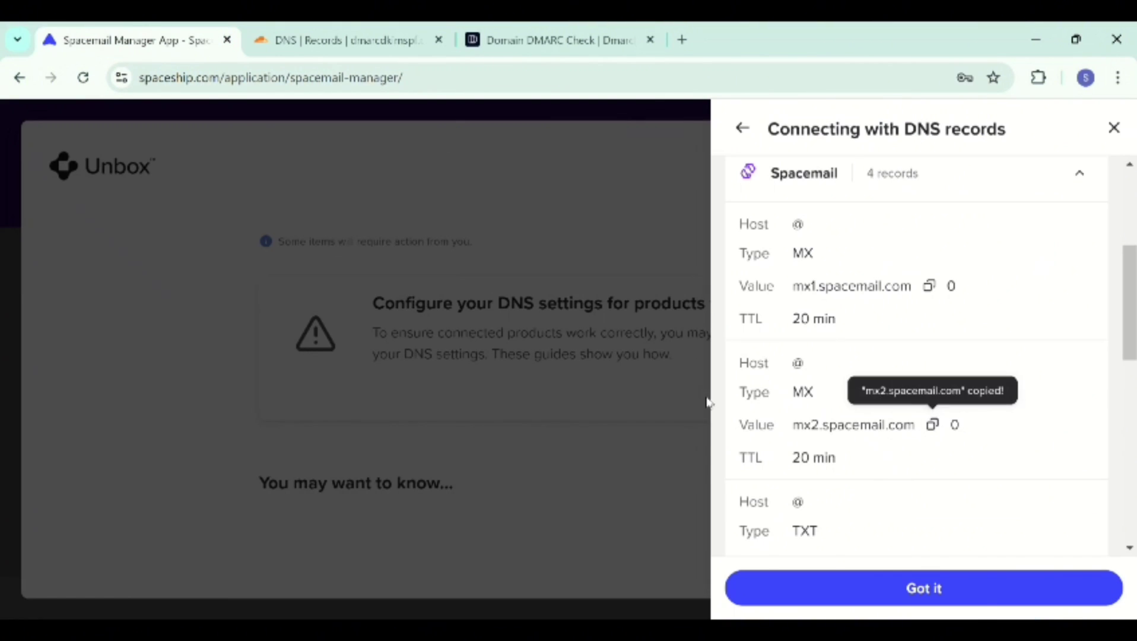
{"action": "left_click", "coordinate": [341, 40]}
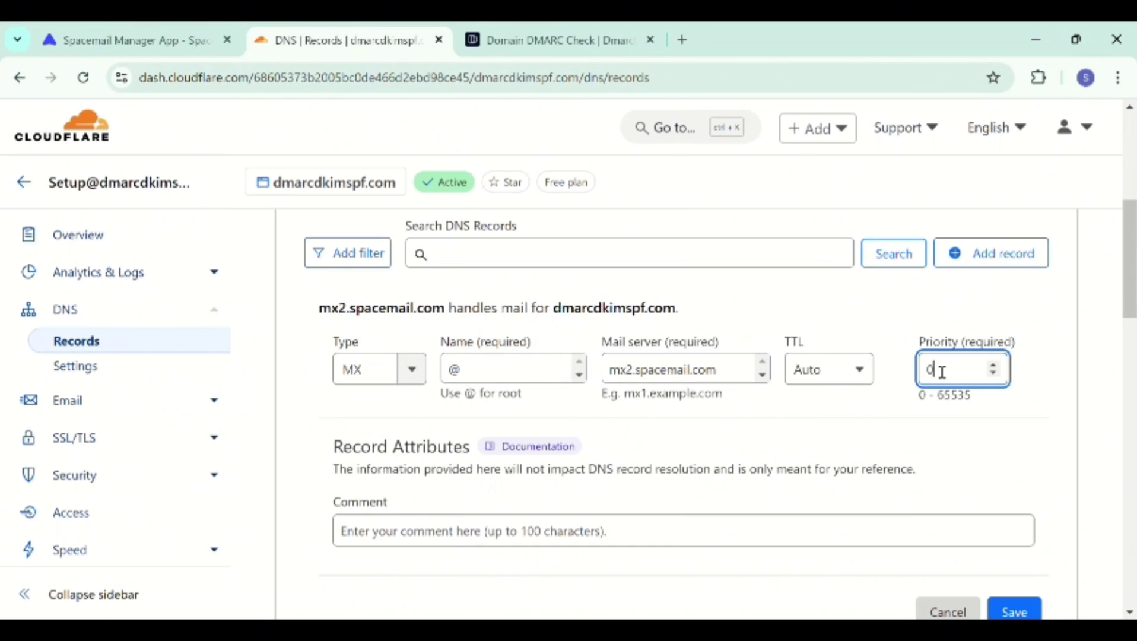
{"action": "left_click", "coordinate": [1014, 611]}
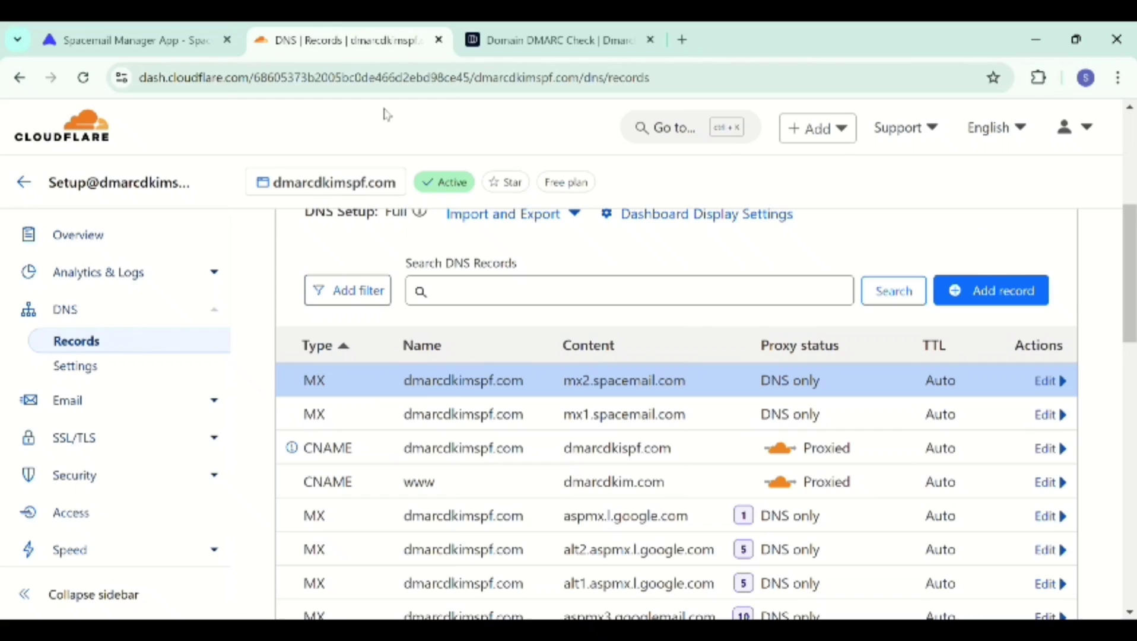
- Open the existing Google v=spf1 TXT record for editing, then go to the DMARCDKIM domain check page
{"action": "left_click", "coordinate": [135, 41]}
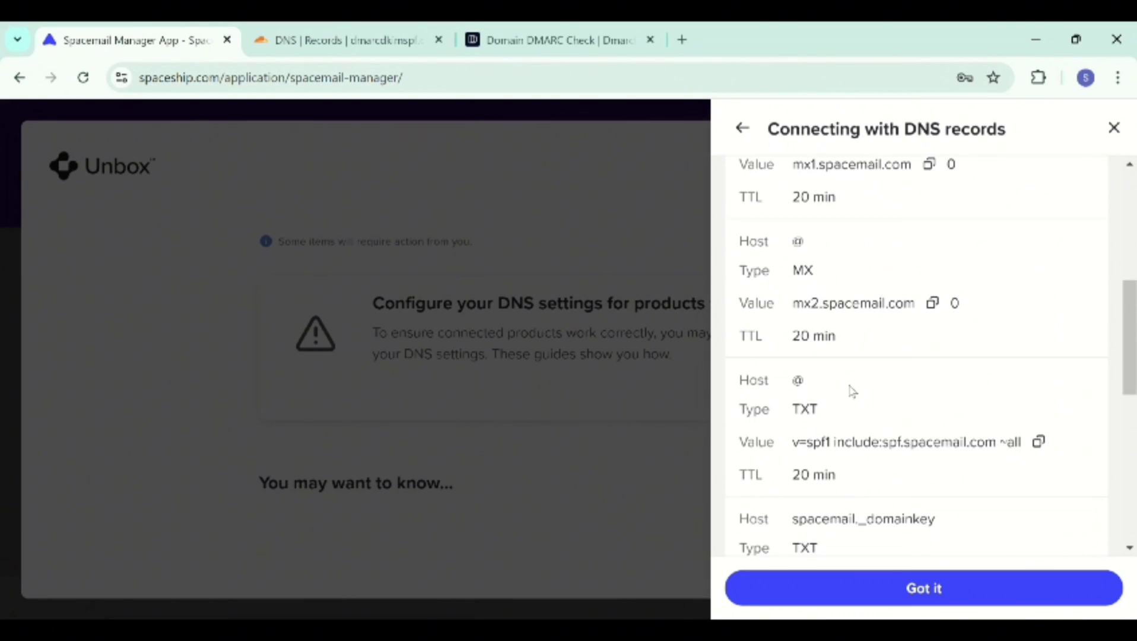
{"action": "scroll", "scroll_direction": "down", "scroll_amount": 3}
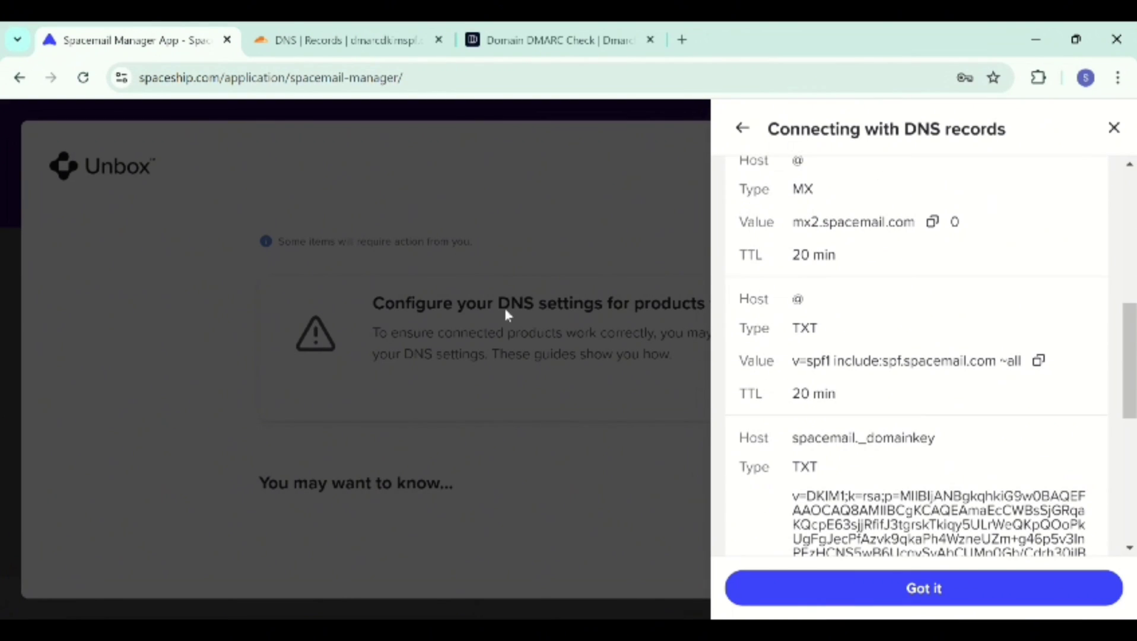
{"action": "left_click", "coordinate": [340, 40]}
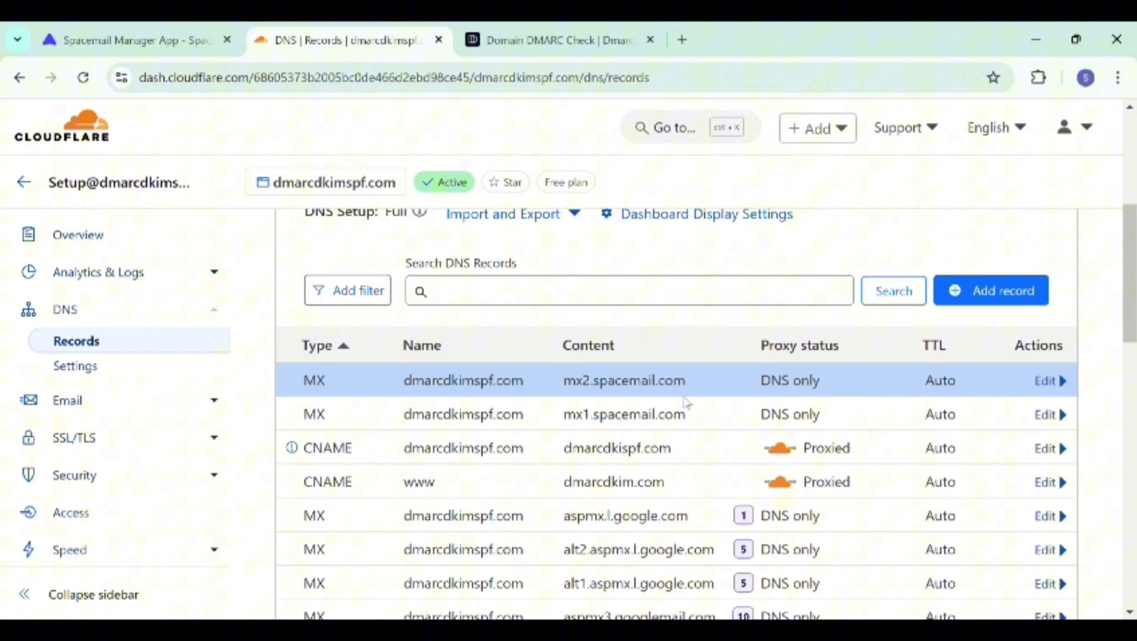
{"action": "scroll", "scroll_direction": "down", "scroll_amount": 3}
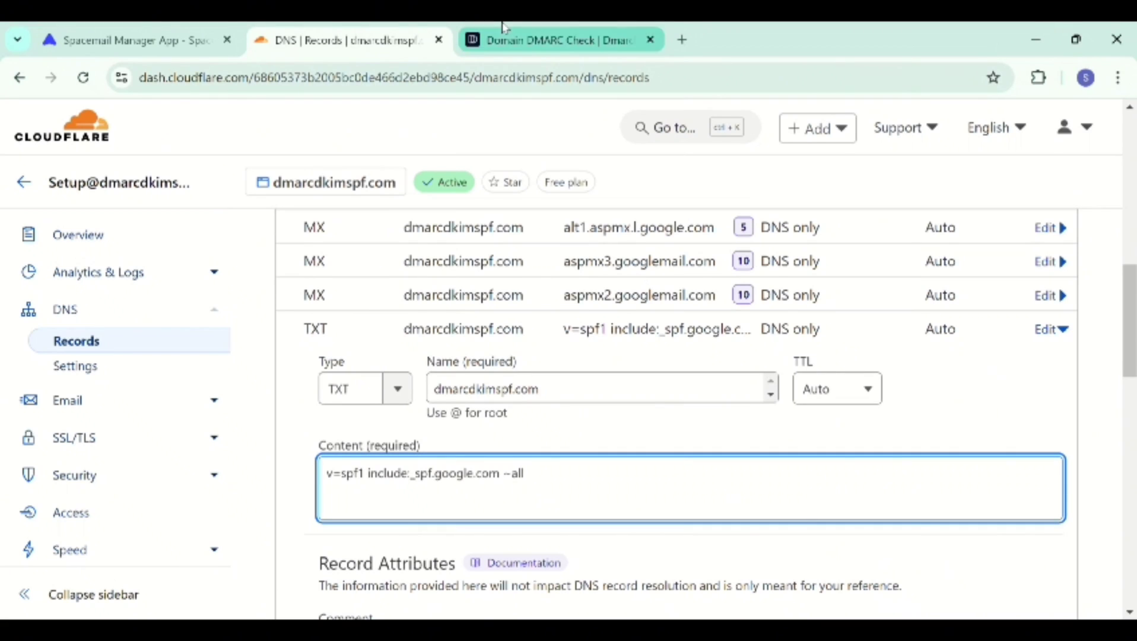
{"action": "left_click", "coordinate": [557, 41]}
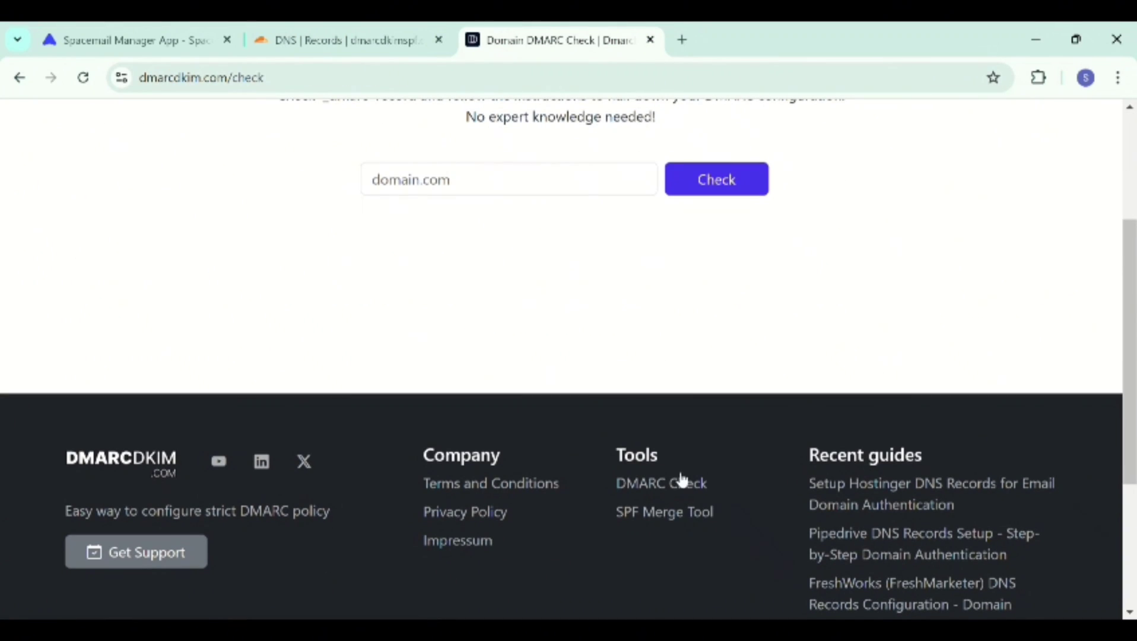
- Merge dmarcdkimspf.com's Google SPF record with Spacemail's SPF value in the SPF Merge Tool
{"action": "left_click", "coordinate": [664, 511]}
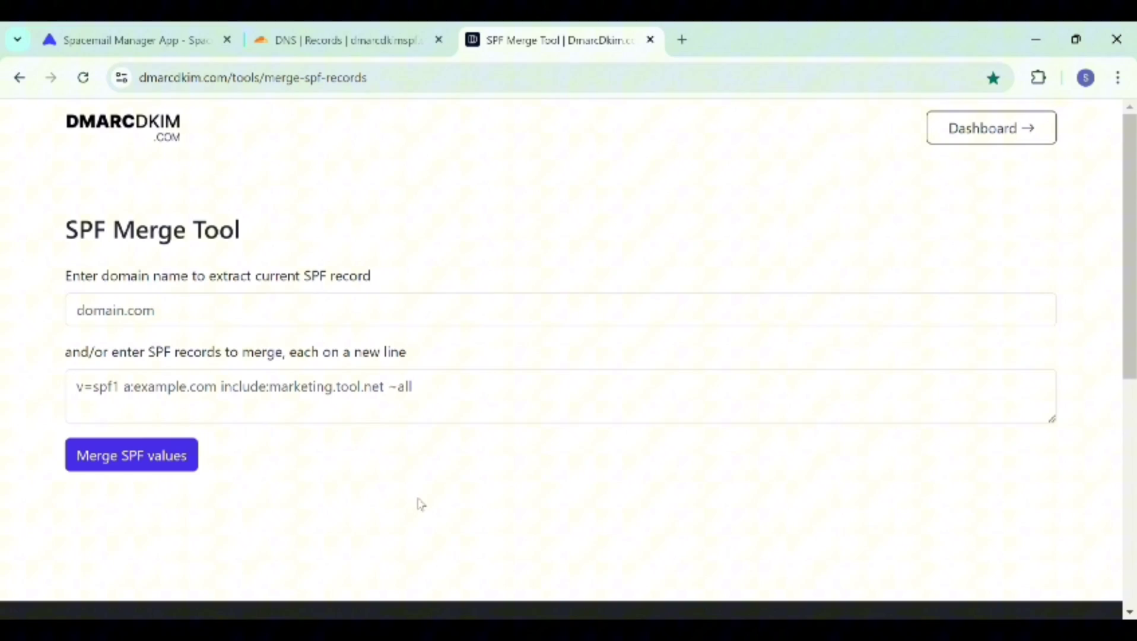
{"action": "type", "text": "dmarcdkimspf.com"}
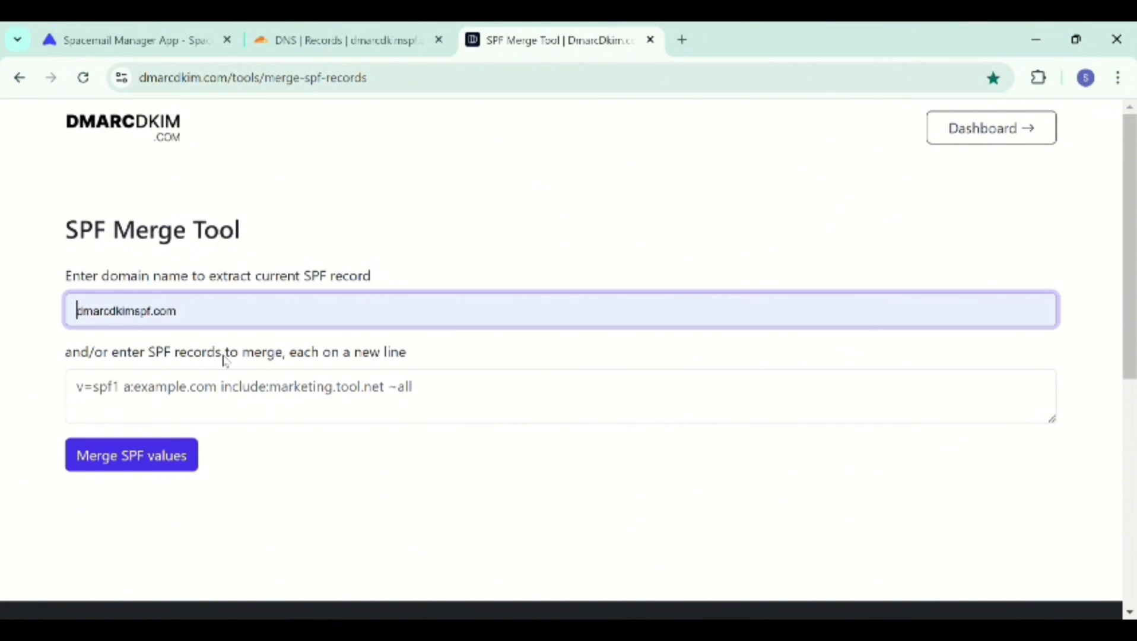
{"action": "left_click", "coordinate": [131, 40]}
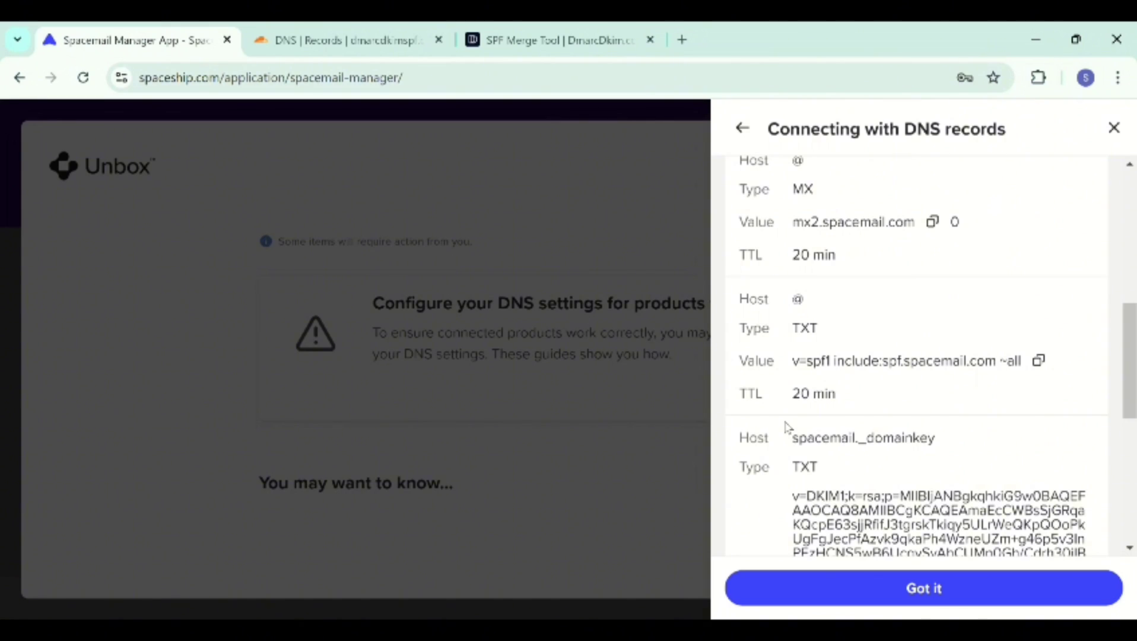
{"action": "mouse_move", "coordinate": [1038, 360]}
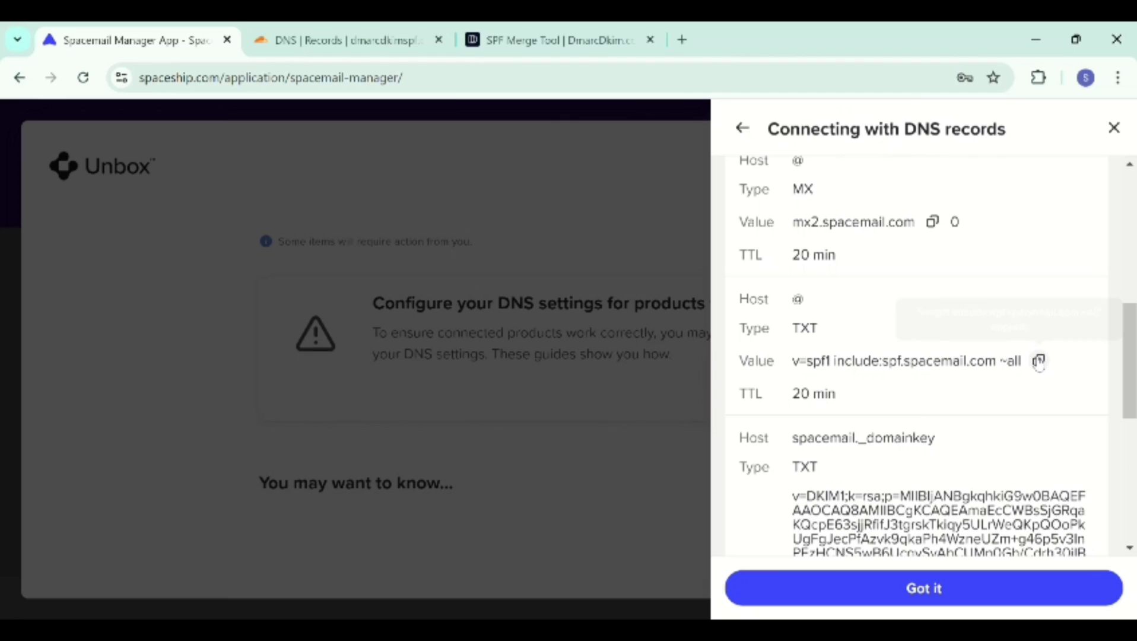
{"action": "left_click", "coordinate": [558, 40]}
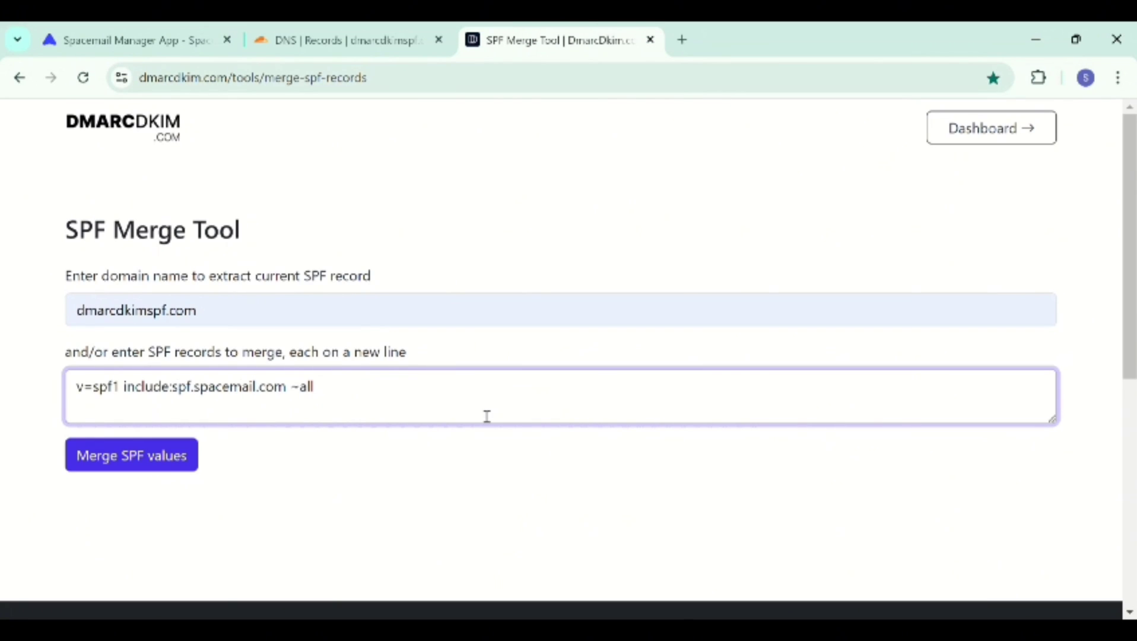
{"action": "left_click", "coordinate": [132, 455]}
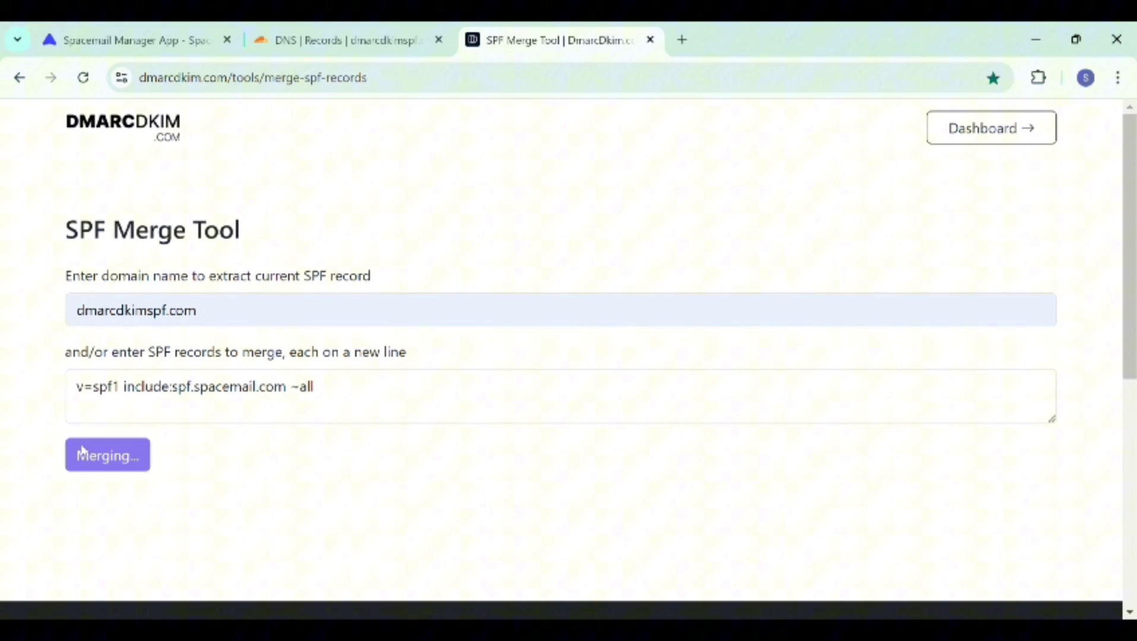
{"action": "left_click", "coordinate": [107, 454]}
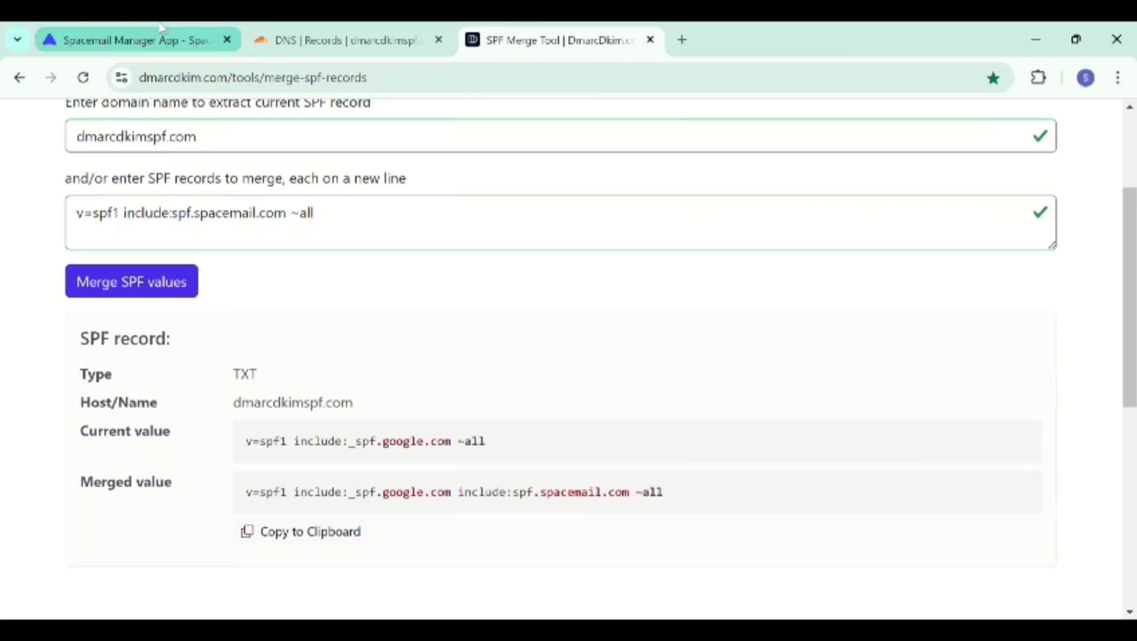
{"action": "left_click", "coordinate": [348, 40]}
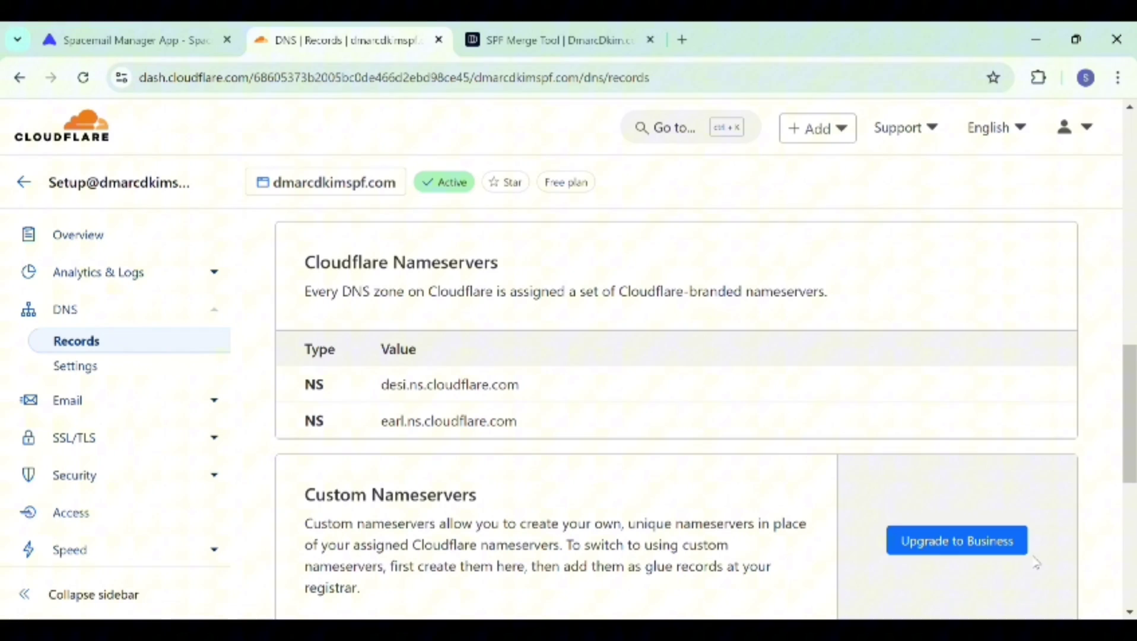
{"action": "left_click", "coordinate": [131, 40]}
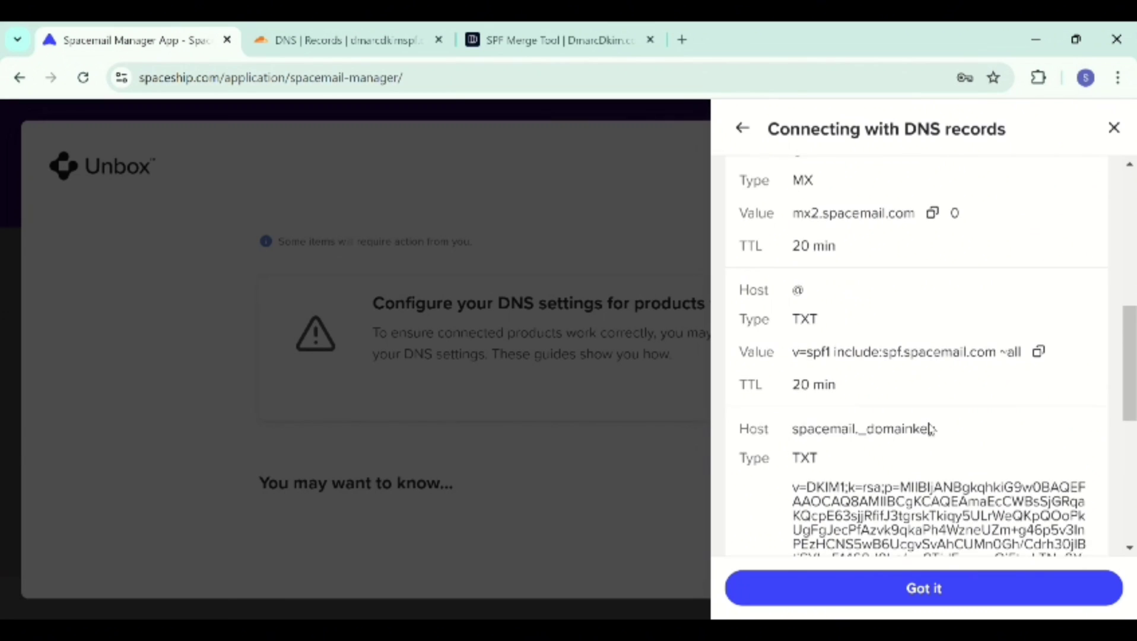
- Copy the DKIM host spacemail._domainkey and start a new TXT record in Cloudflare
{"action": "double_click", "coordinate": [863, 428]}
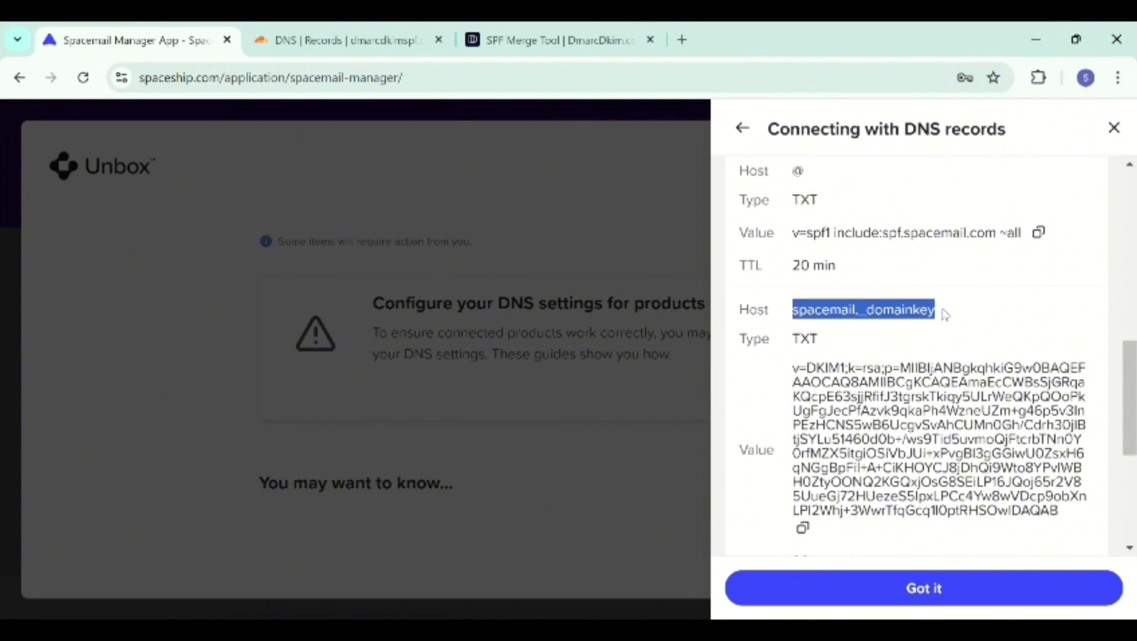
{"action": "left_click", "coordinate": [340, 41]}
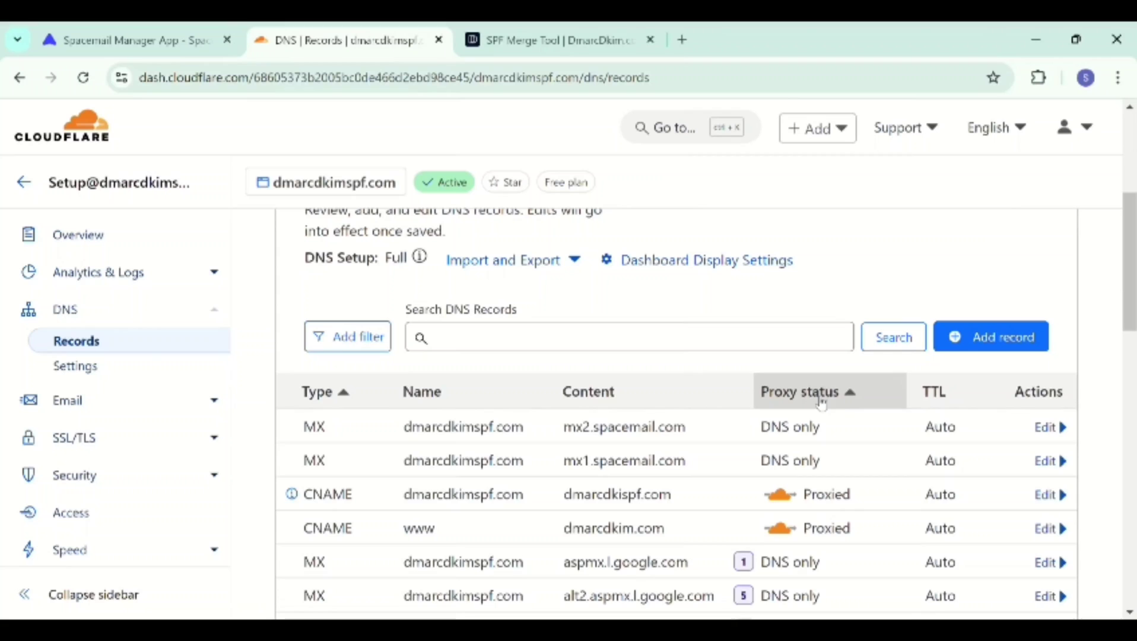
{"action": "left_click", "coordinate": [991, 336]}
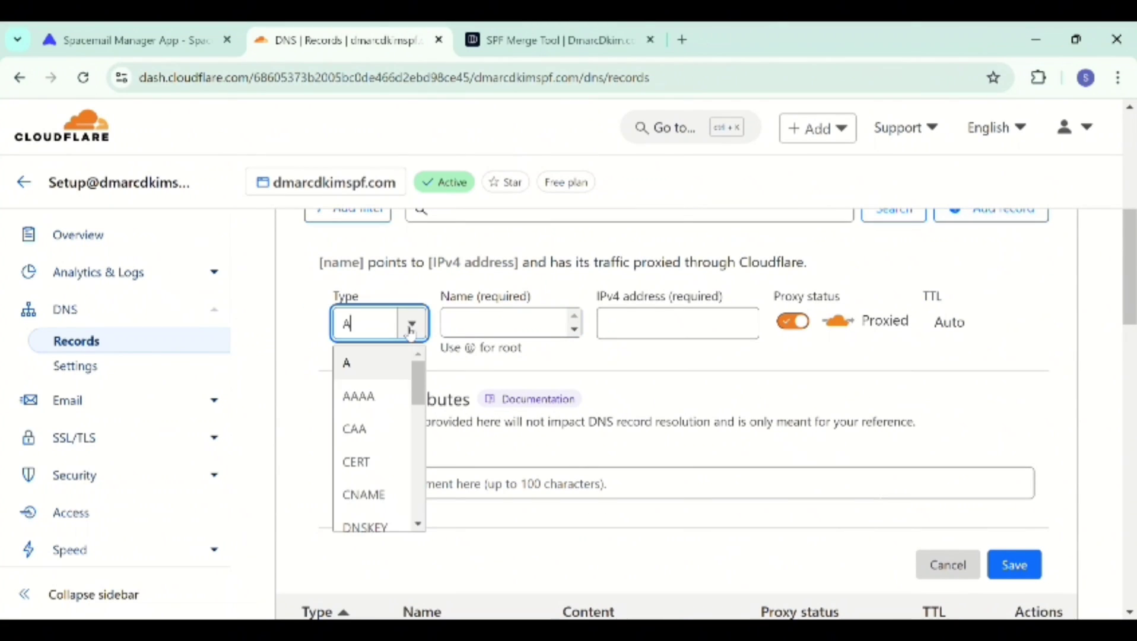
{"action": "scroll", "scroll_direction": "down", "scroll_amount": 3}
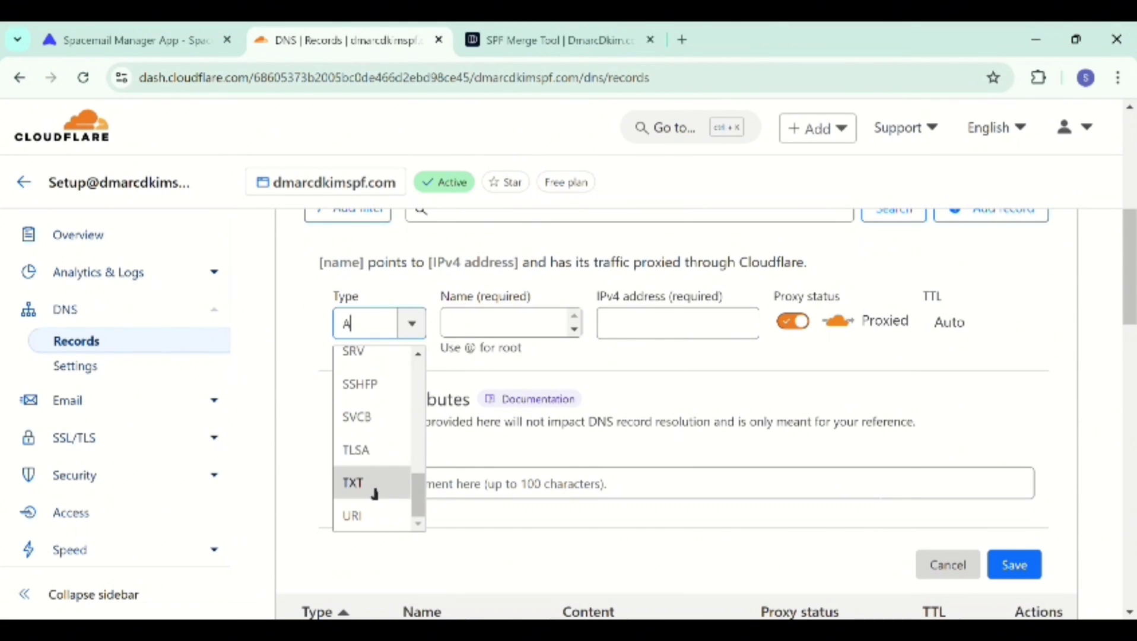
{"action": "left_click", "coordinate": [353, 482]}
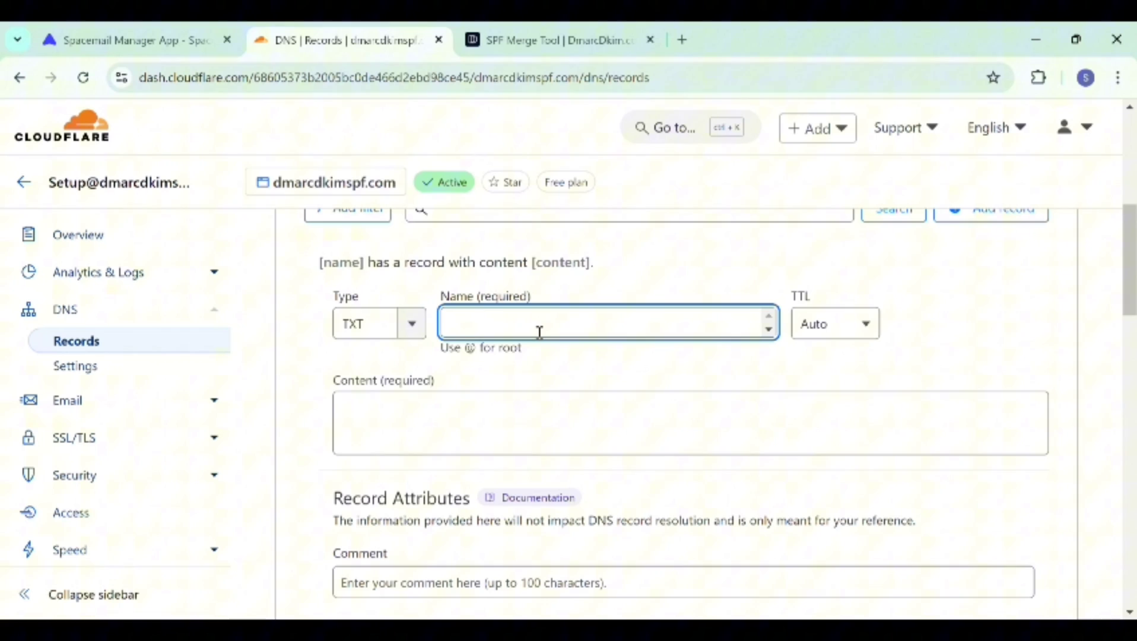
- Paste Spacemail's DKIM public key as the TXT content and save the record
{"action": "left_click", "coordinate": [134, 40]}
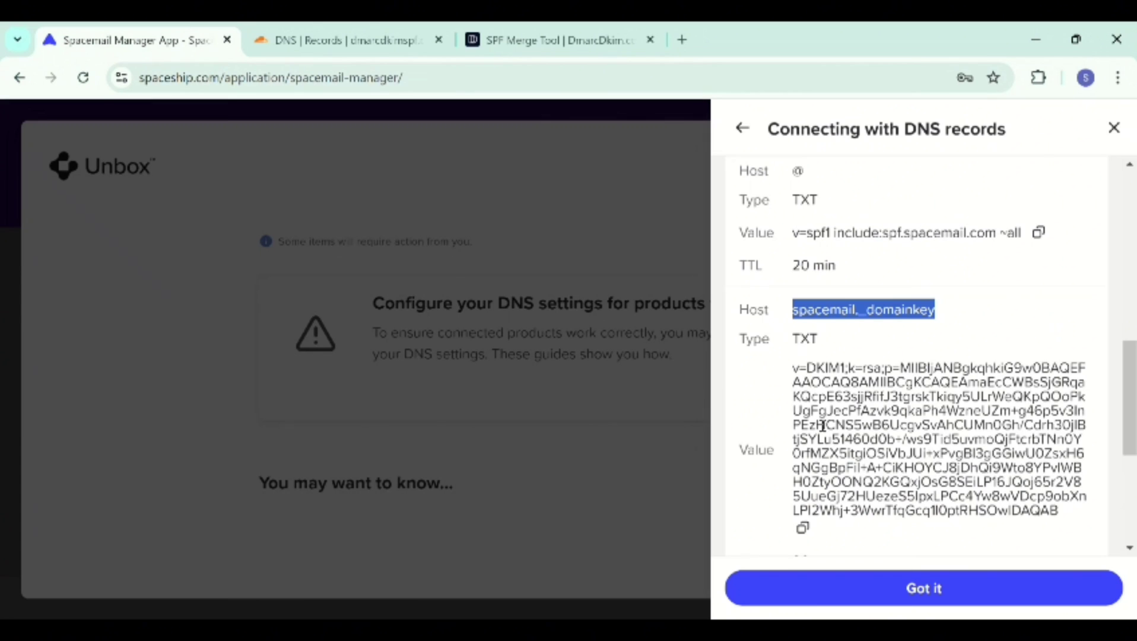
{"action": "left_click", "coordinate": [340, 40]}
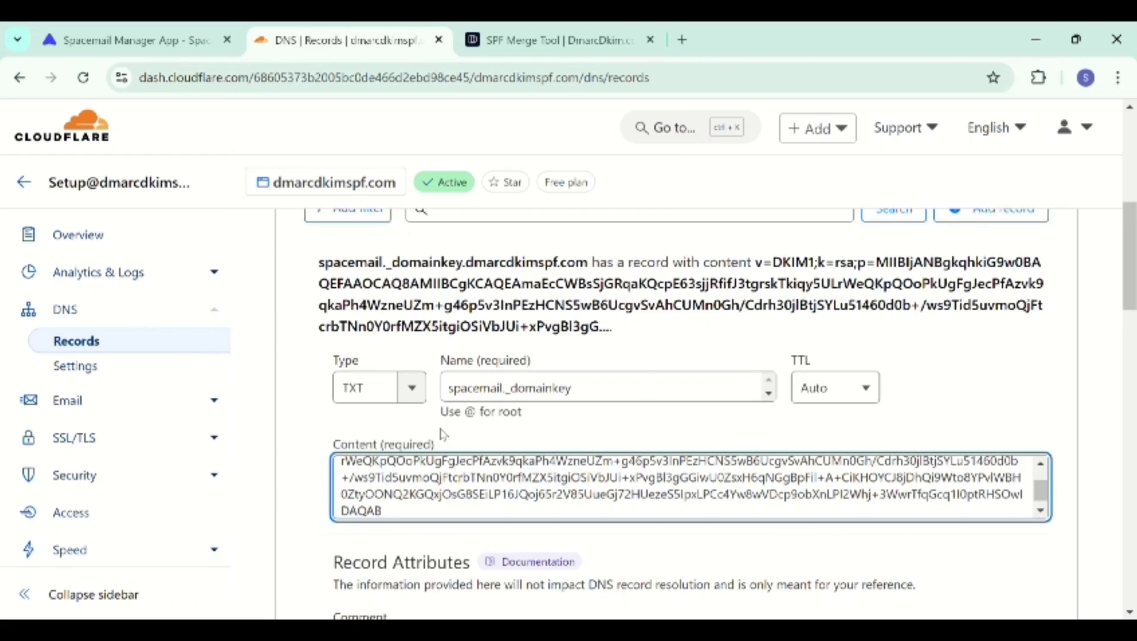
{"action": "scroll", "scroll_direction": "down", "scroll_amount": 3}
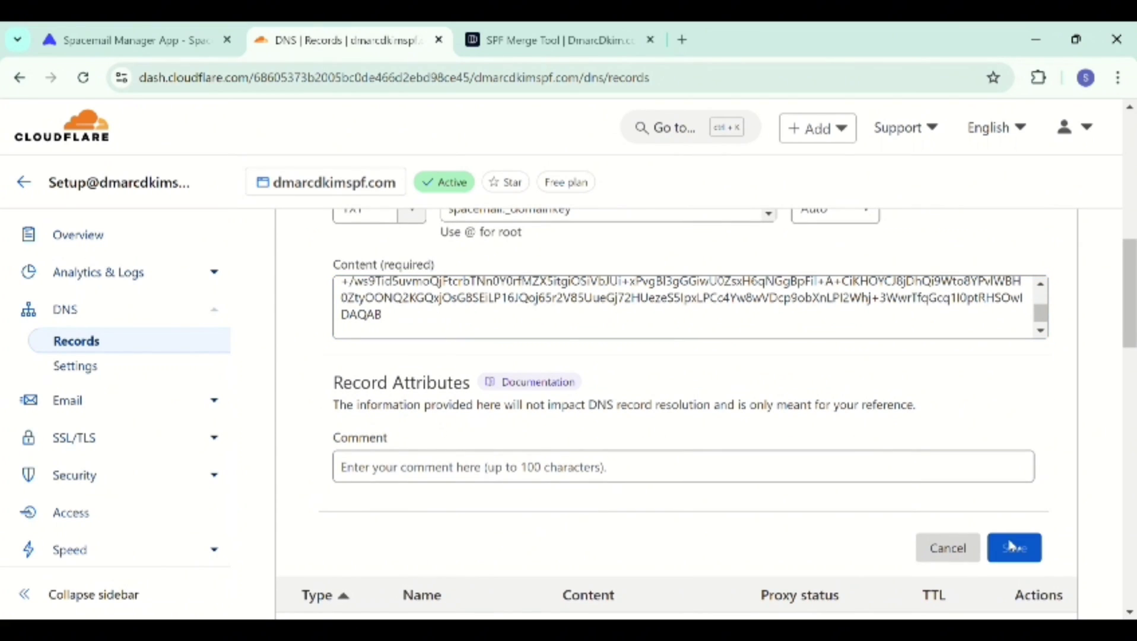
{"action": "left_click", "coordinate": [1013, 547]}
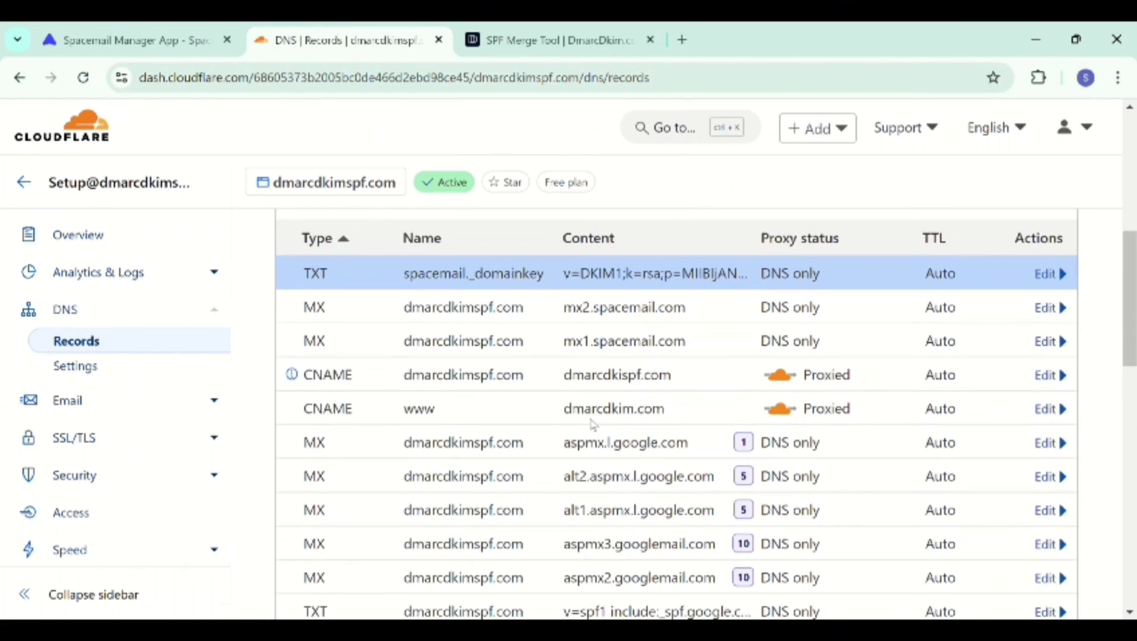
{"action": "left_click", "coordinate": [134, 40]}
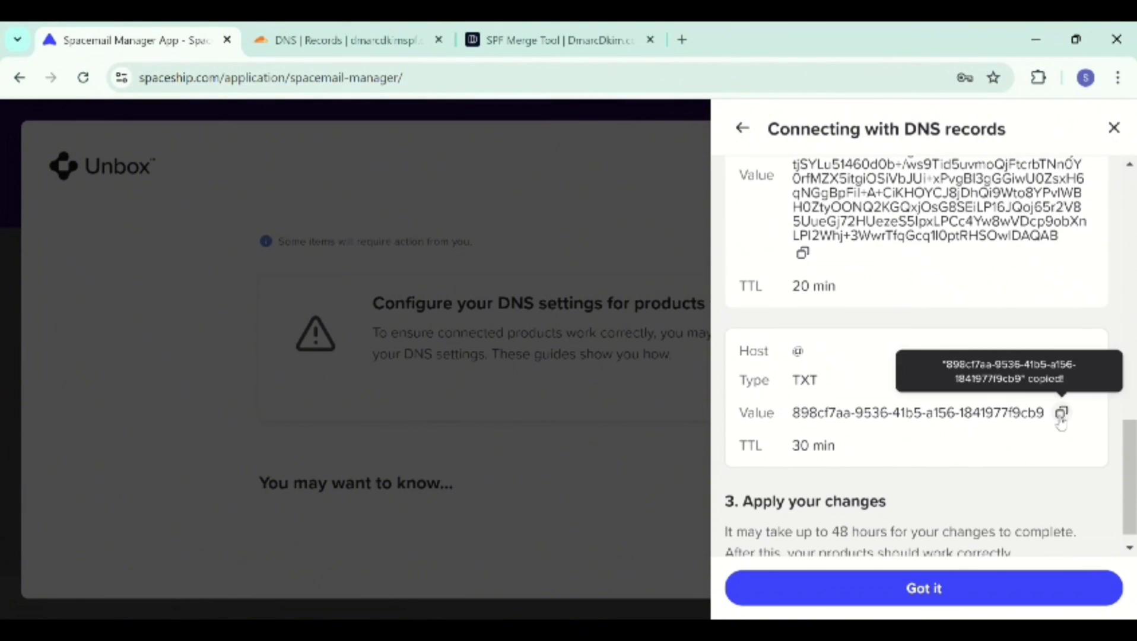
{"action": "left_click", "coordinate": [347, 40]}
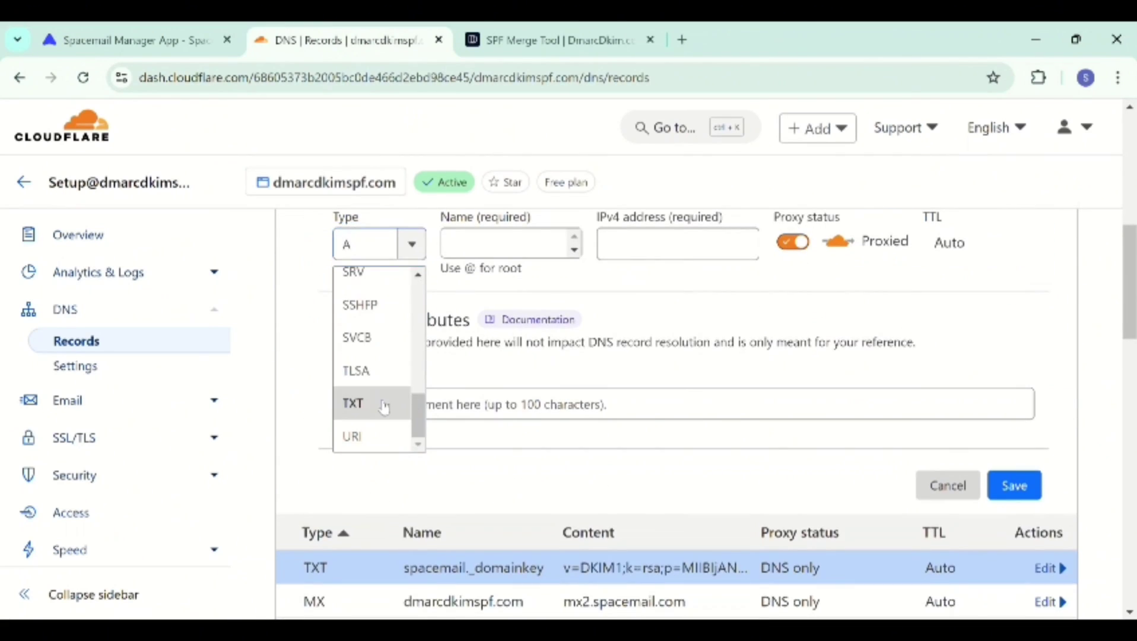
{"action": "left_click", "coordinate": [353, 403]}
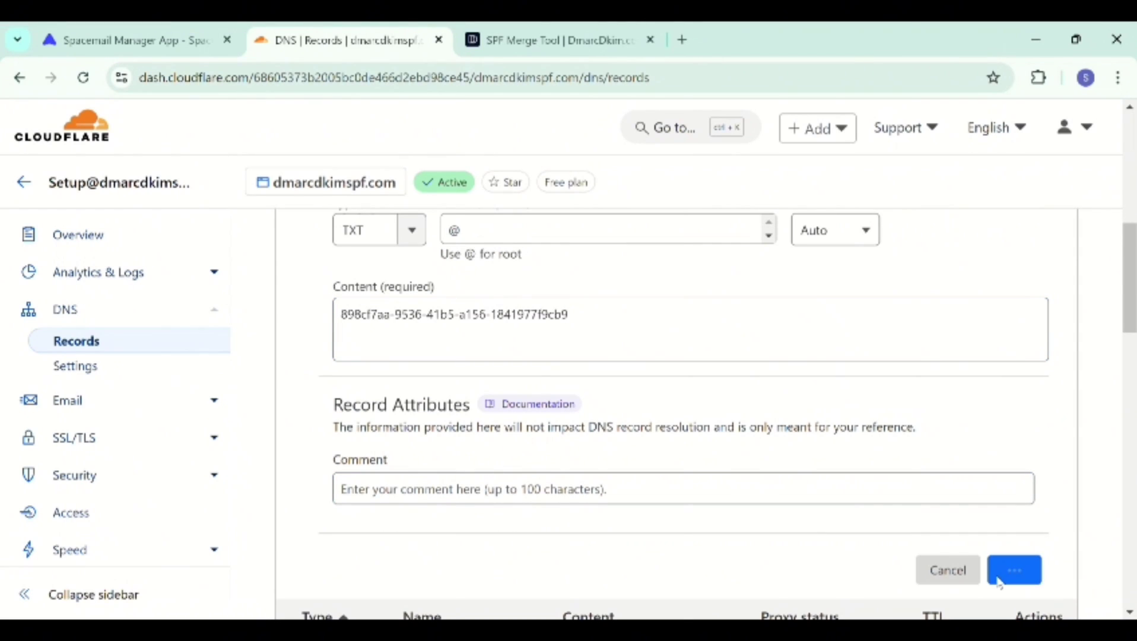
{"action": "left_click", "coordinate": [1014, 570]}
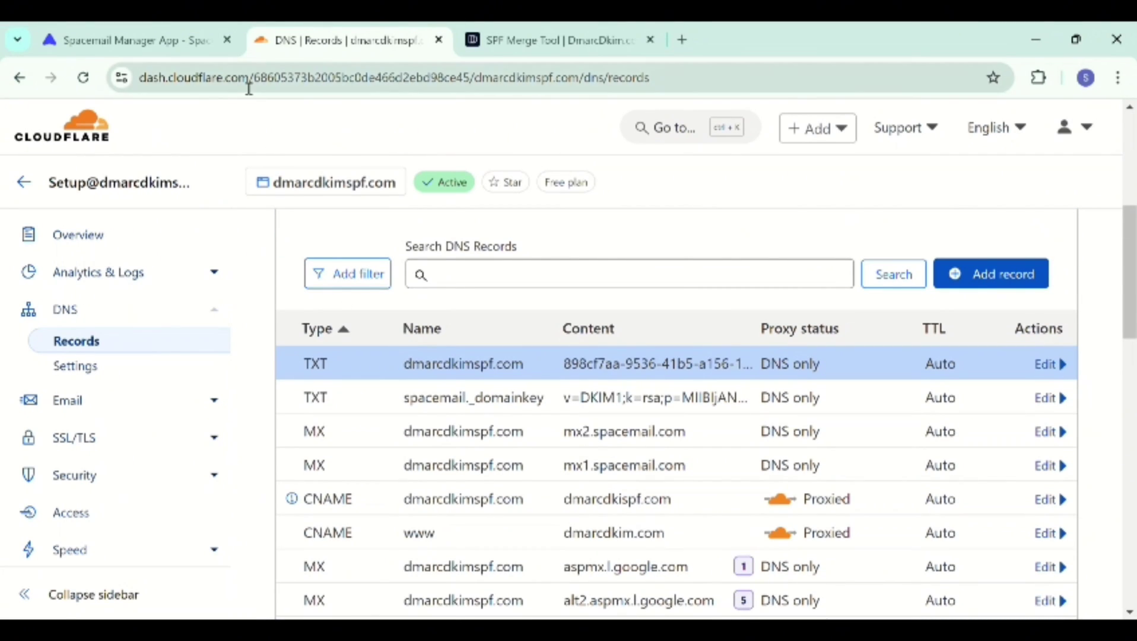
- Close the DNS instructions and reach the Spacemail Starter card in Spacemail Manager
{"action": "left_click", "coordinate": [134, 40]}
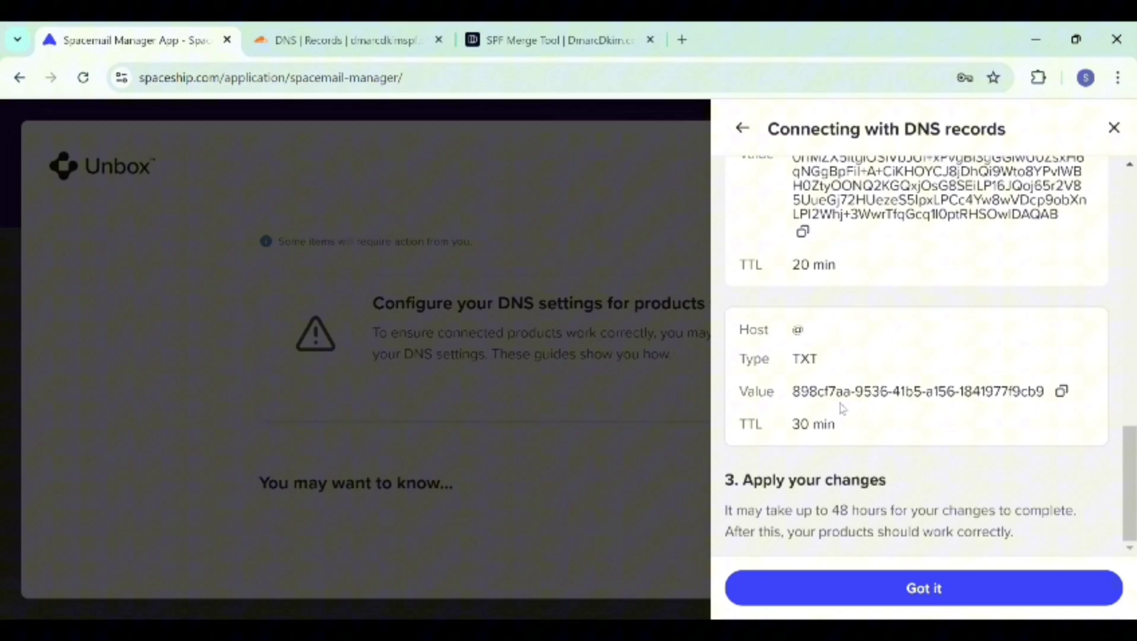
{"action": "left_click", "coordinate": [922, 587]}
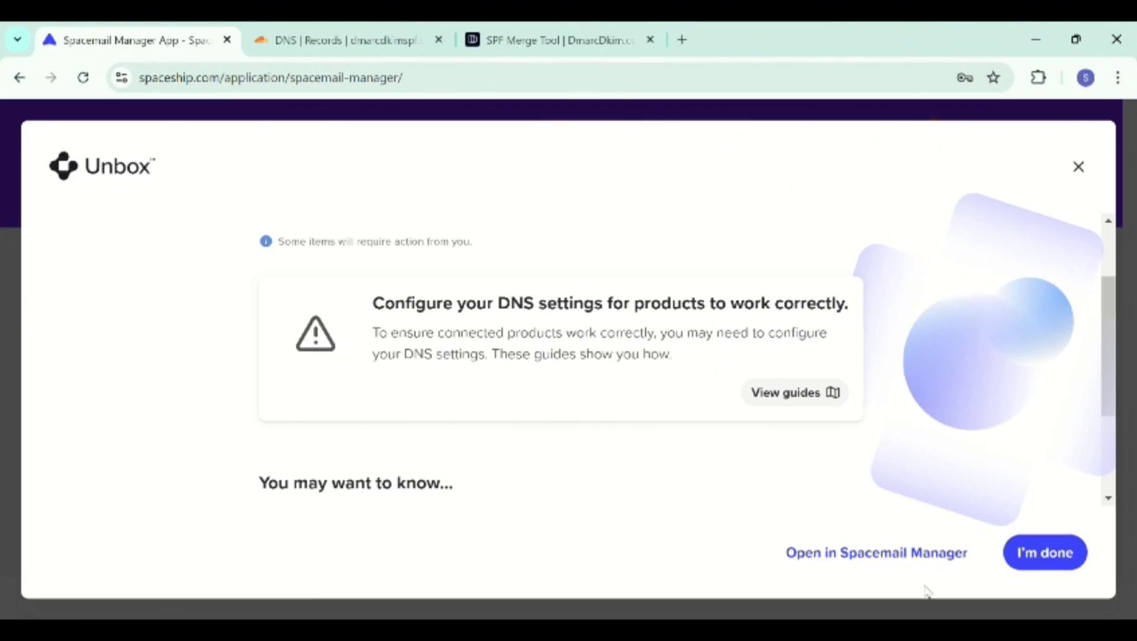
{"action": "left_click", "coordinate": [875, 552]}
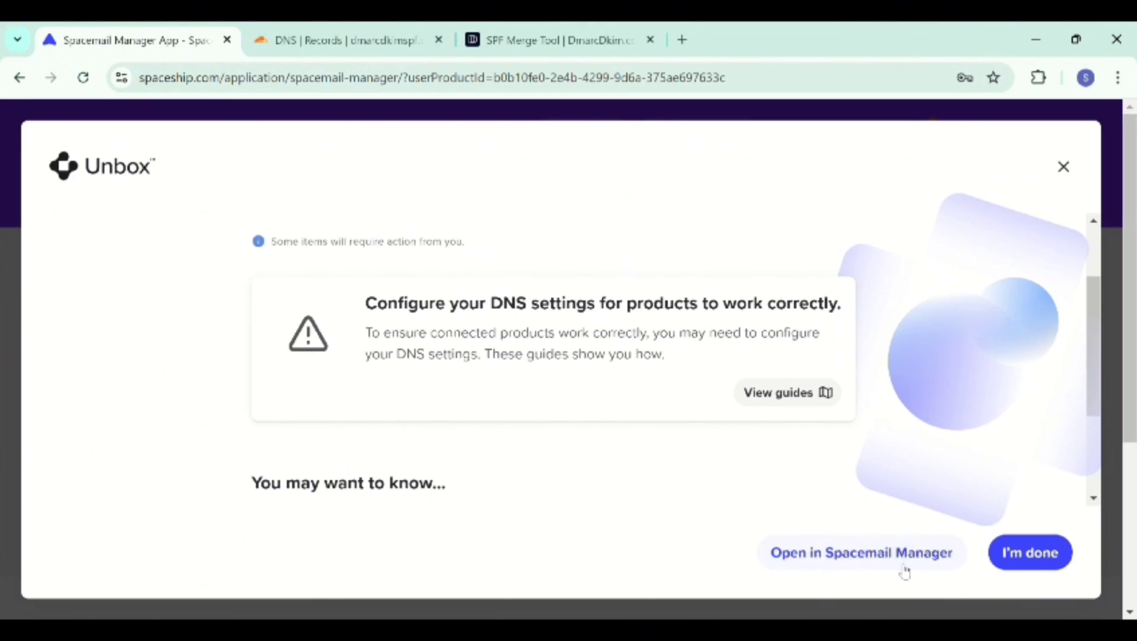
{"action": "left_click", "coordinate": [861, 552]}
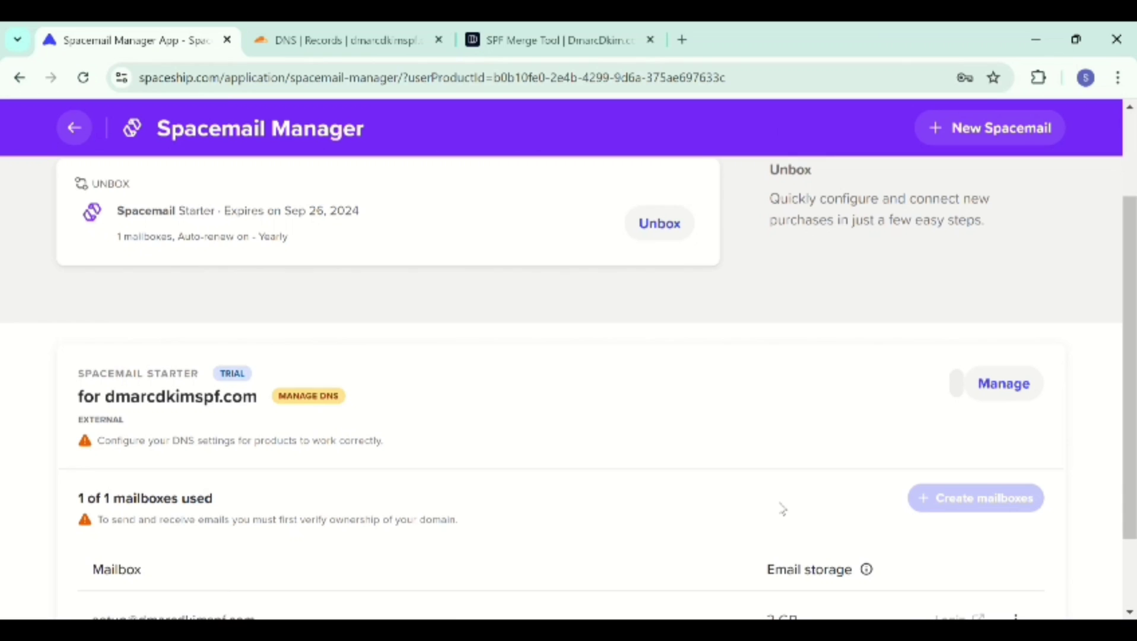
{"action": "scroll", "scroll_direction": "down", "scroll_amount": 3}
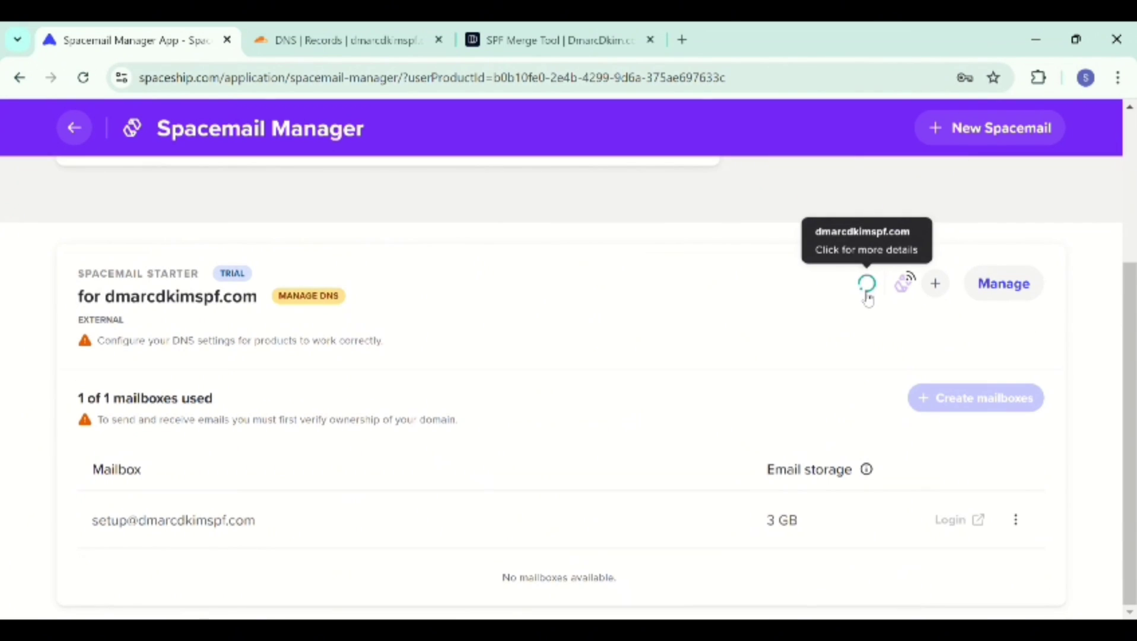
- View the domain's connection status and bring up the Spacemail plan's details panel
{"action": "left_click", "coordinate": [866, 283]}
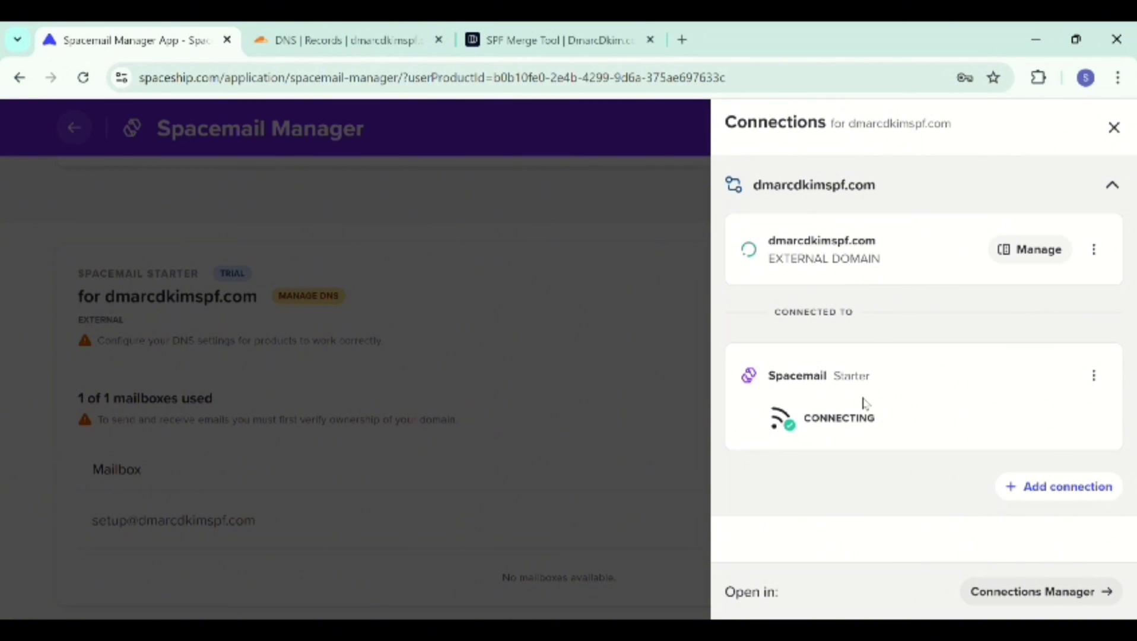
{"action": "left_click", "coordinate": [1112, 127]}
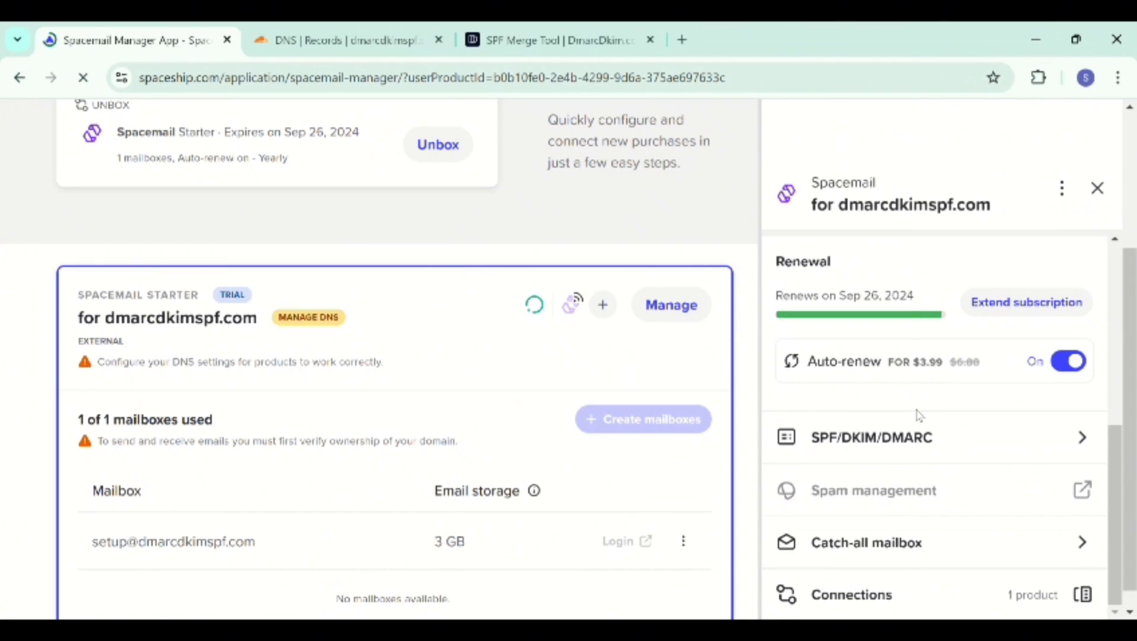
- Open Spaceship Advanced DNS for dmarcdkimspf.com showing Cloudflare nameservers and propagation progress
{"action": "left_click", "coordinate": [307, 317]}
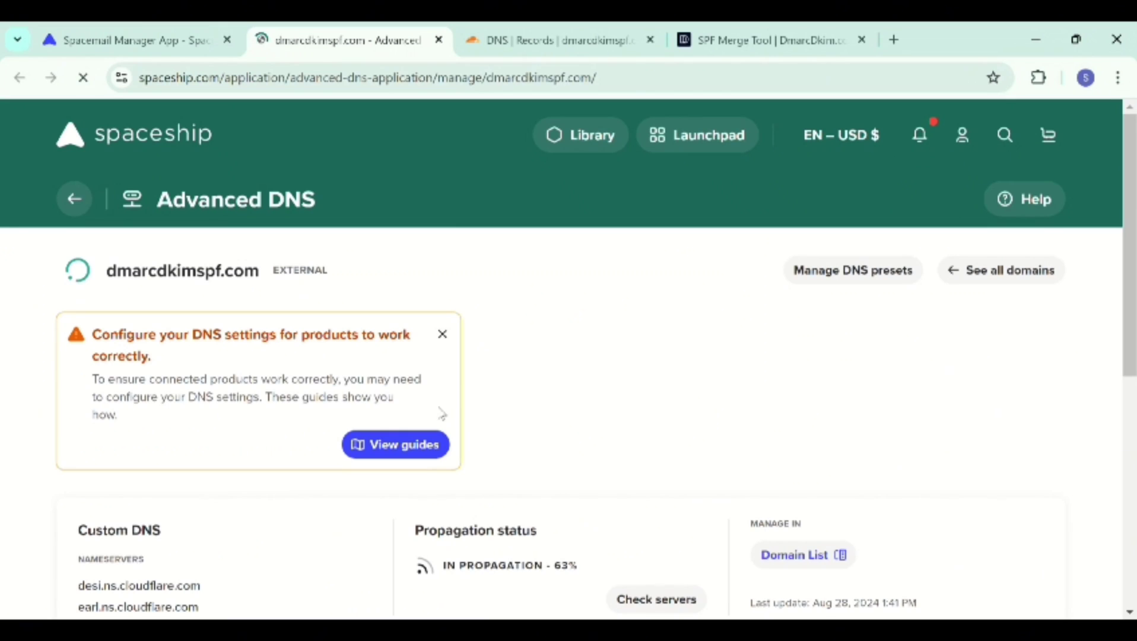
{"action": "scroll", "scroll_direction": "down", "scroll_amount": 3}
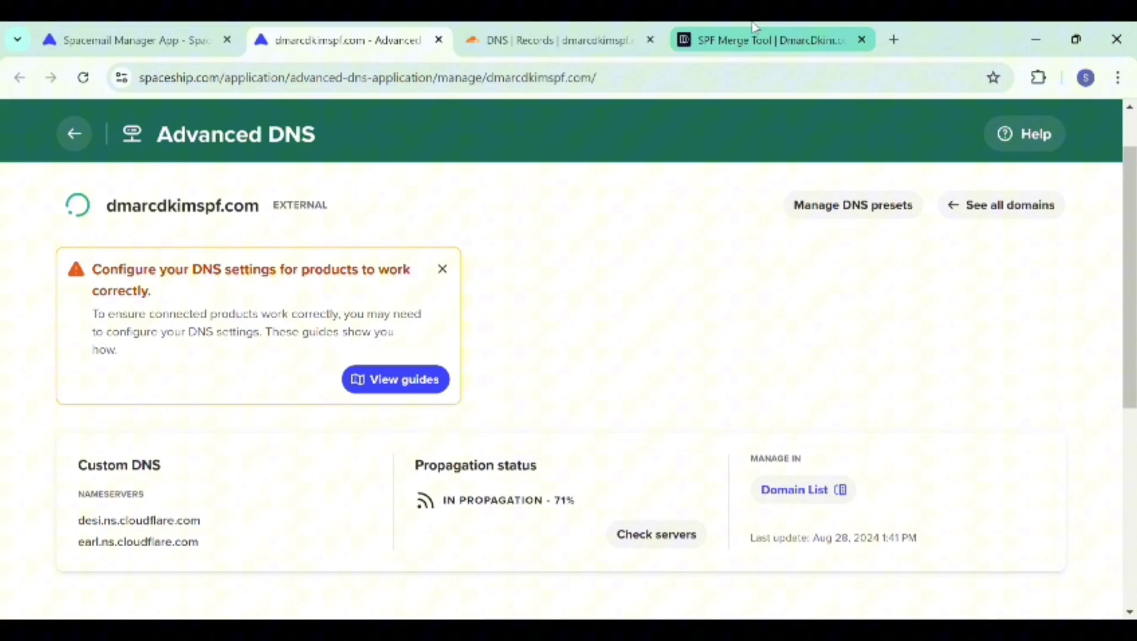
- Run a DMARC check on dmarcdkimspf.com in DMARCDKIM, which flags a missing DMARC record
{"action": "left_click", "coordinate": [769, 41]}
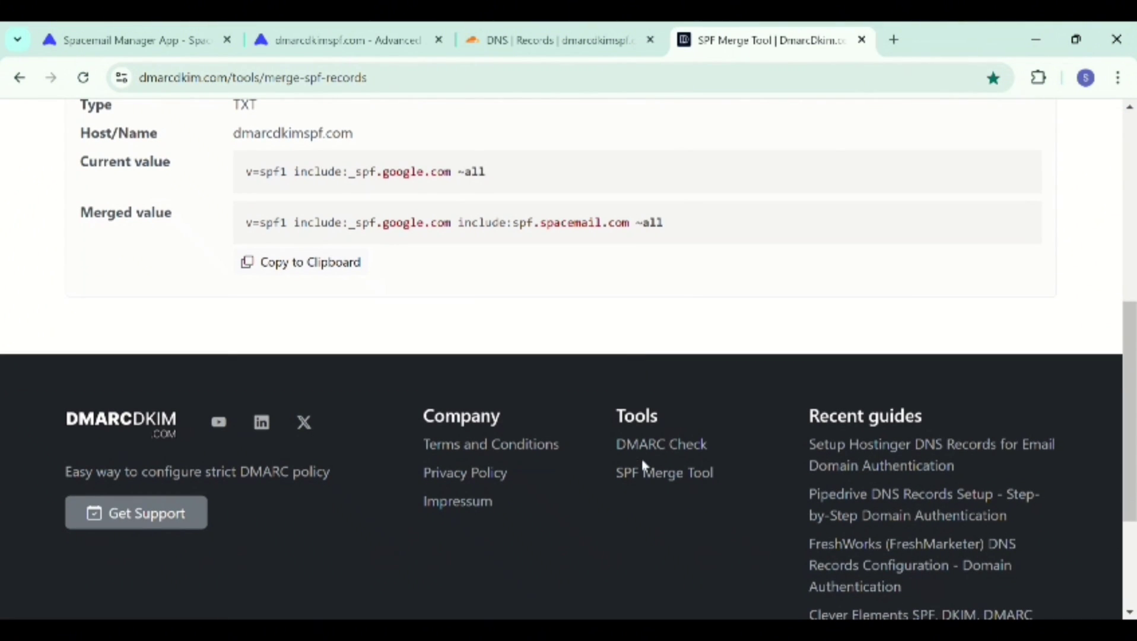
{"action": "left_click", "coordinate": [660, 444]}
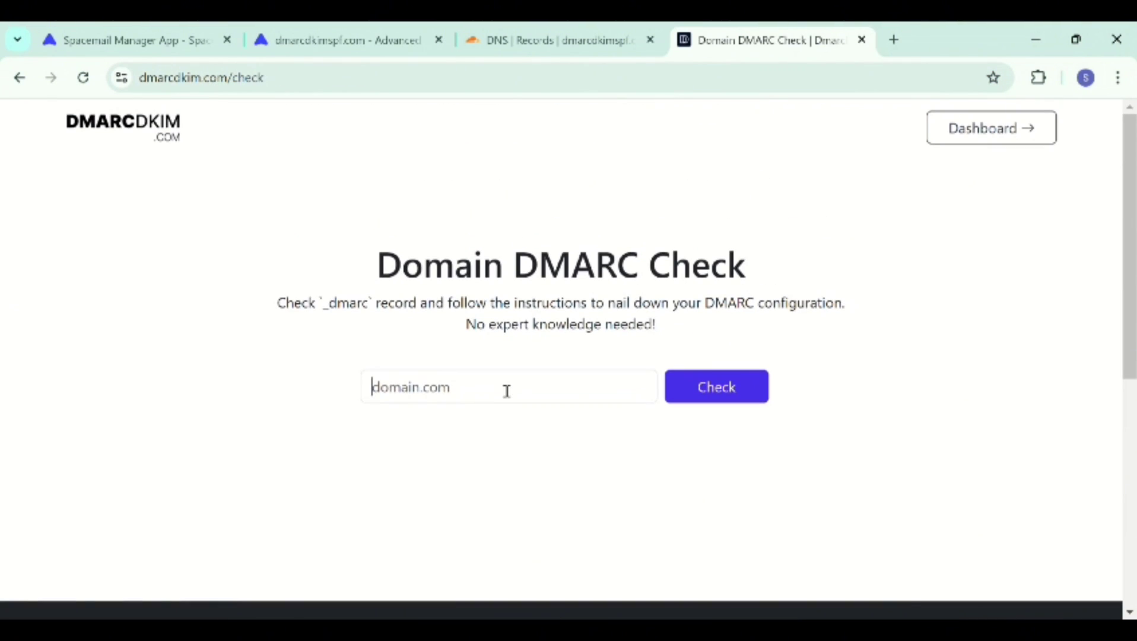
{"action": "type", "text": "dmarcdkimspf.com"}
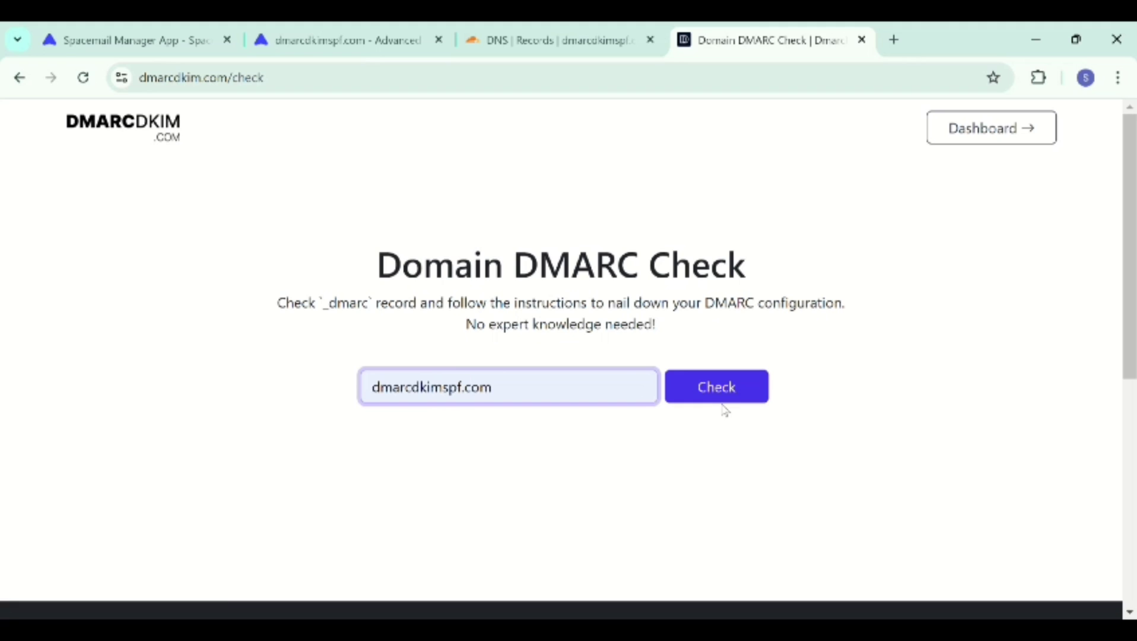
{"action": "left_click", "coordinate": [716, 387]}
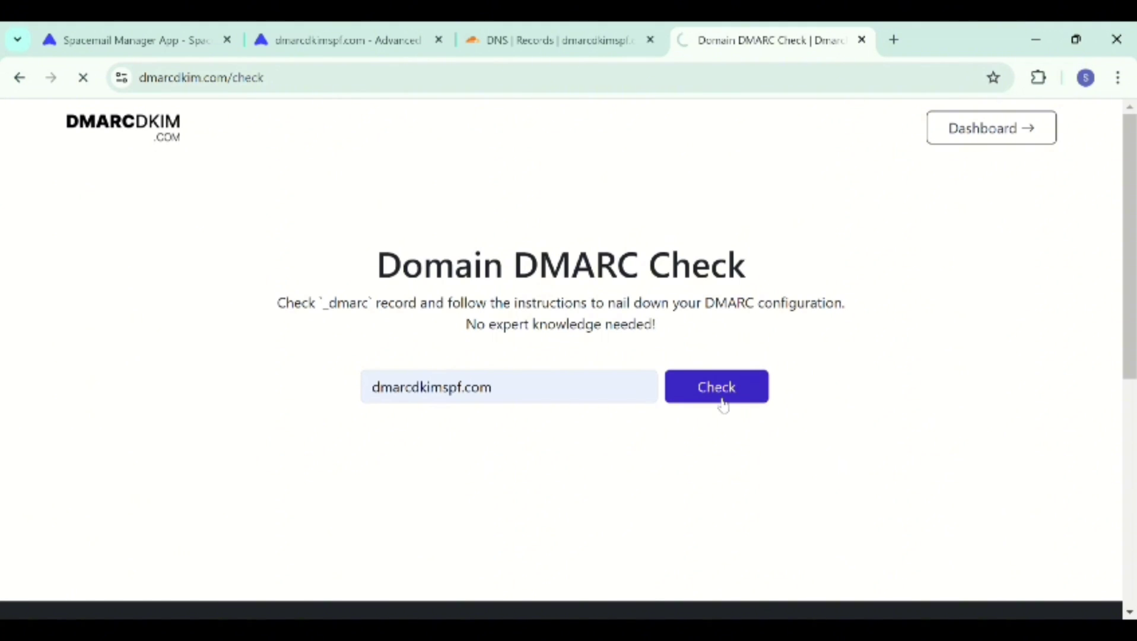
{"action": "left_click", "coordinate": [716, 387]}
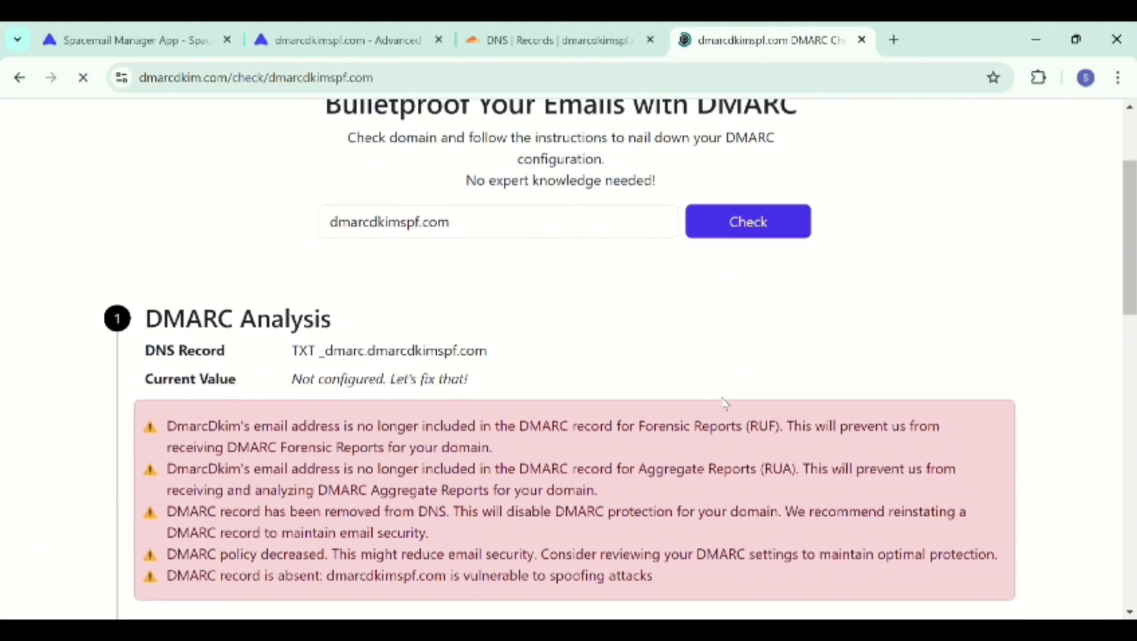
{"action": "scroll", "scroll_direction": "down", "scroll_amount": 3}
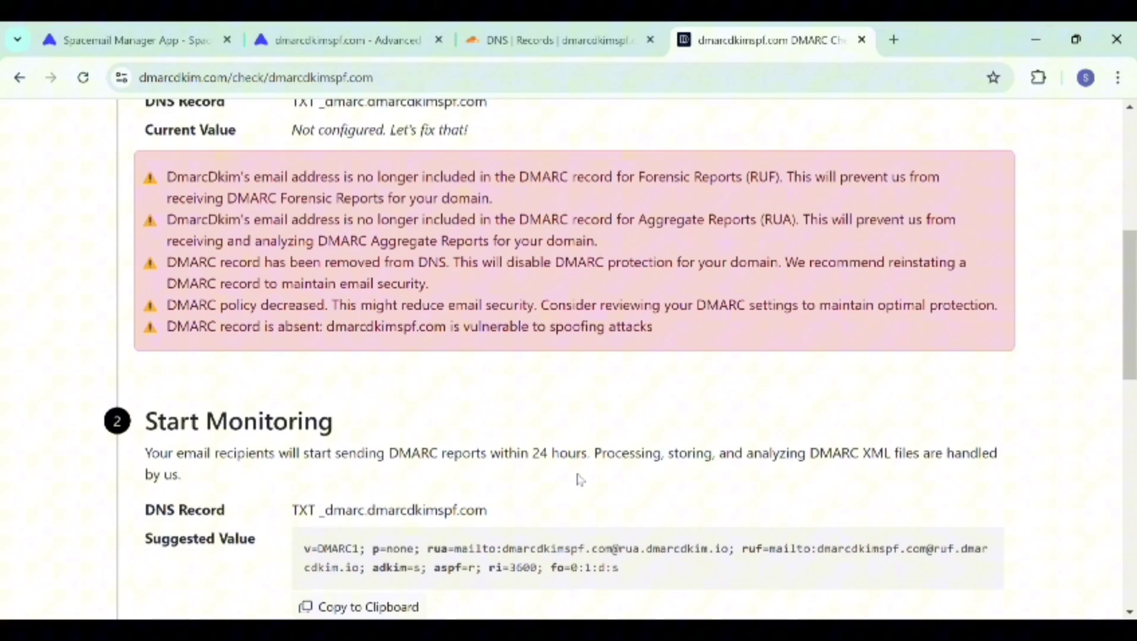
{"action": "scroll", "scroll_direction": "down", "scroll_amount": 3}
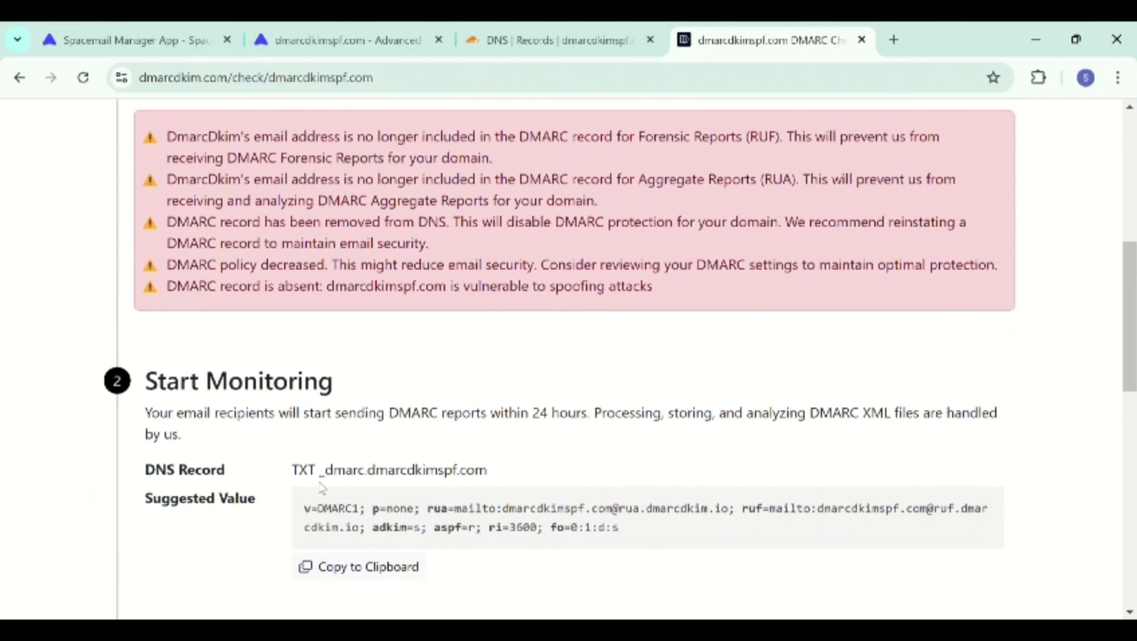
- Note the suggested _dmarc.dmarcdkimspf.com host and move to the DMARCDKIM domains dashboard
{"action": "double_click", "coordinate": [403, 468]}
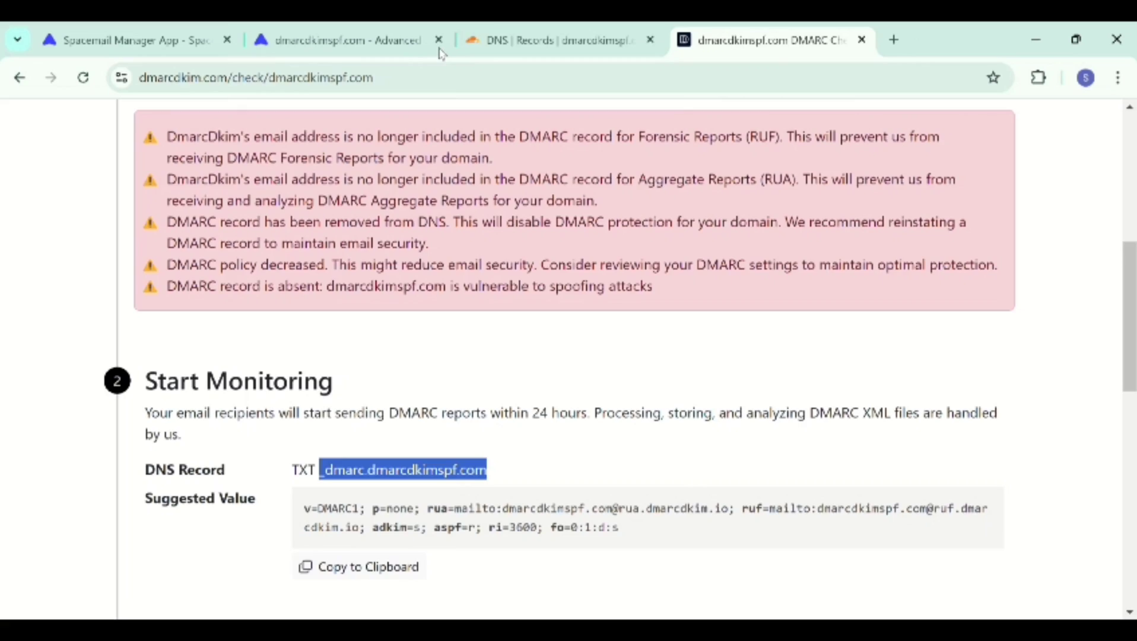
{"action": "left_click", "coordinate": [558, 41]}
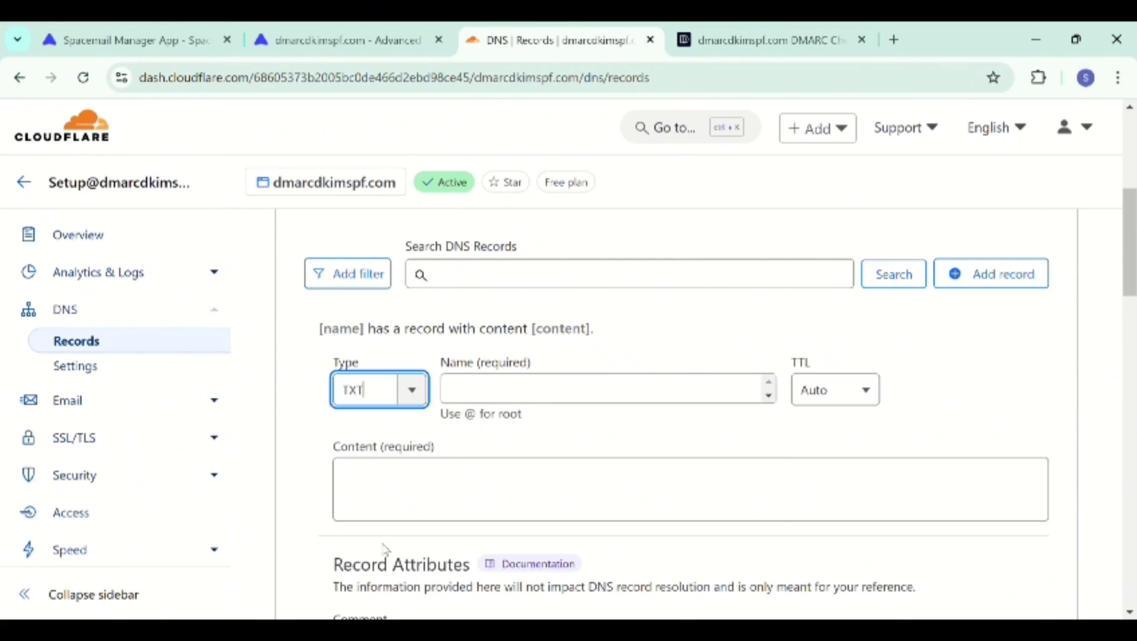
{"action": "left_click", "coordinate": [772, 40]}
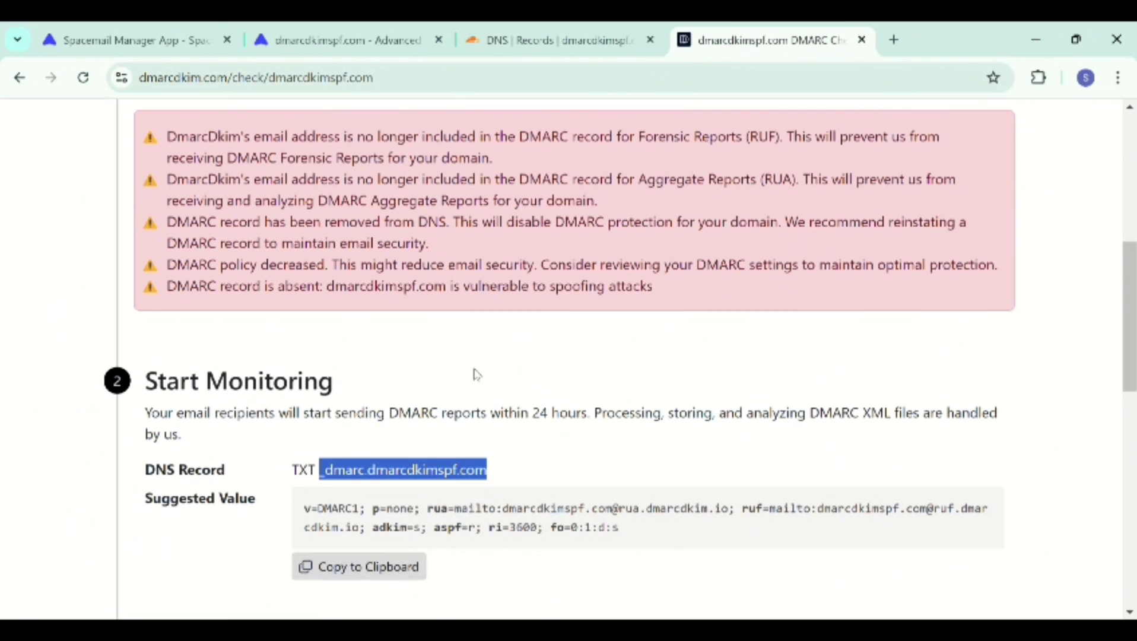
{"action": "left_click", "coordinate": [558, 40]}
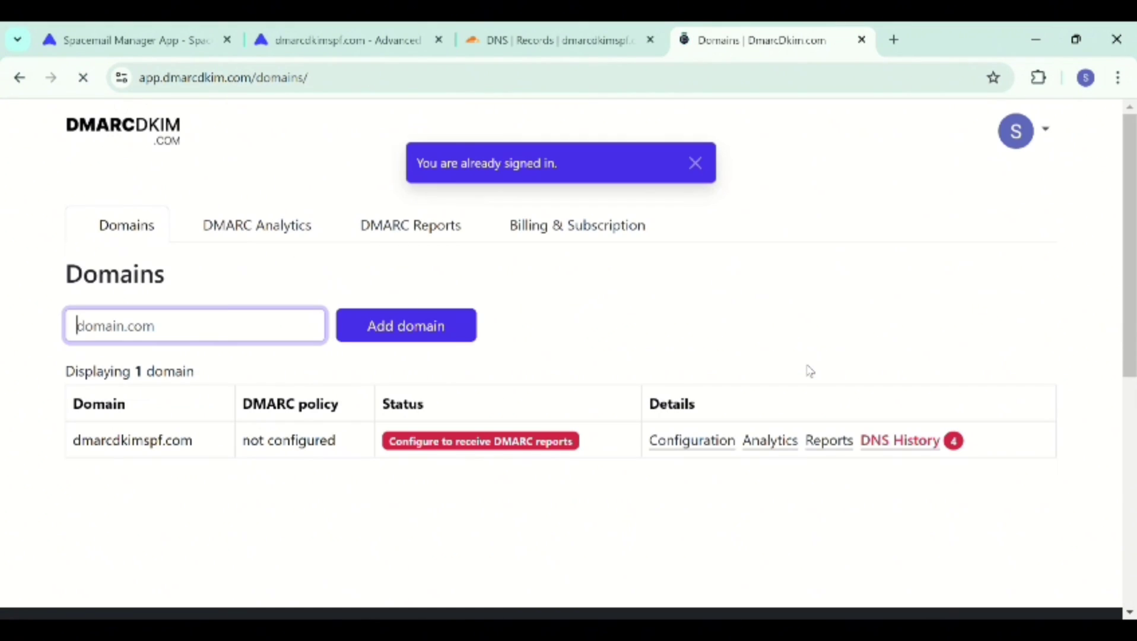
- Recheck DNS in the domain's Configuration so it verifies as receiving DMARC reports, then return to Domains
{"action": "left_click", "coordinate": [694, 163]}
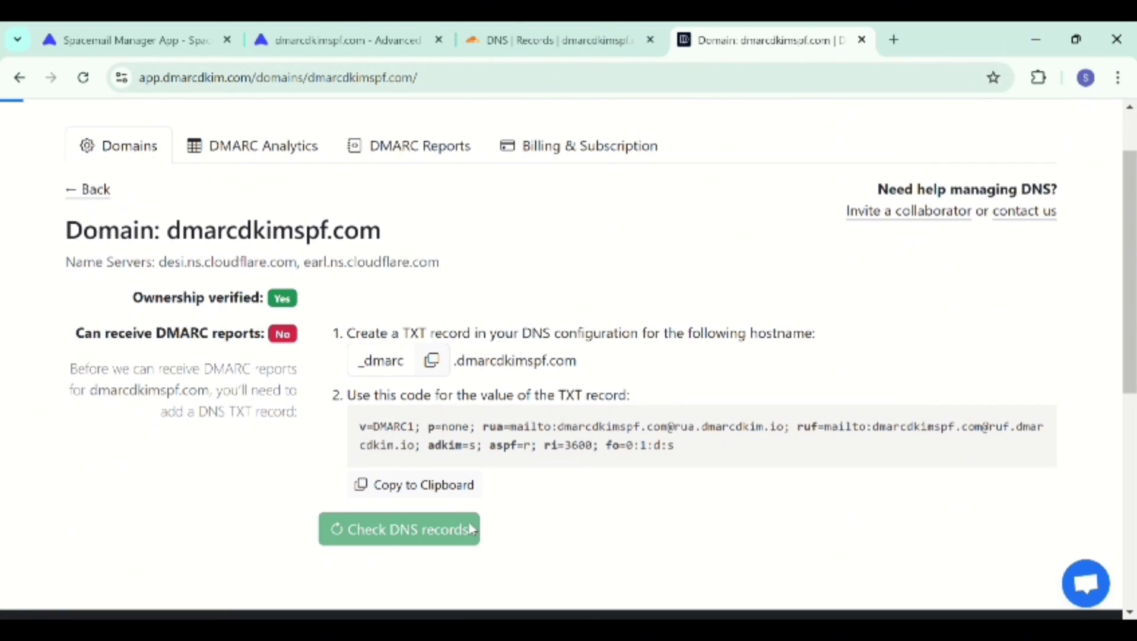
{"action": "left_click", "coordinate": [398, 529]}
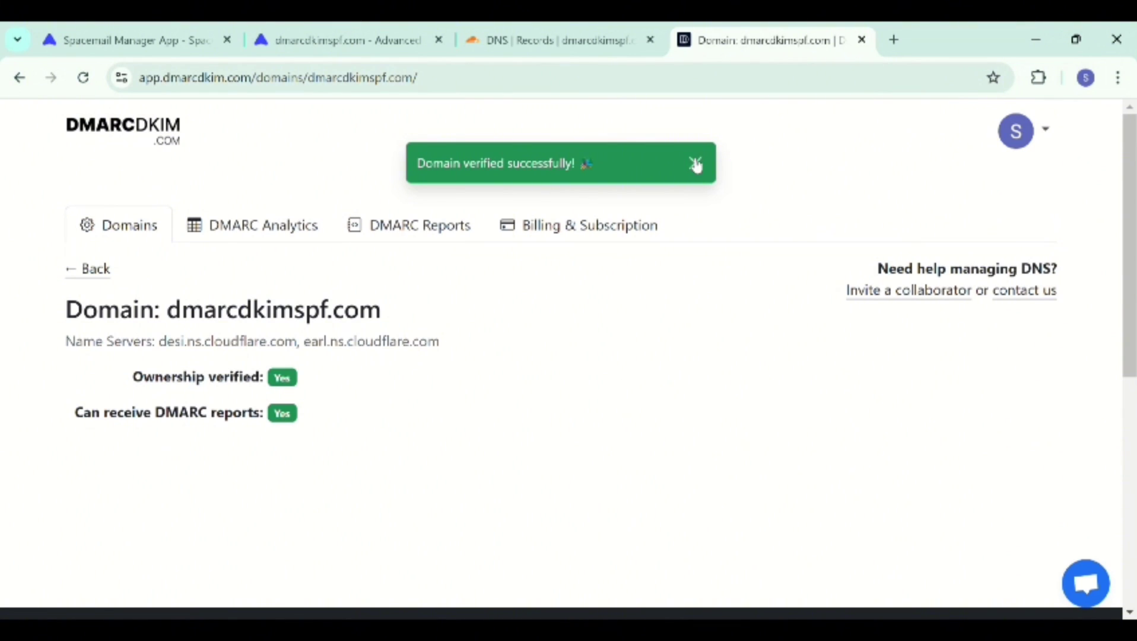
{"action": "left_click", "coordinate": [262, 225]}
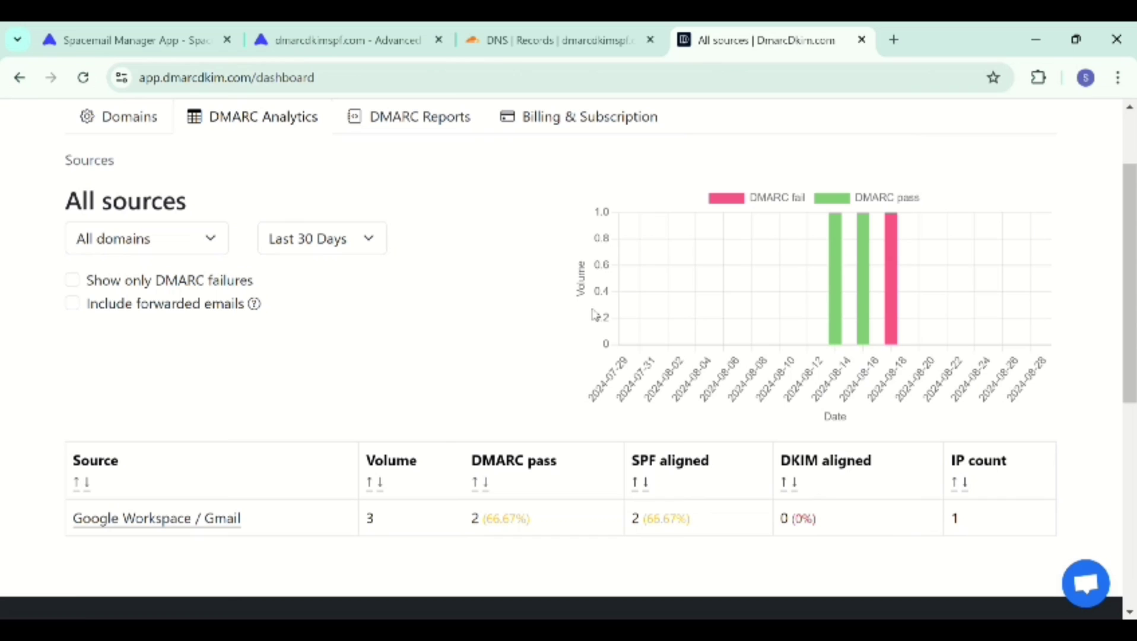
{"action": "scroll", "scroll_direction": "up", "scroll_amount": 3}
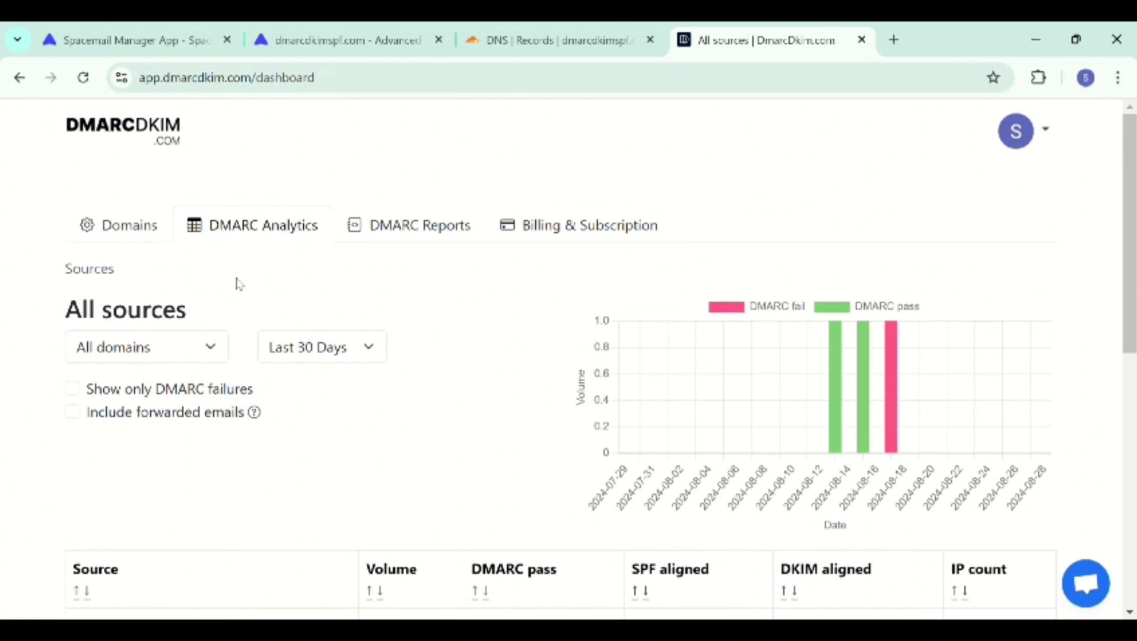
{"action": "left_click", "coordinate": [119, 224]}
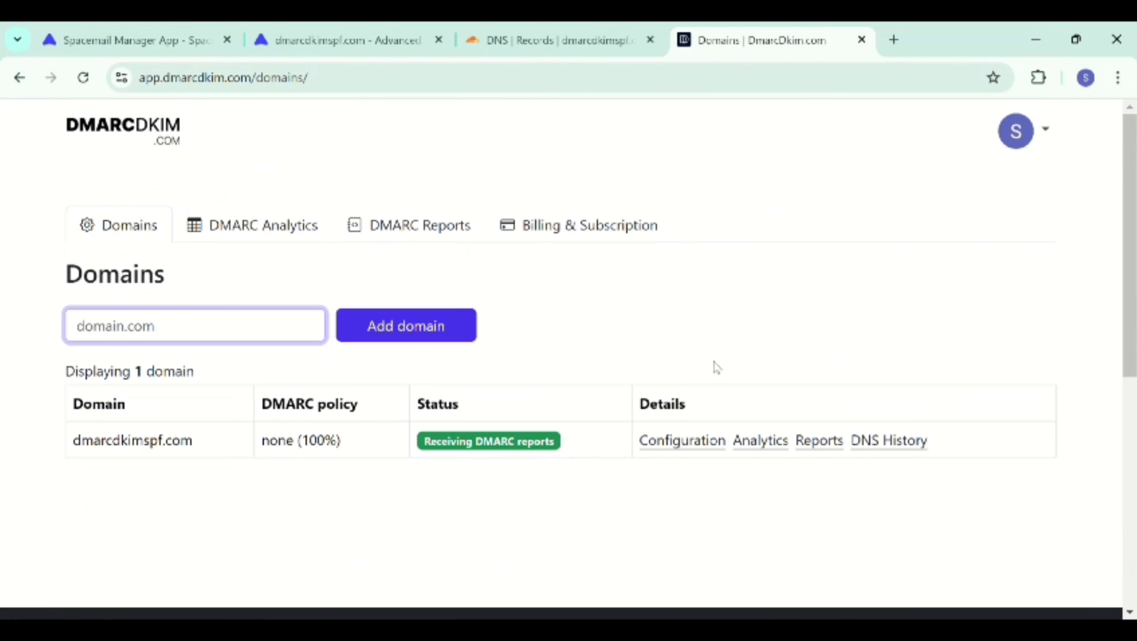
- Review the DNS History table listing the new DMARC, merged SPF and Spacemail MX records
{"action": "left_click", "coordinate": [888, 440]}
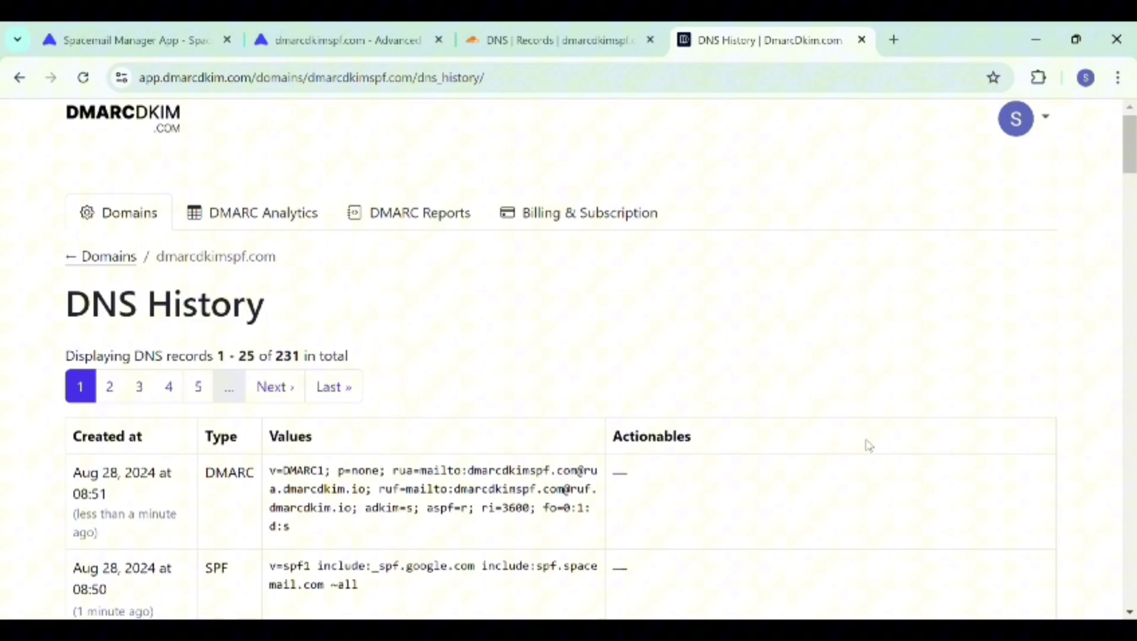
{"action": "scroll", "scroll_direction": "down", "scroll_amount": 3}
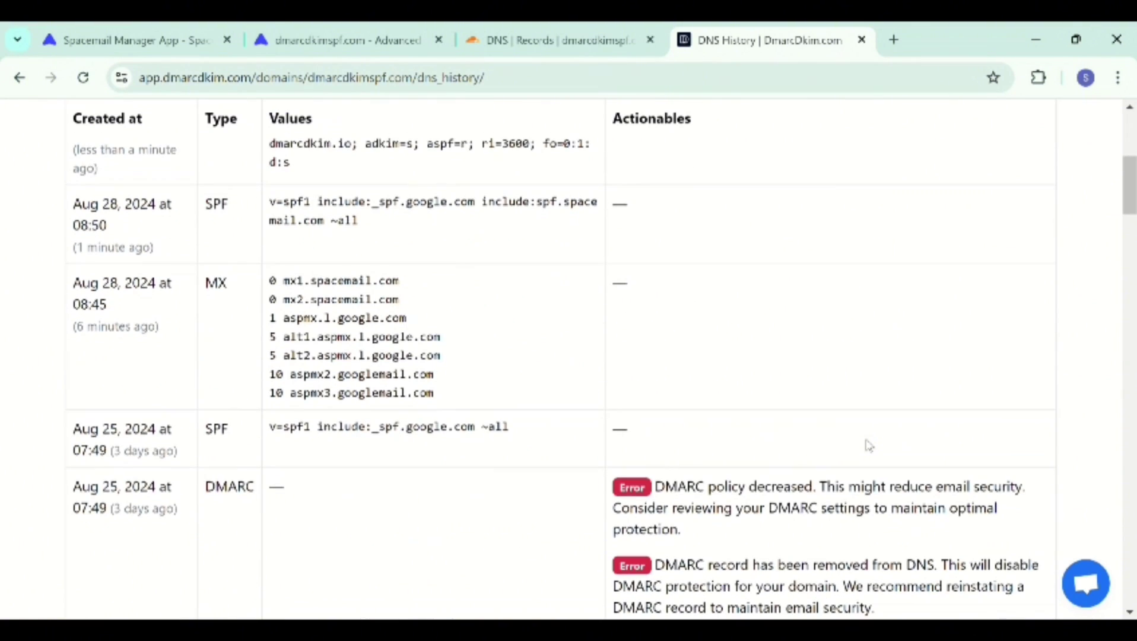
{"action": "scroll", "scroll_direction": "down", "scroll_amount": 3}
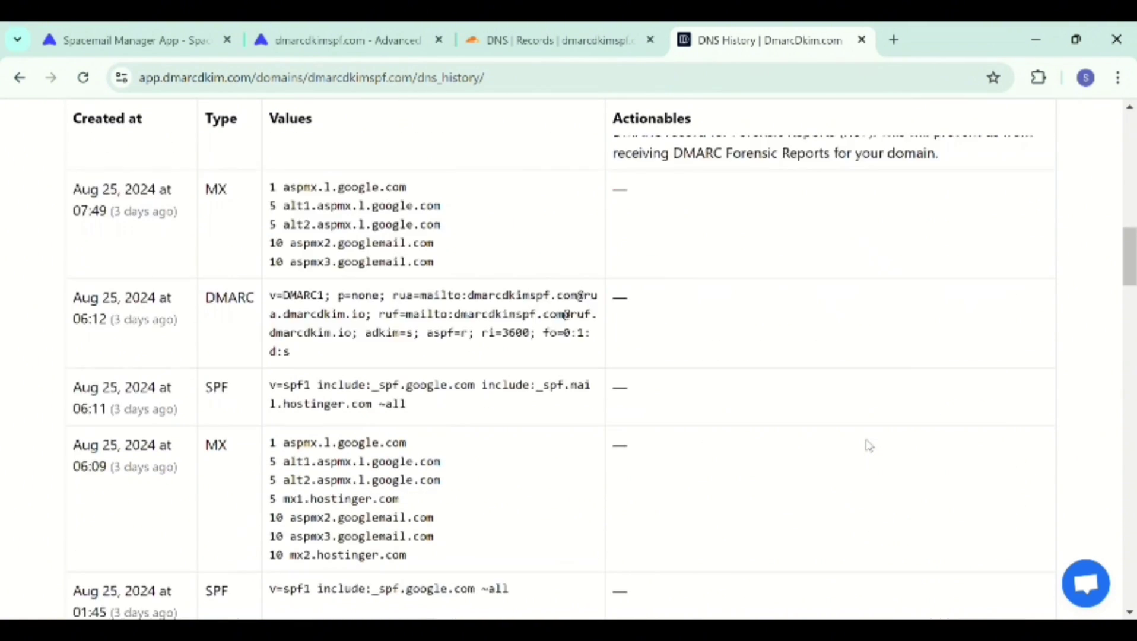
{"action": "scroll", "scroll_direction": "down", "scroll_amount": 3}
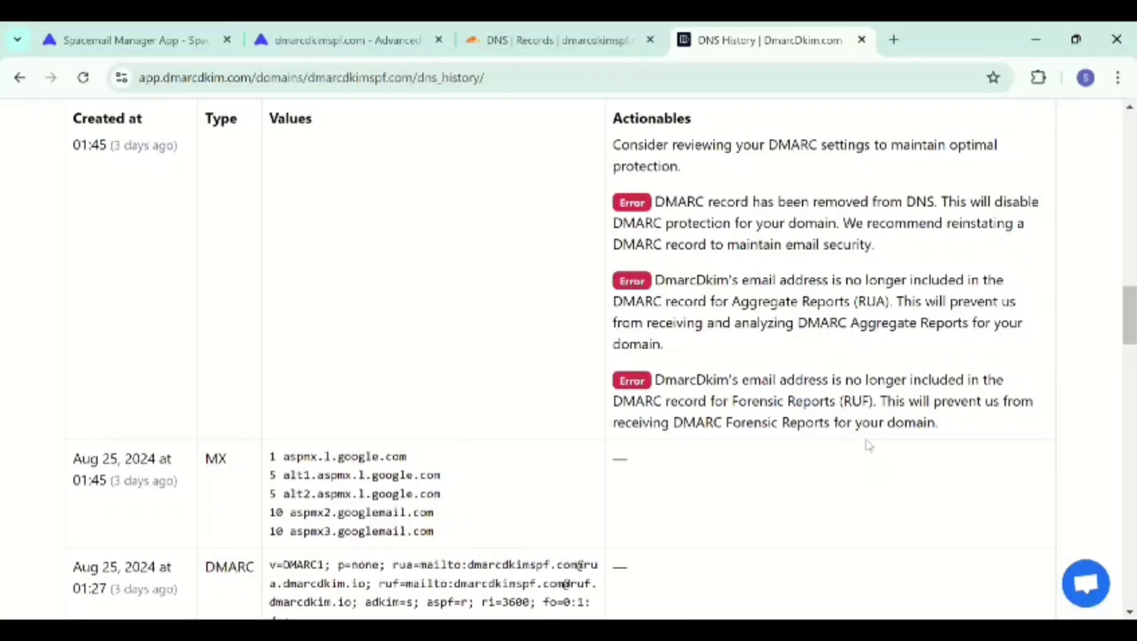
{"action": "scroll", "scroll_direction": "up", "scroll_amount": 3}
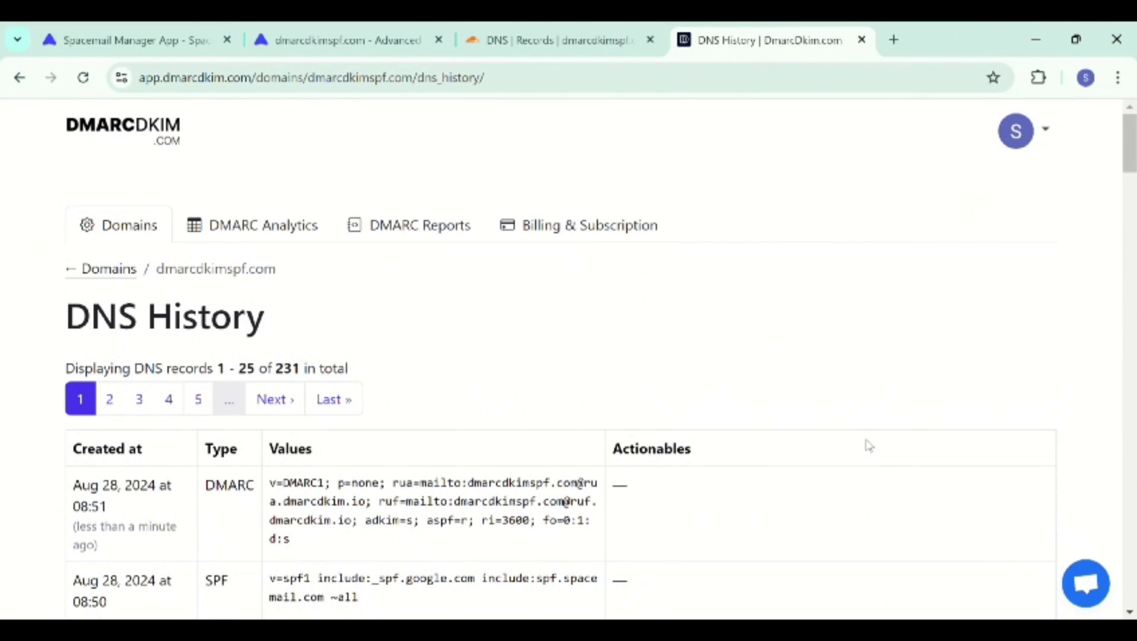